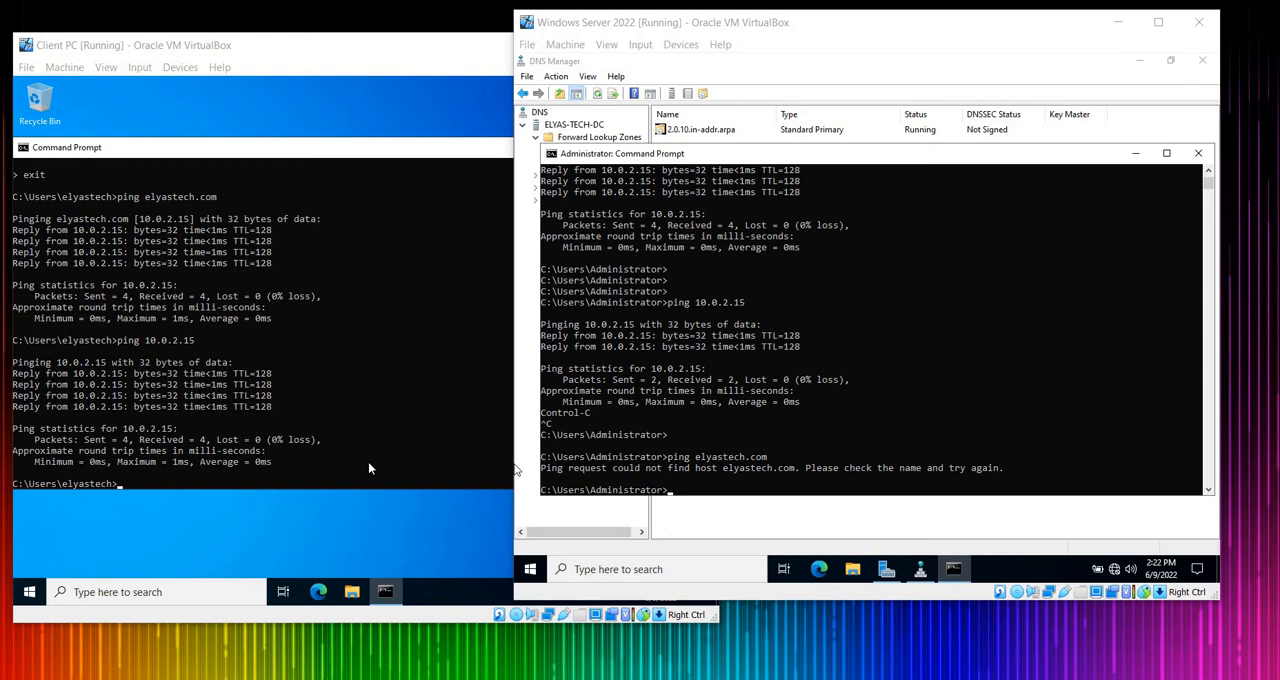
Step: Ping the server at 10.0.2.15 from the client, then stop the ping
{"action": "scroll", "scroll_direction": "down", "scroll_amount": 3}
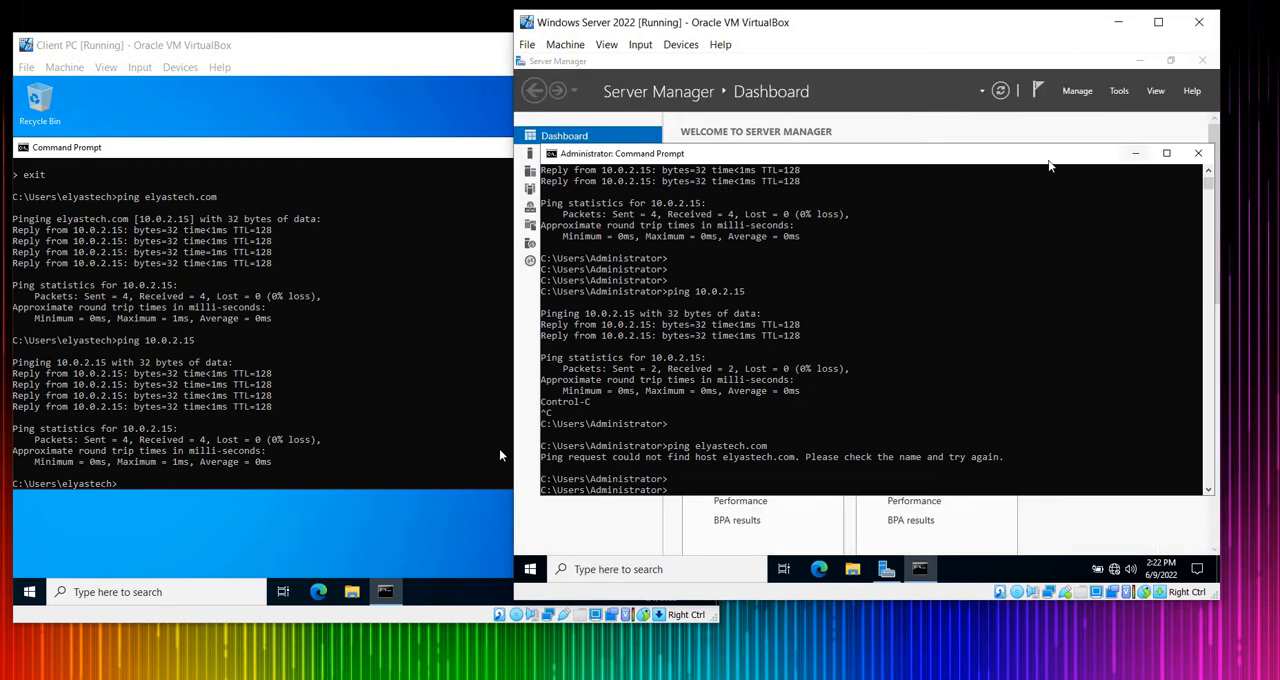
{"action": "type", "text": "ping"}
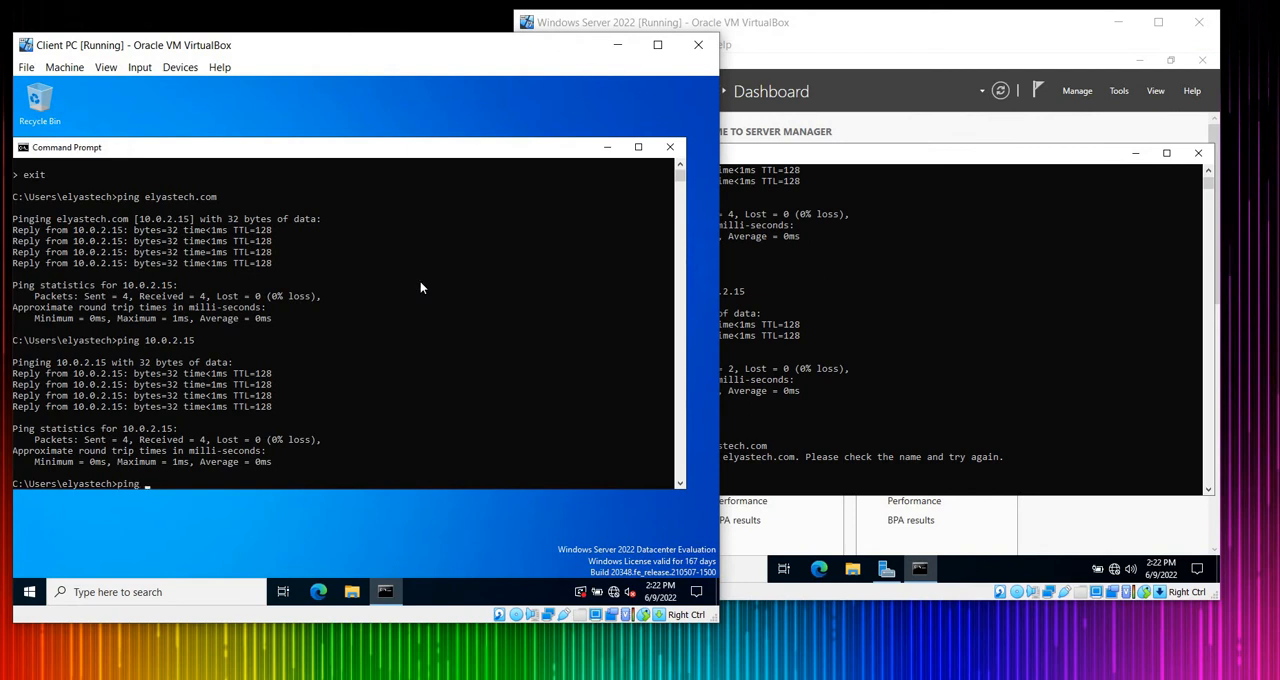
{"action": "type", "text": "10.0.2."}
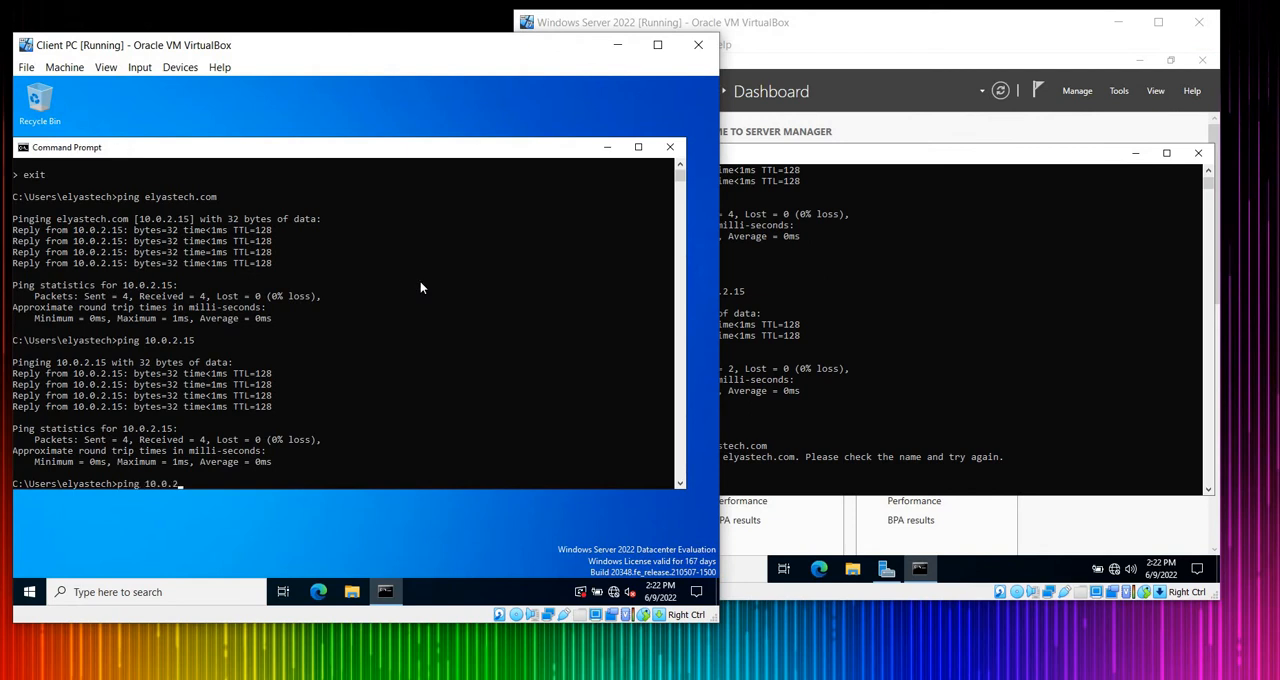
{"action": "type", "text": "15"}
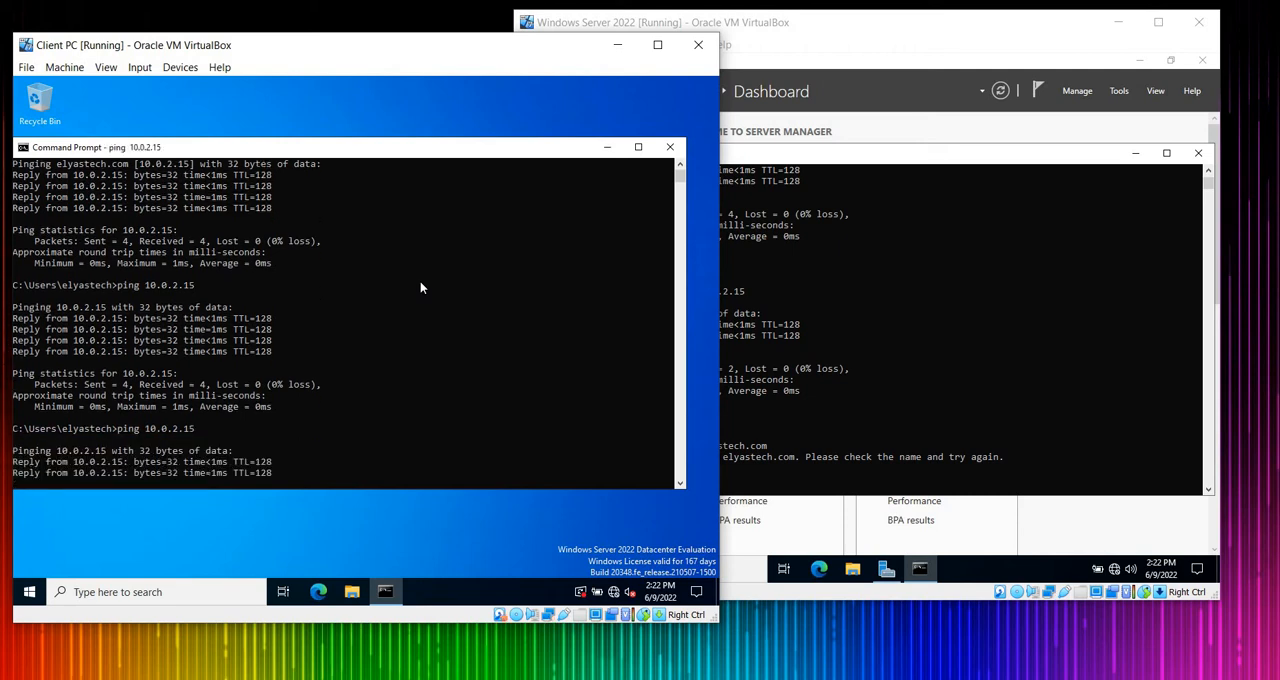
{"action": "key", "text": "ctrl+c"}
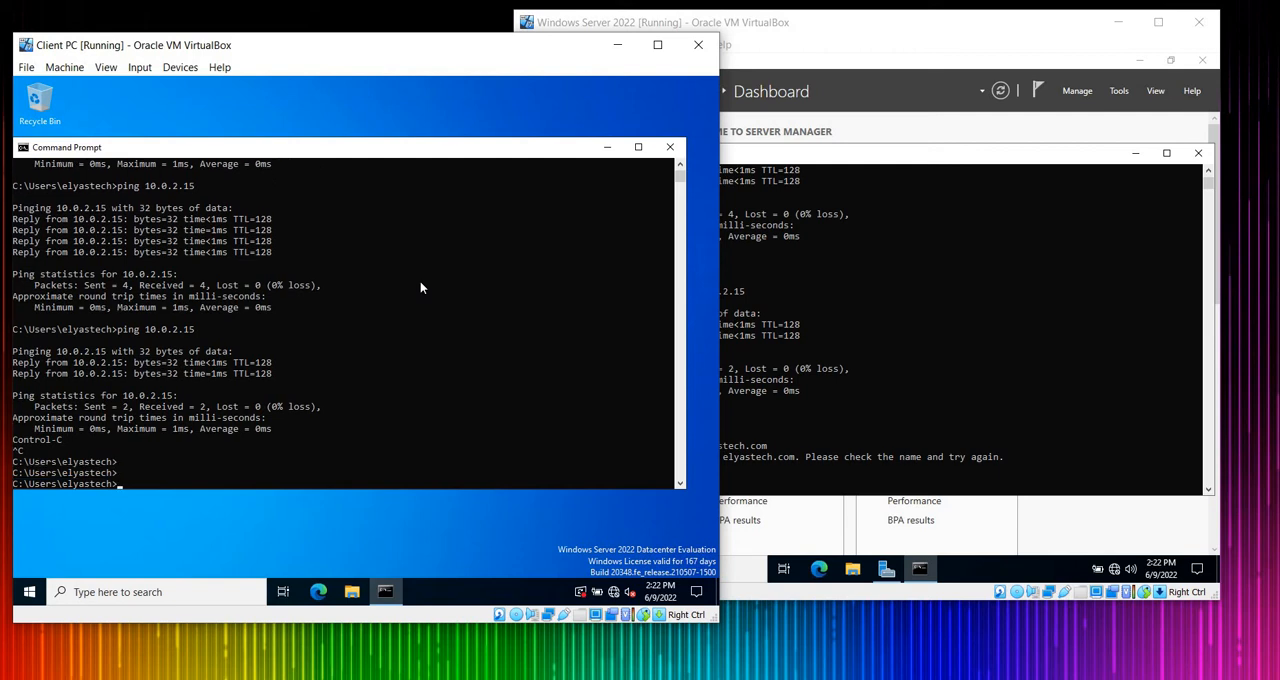
Step: Ping elyastech.com from the client and confirm it replies
{"action": "type", "text": "ping elyastech.com"}
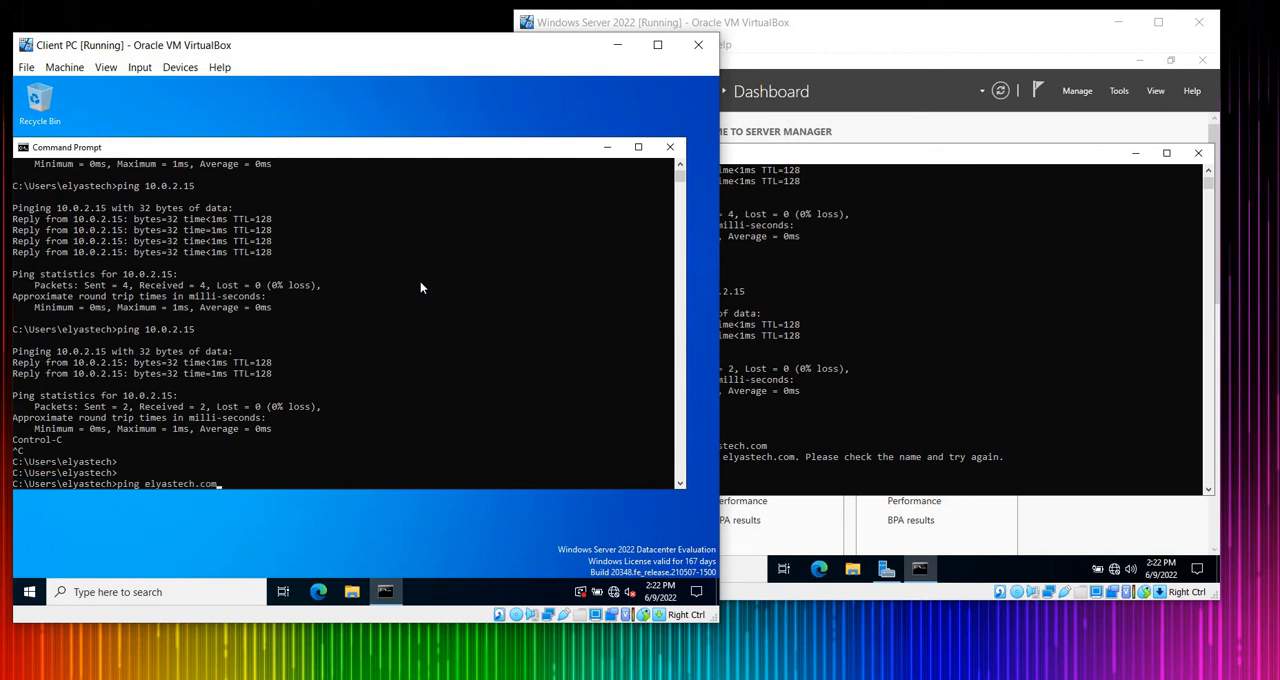
{"action": "key", "text": "Return"}
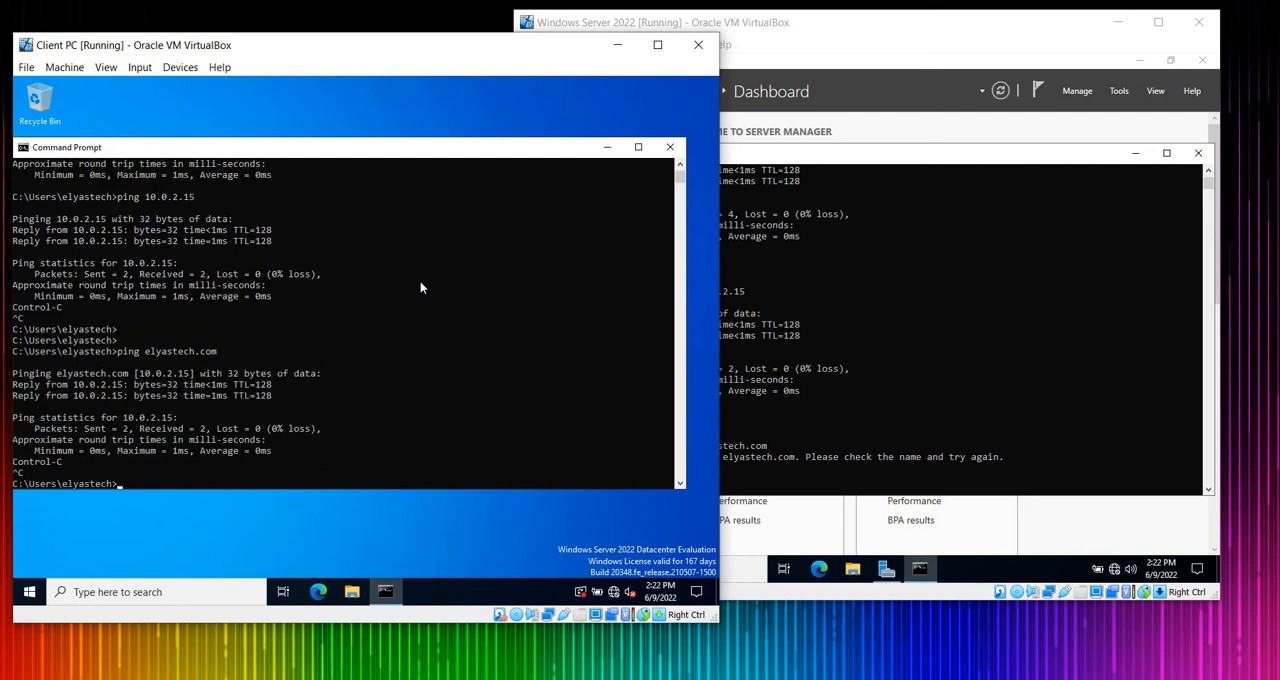
{"action": "type", "text": "ipconfig /"}
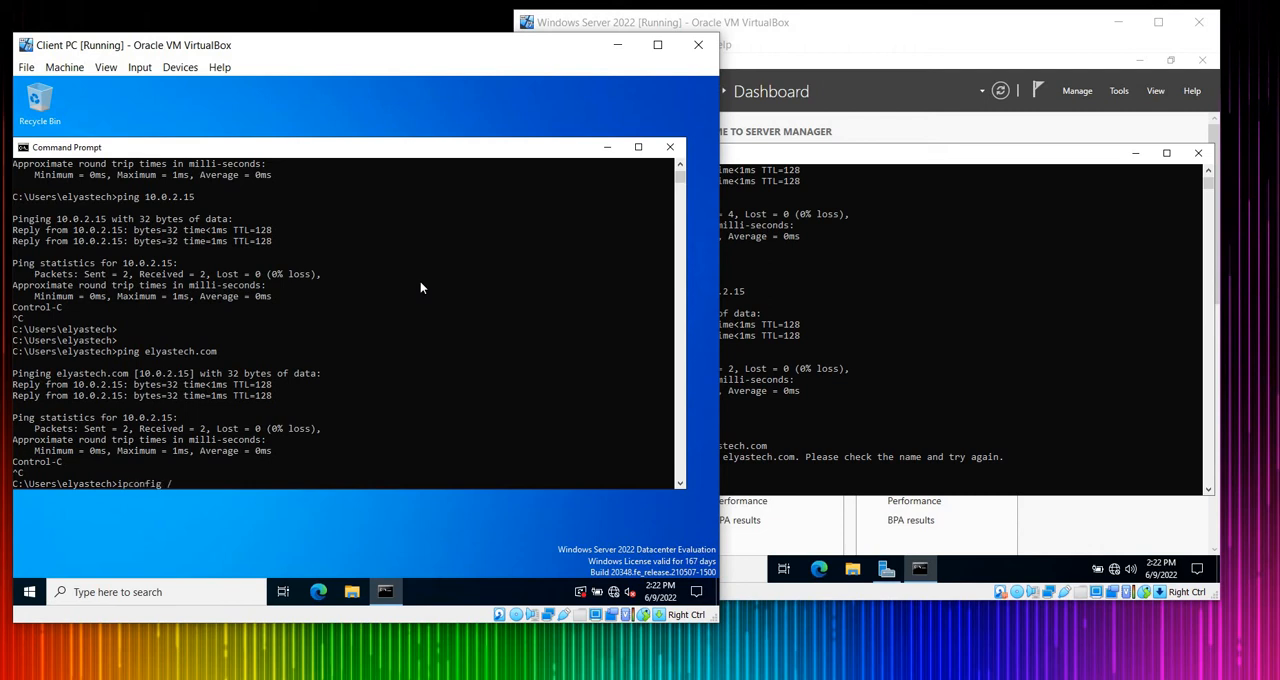
Step: Flush the DNS cache with ipconfig /flushdns and retry pinging elyastech.com
{"action": "type", "text": "flushdns"}
{"action": "type", "text": "ping elyastech.com"}
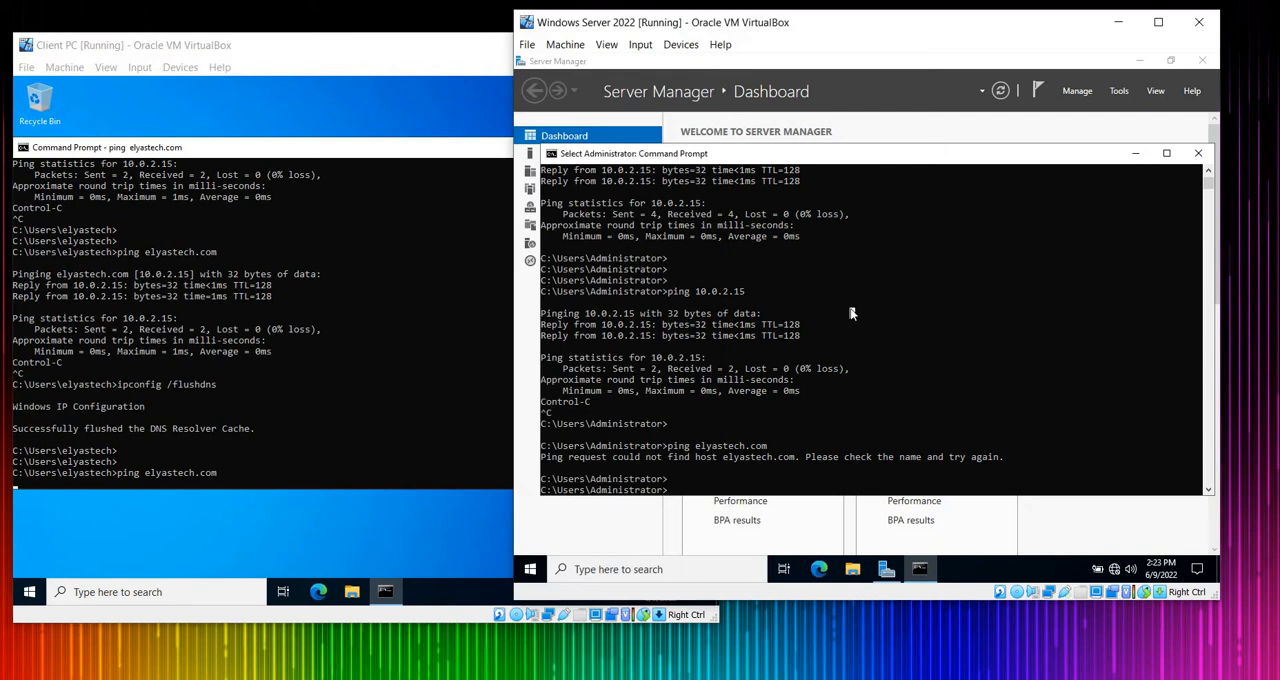
{"action": "type", "text": "ipconfig"}
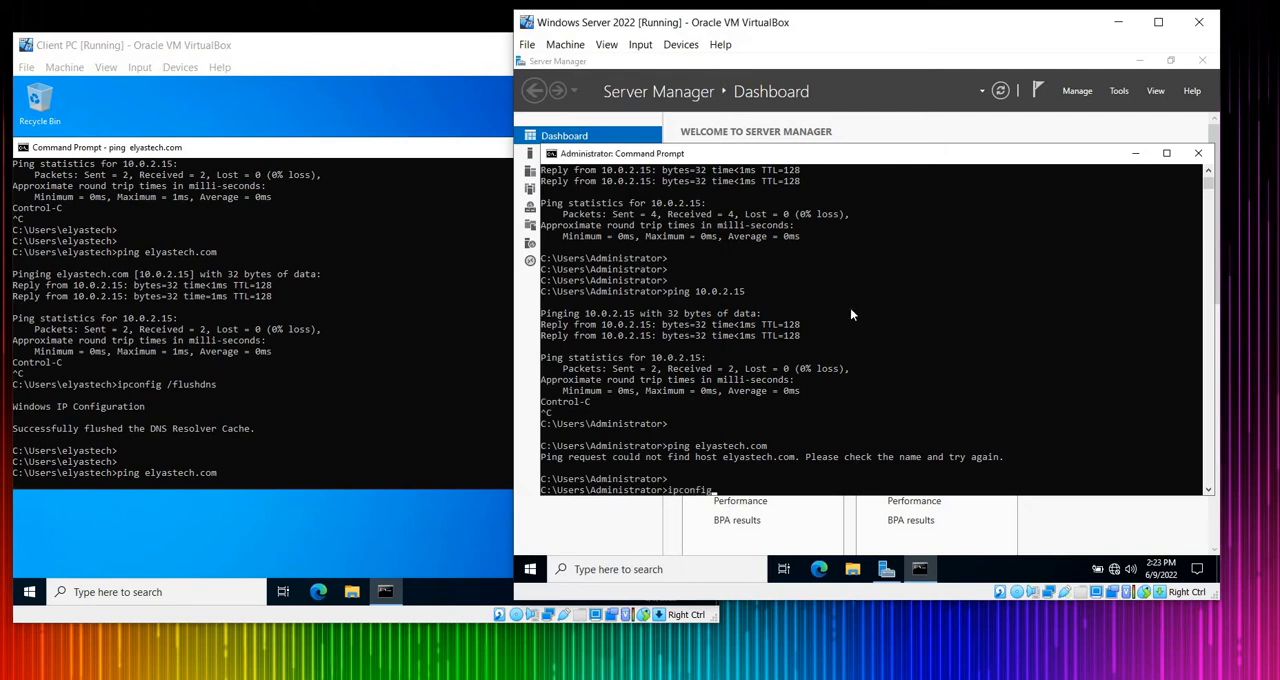
{"action": "type", "text": "/flushdns"}
{"action": "type", "text": "ping elyasteh"}
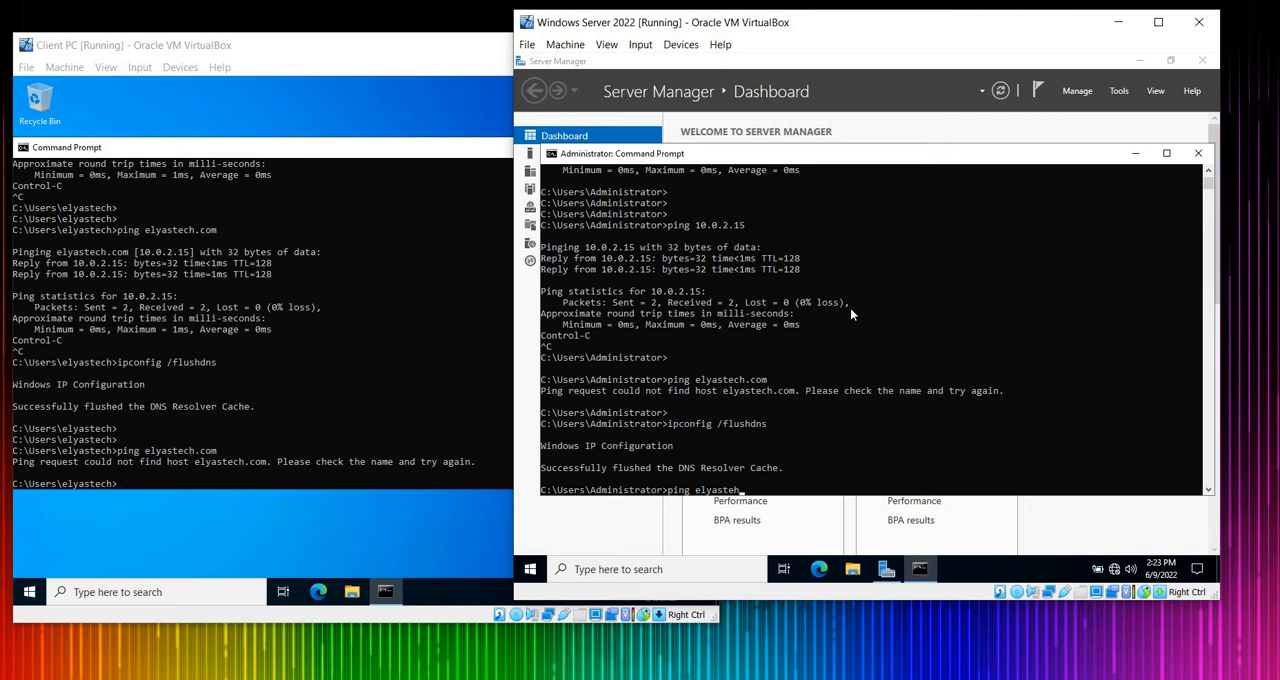
{"action": "type", "text": ".com"}
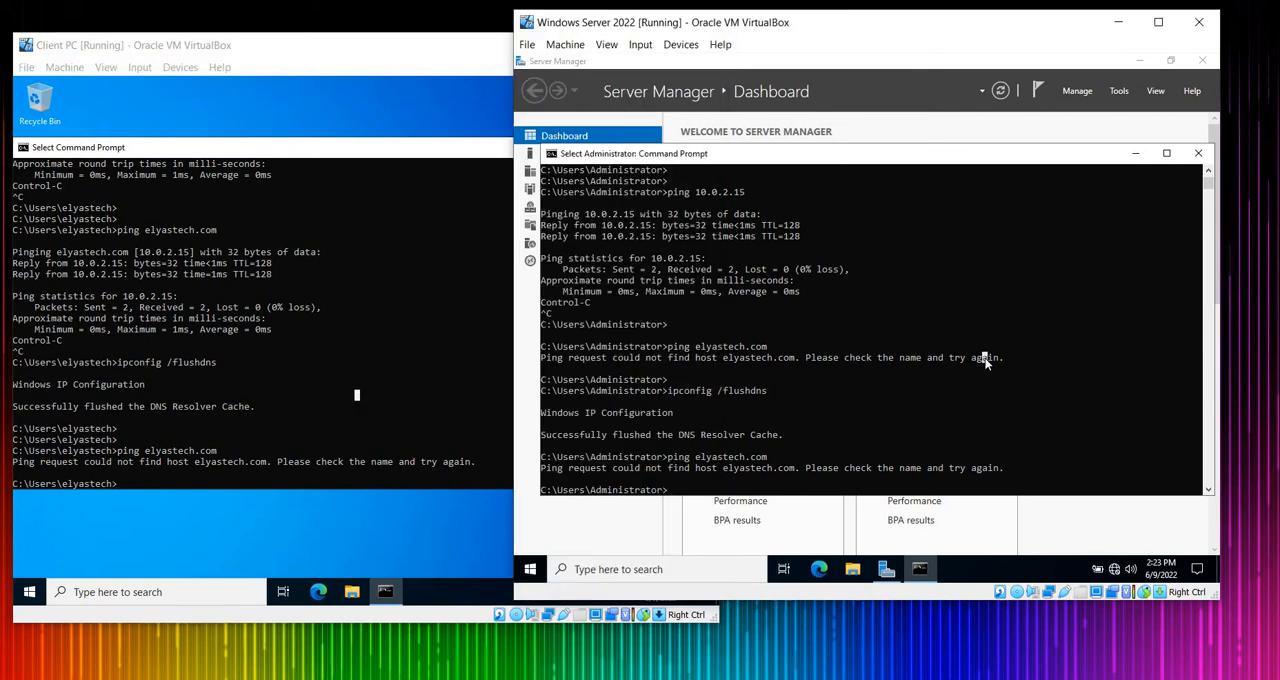
{"action": "mouse_move", "coordinate": [963, 418]}
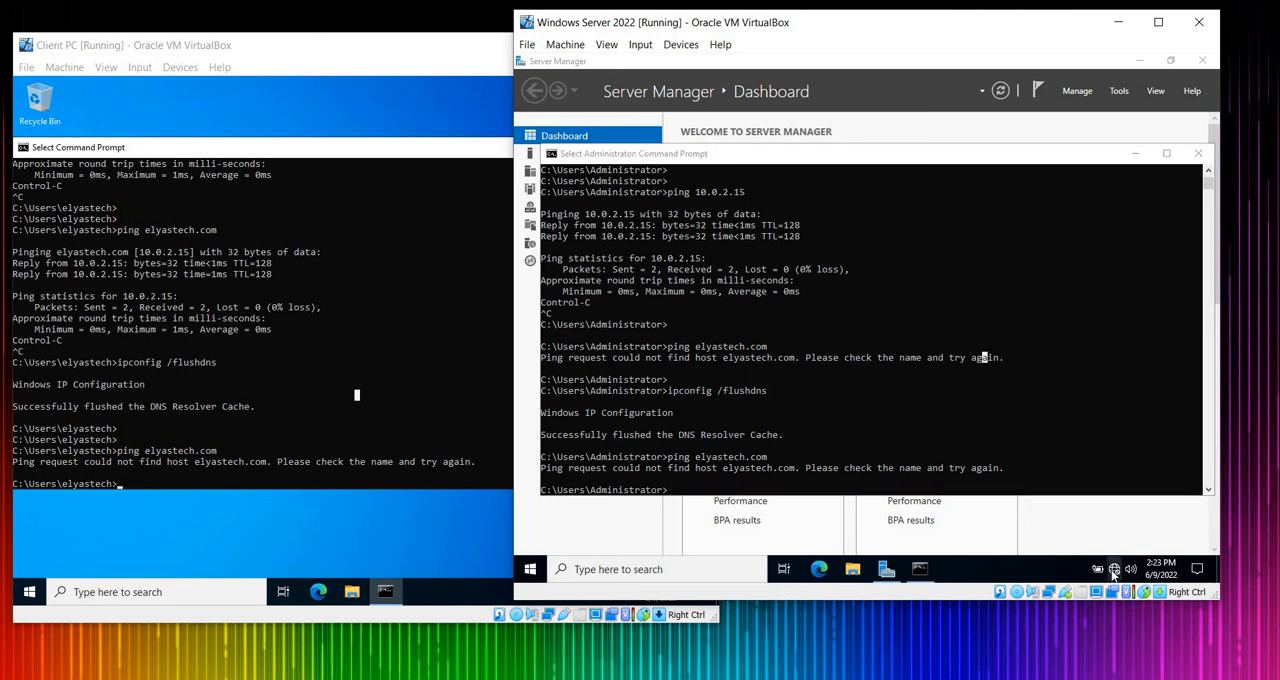
Step: Inspect the server's Ethernet adapter status and properties, then close them and Network Connections
{"action": "left_click", "coordinate": [1114, 569]}
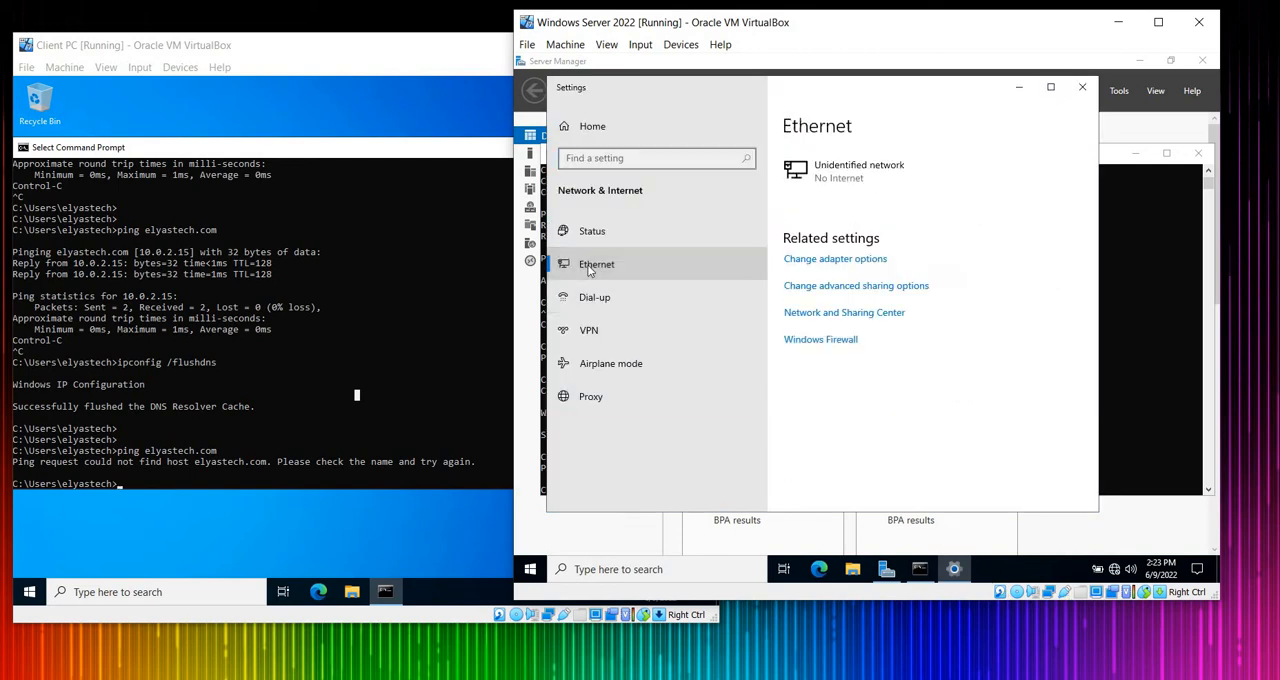
{"action": "mouse_move", "coordinate": [835, 258]}
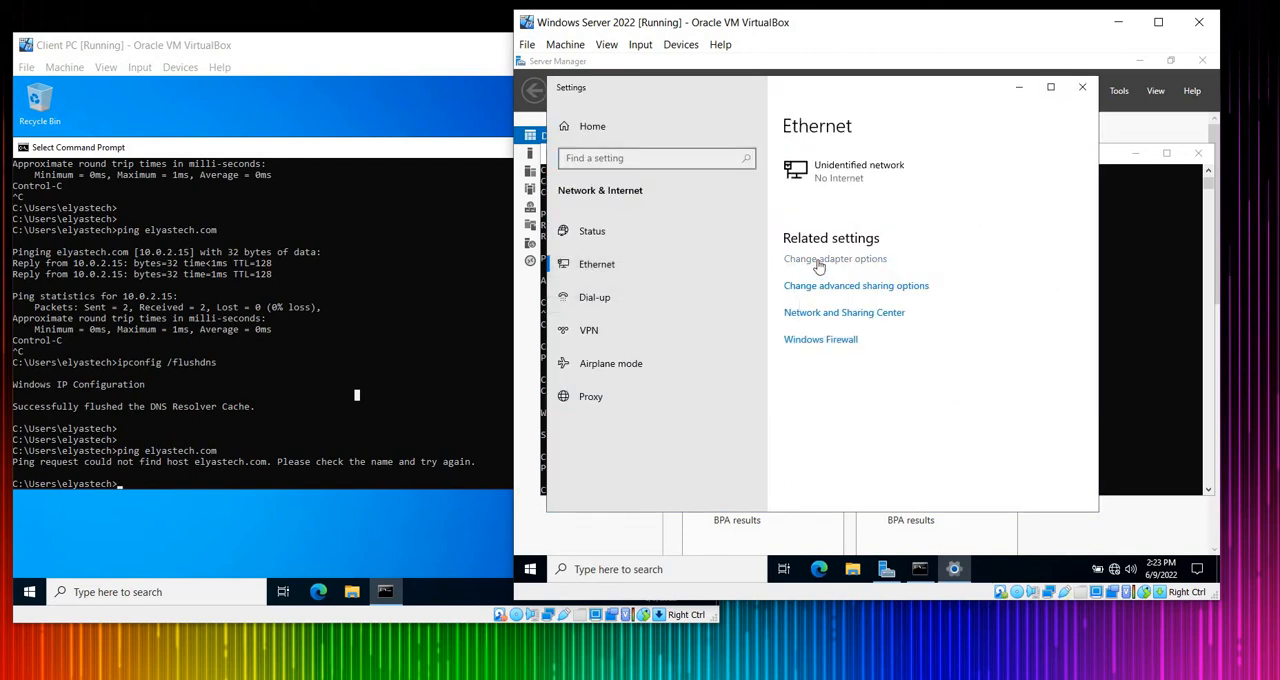
{"action": "left_click", "coordinate": [835, 258]}
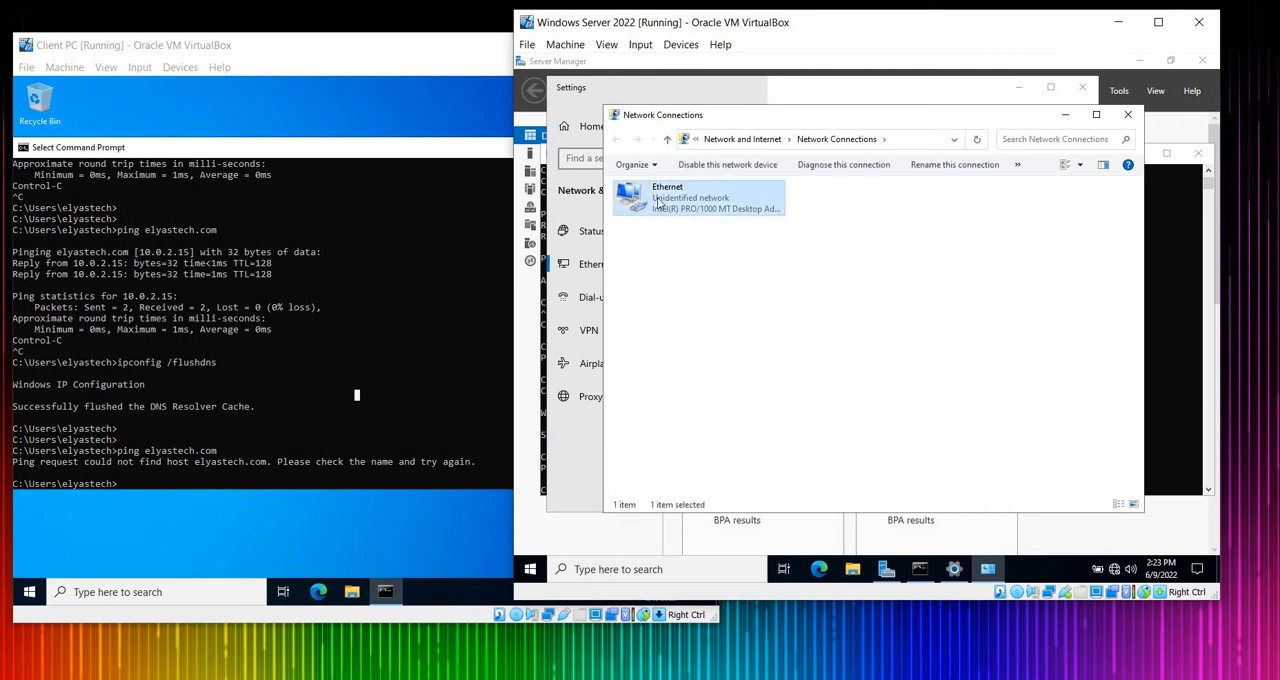
{"action": "double_click", "coordinate": [665, 197]}
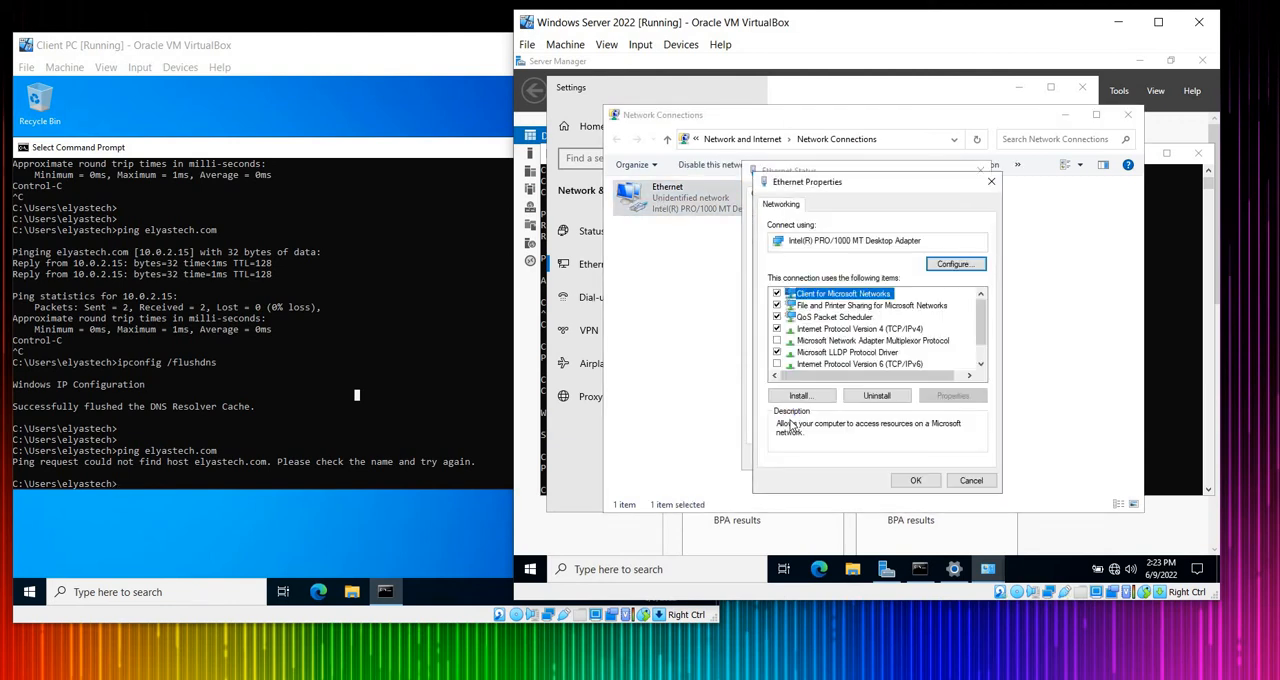
{"action": "double_click", "coordinate": [860, 328]}
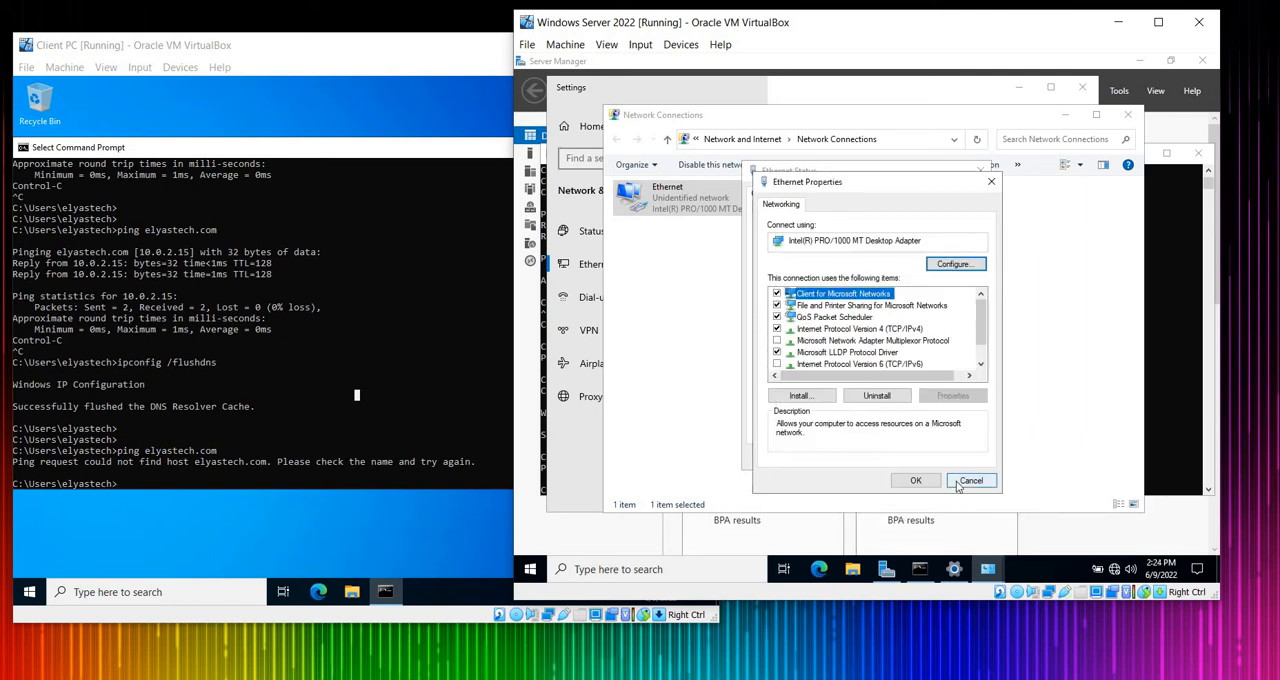
{"action": "left_click", "coordinate": [970, 480]}
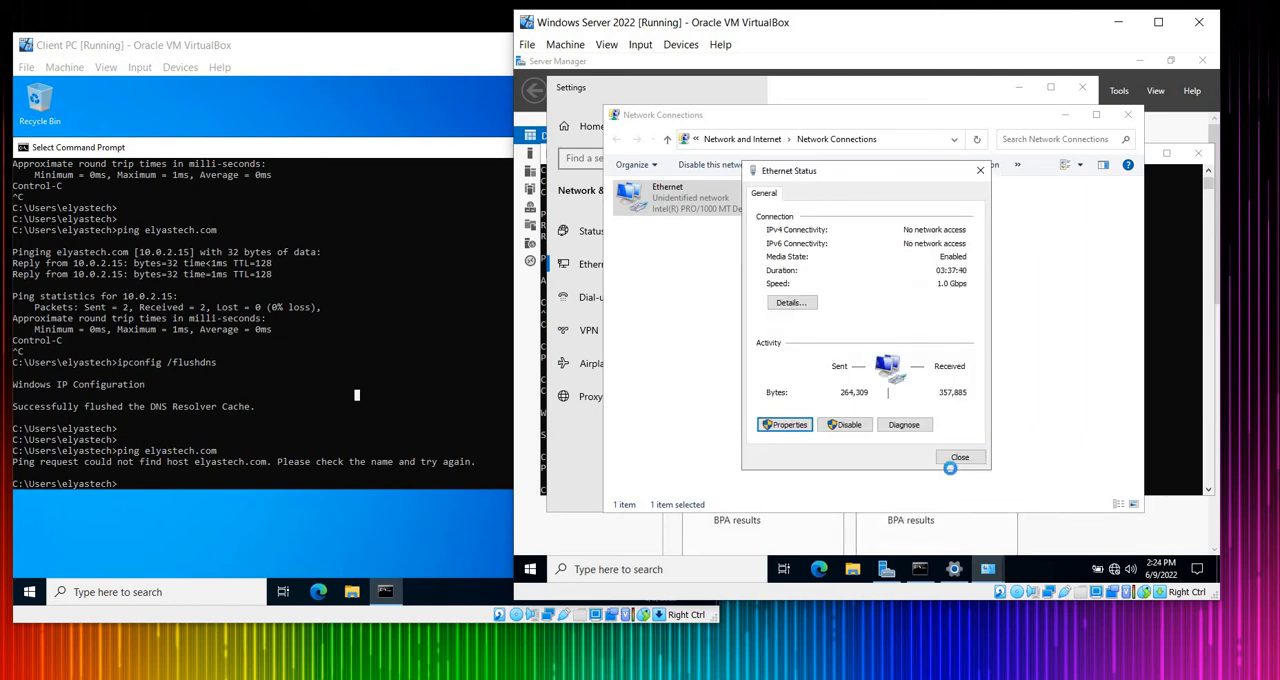
{"action": "left_click", "coordinate": [959, 457]}
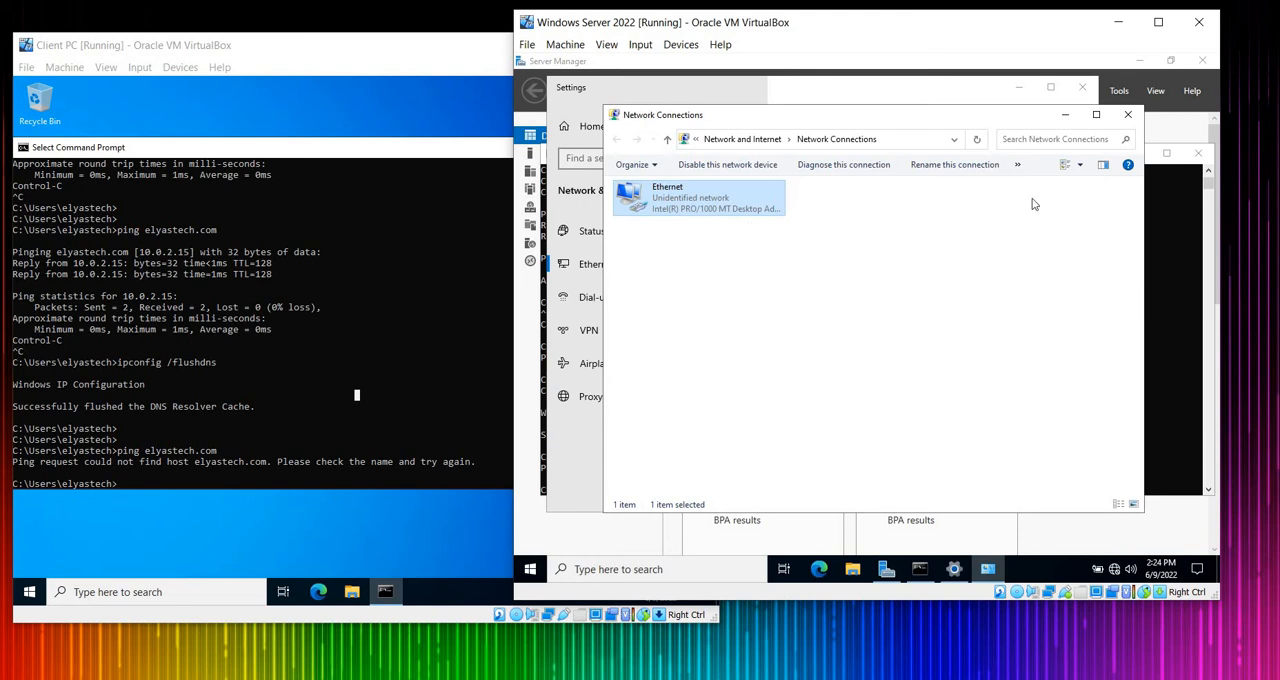
{"action": "left_click", "coordinate": [1128, 114]}
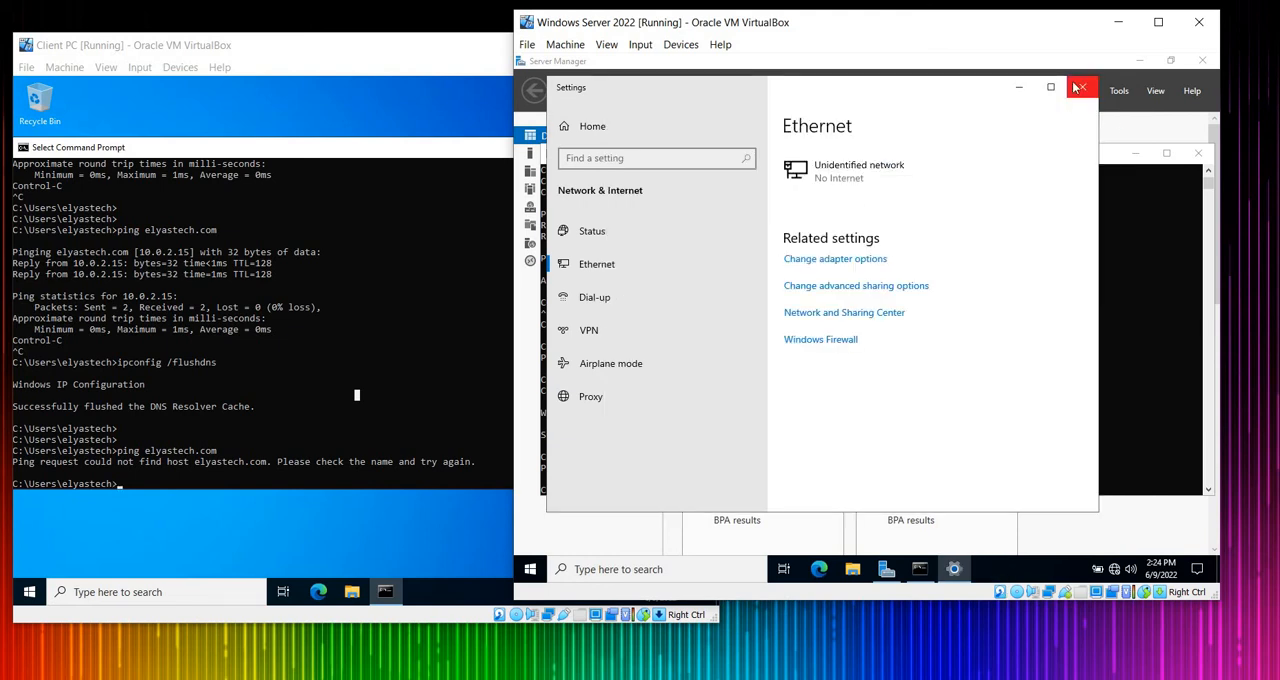
Step: Close the server's network Settings window and run hostname in its Command Prompt
{"action": "left_click", "coordinate": [1079, 87]}
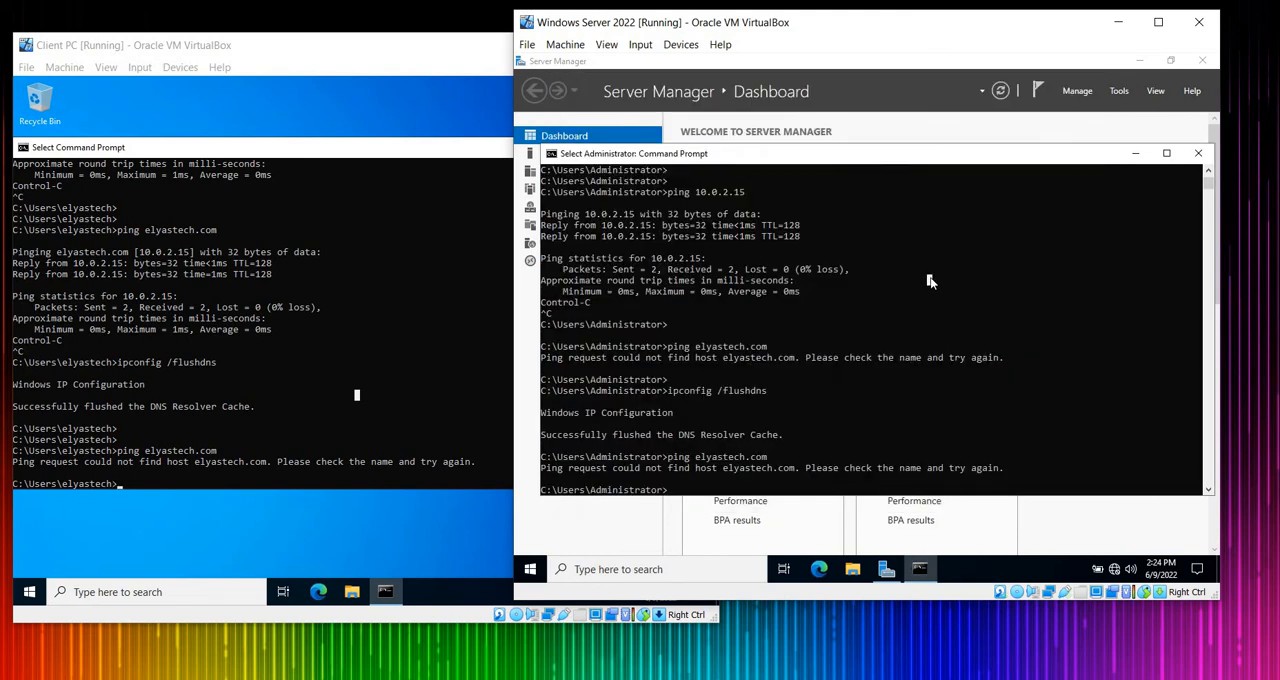
{"action": "type", "text": "hostnmae"}
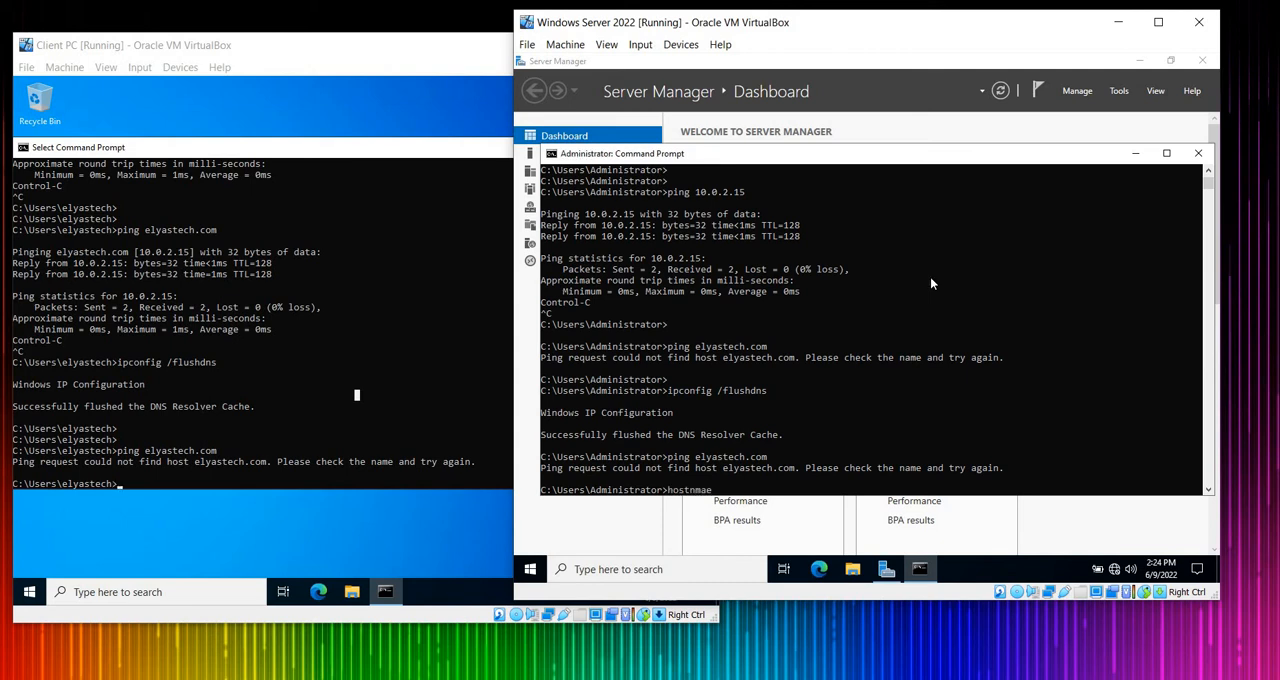
{"action": "key", "text": "Return"}
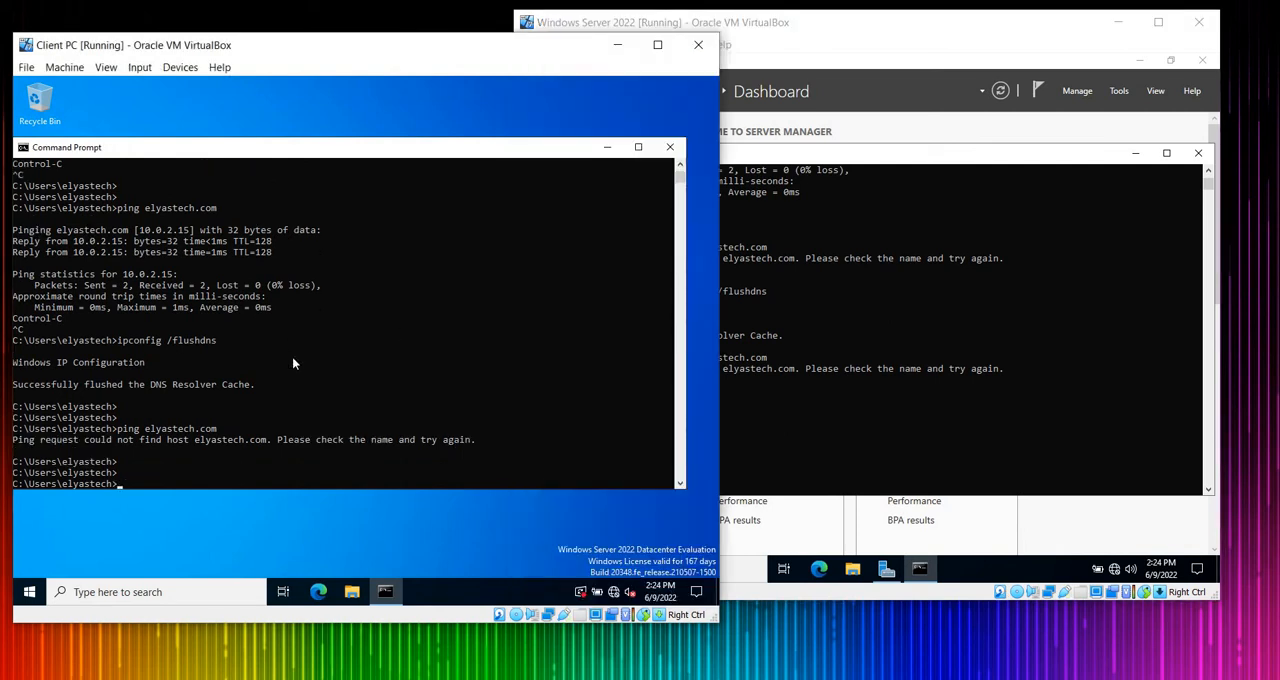
{"action": "mouse_move", "coordinate": [1199, 153]}
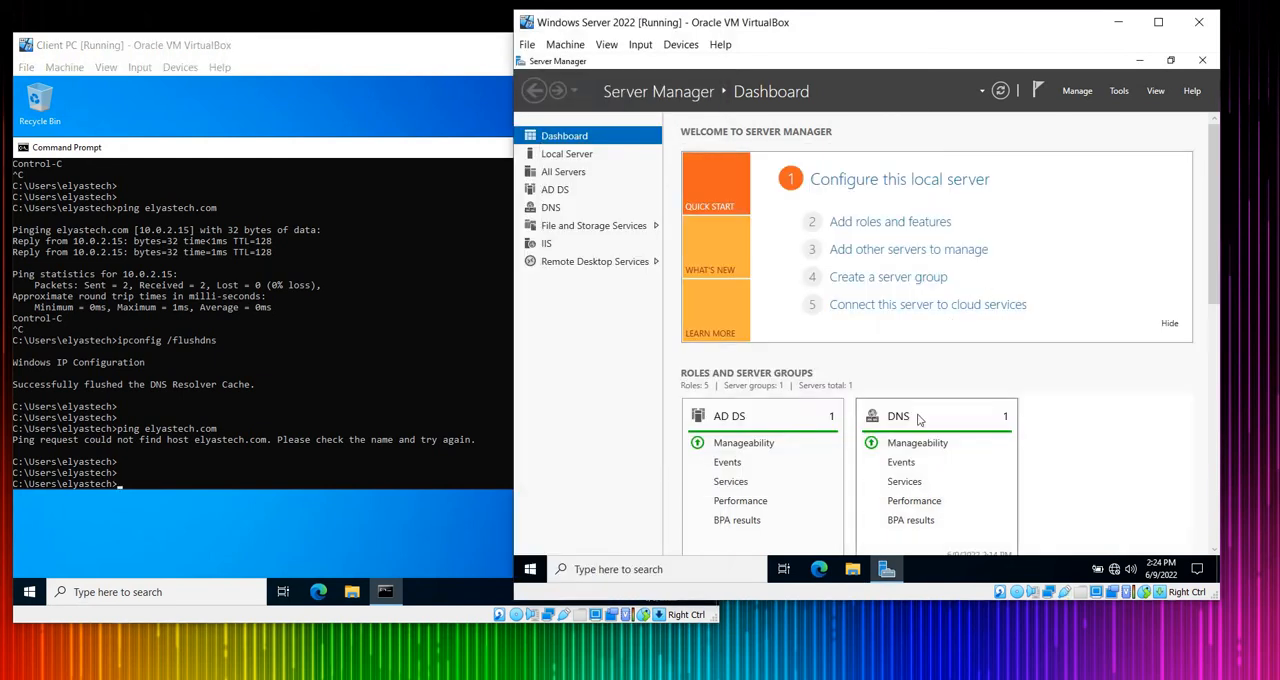
{"action": "mouse_move", "coordinate": [1136, 99]}
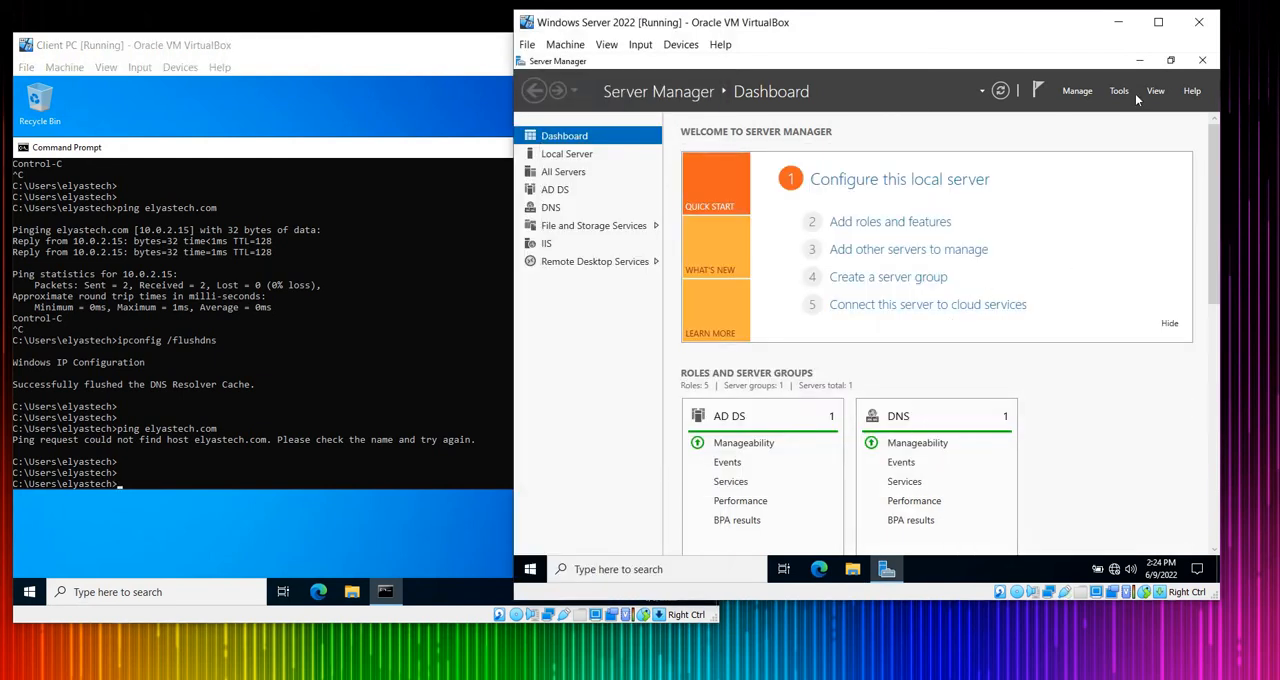
Step: Launch DNS Manager from Server Manager Tools and start the ELYAS-TECH-DC DNS service
{"action": "left_click", "coordinate": [1118, 90]}
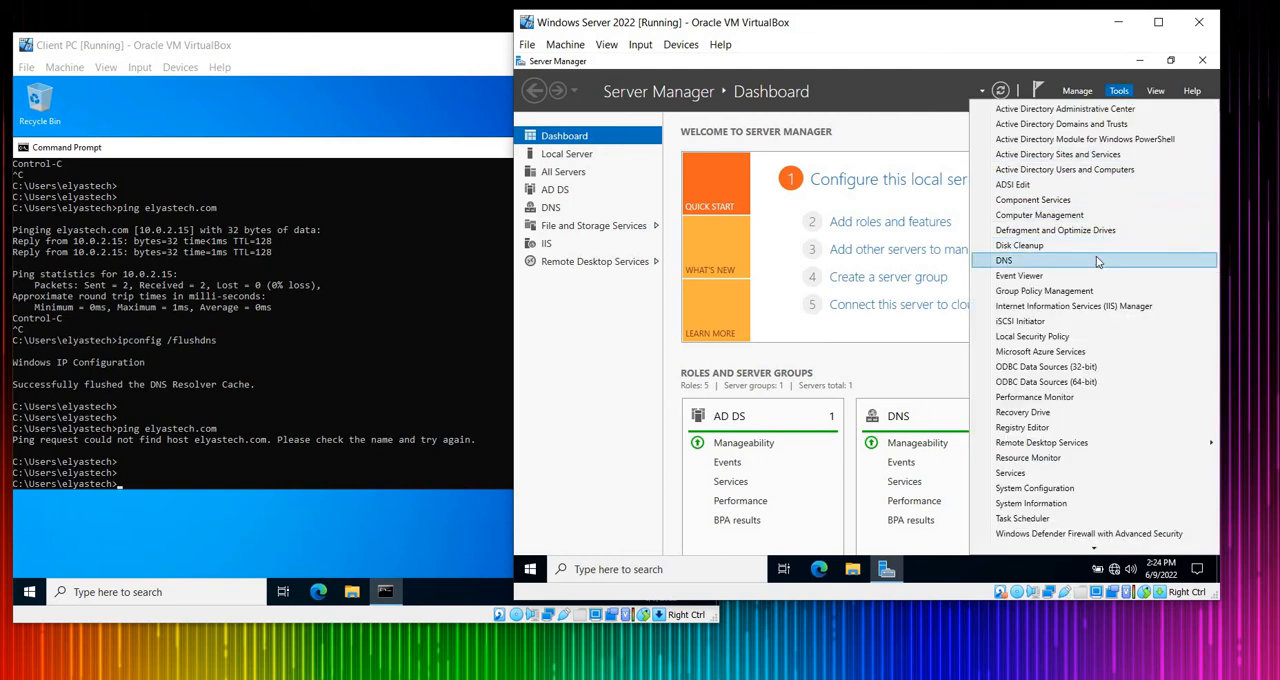
{"action": "left_click", "coordinate": [1004, 260]}
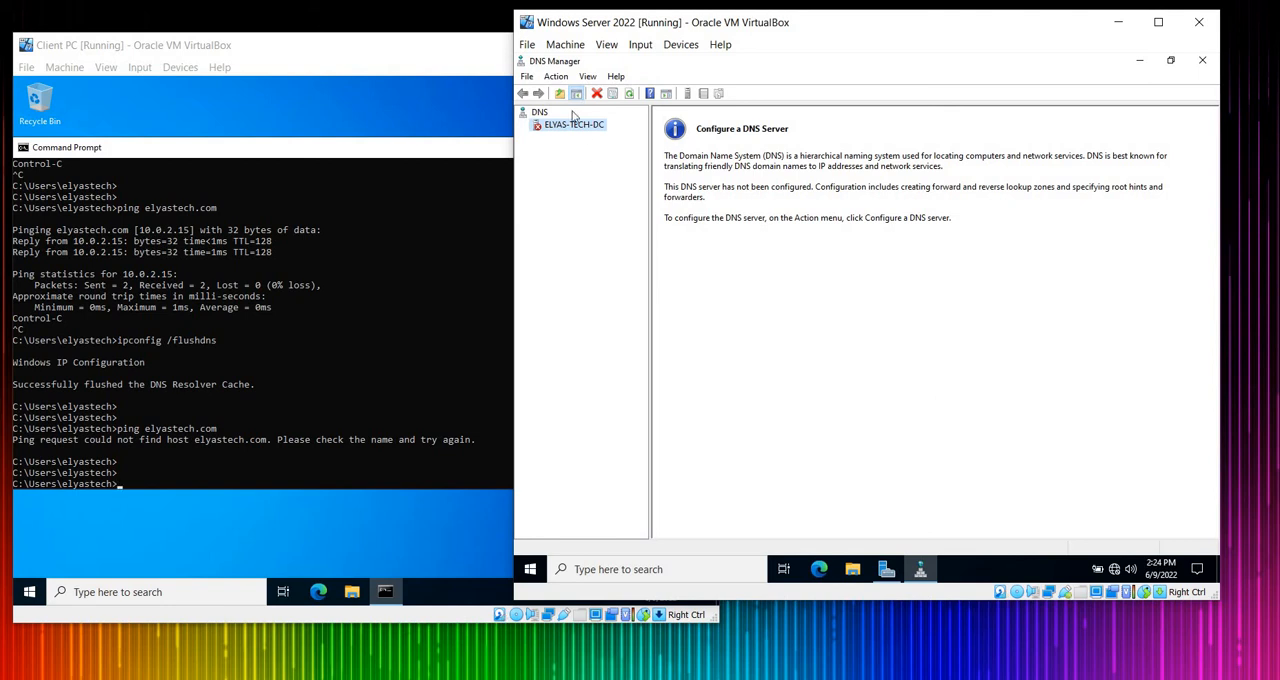
{"action": "right_click", "coordinate": [574, 124]}
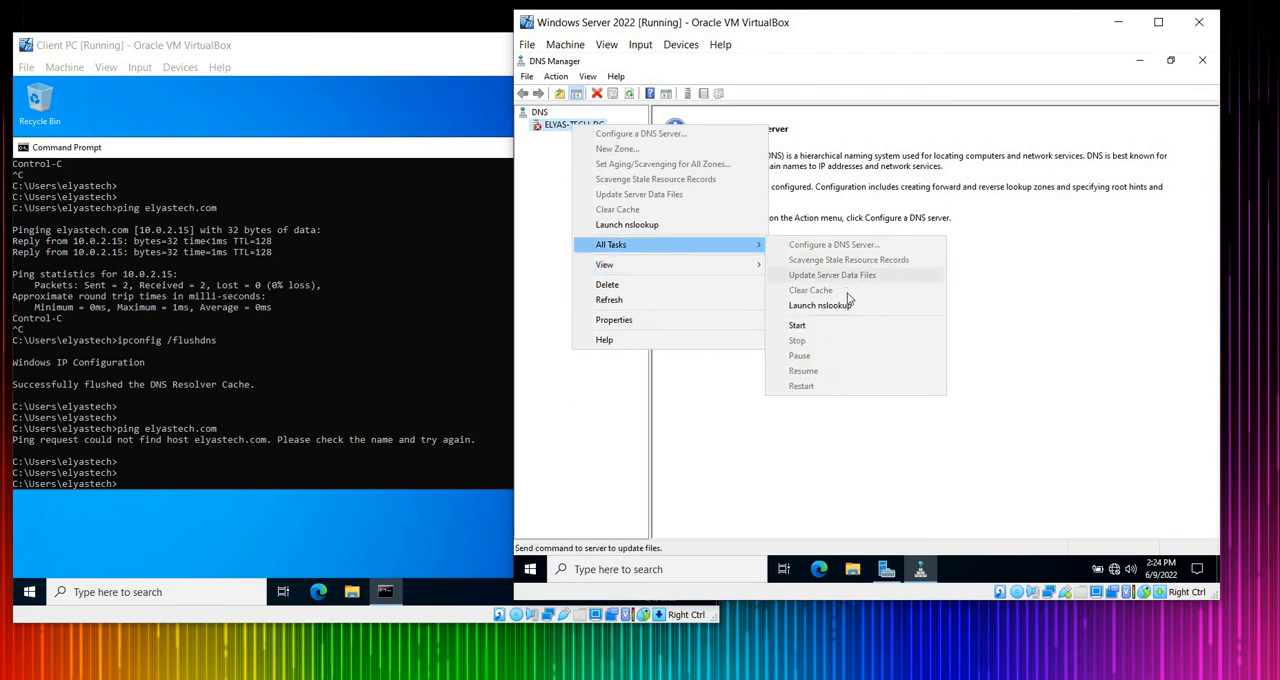
{"action": "left_click", "coordinate": [797, 324]}
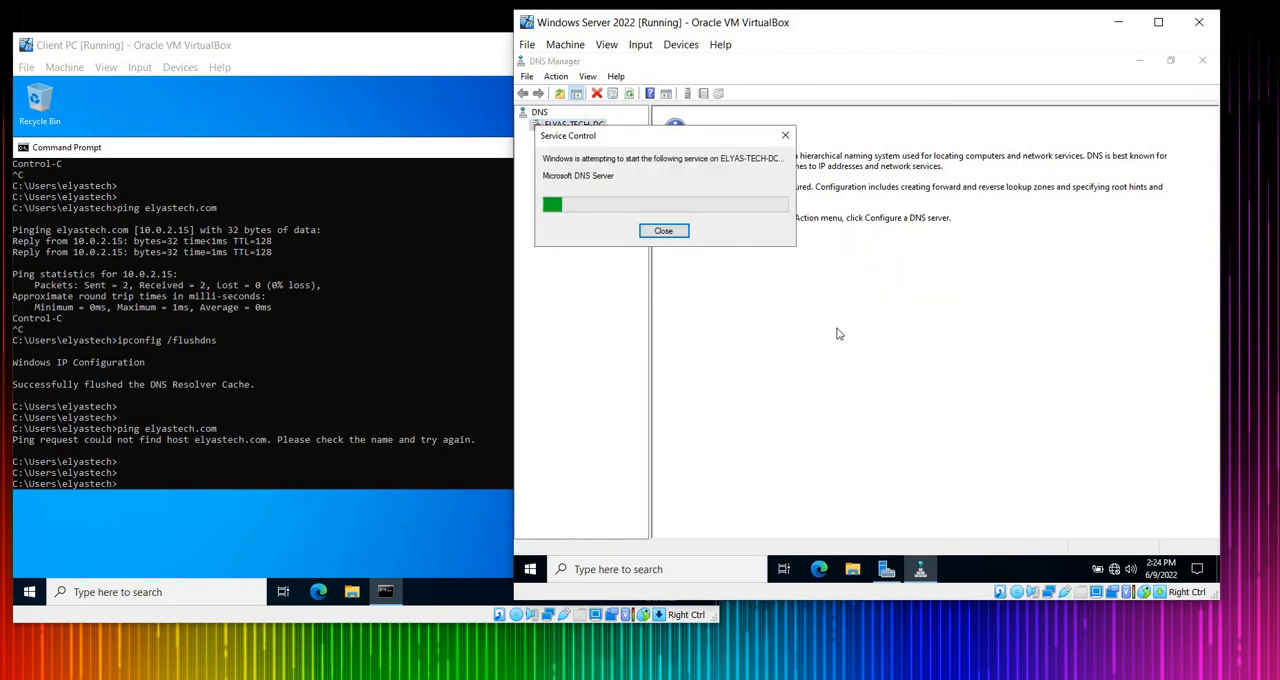
{"action": "left_click", "coordinate": [663, 231]}
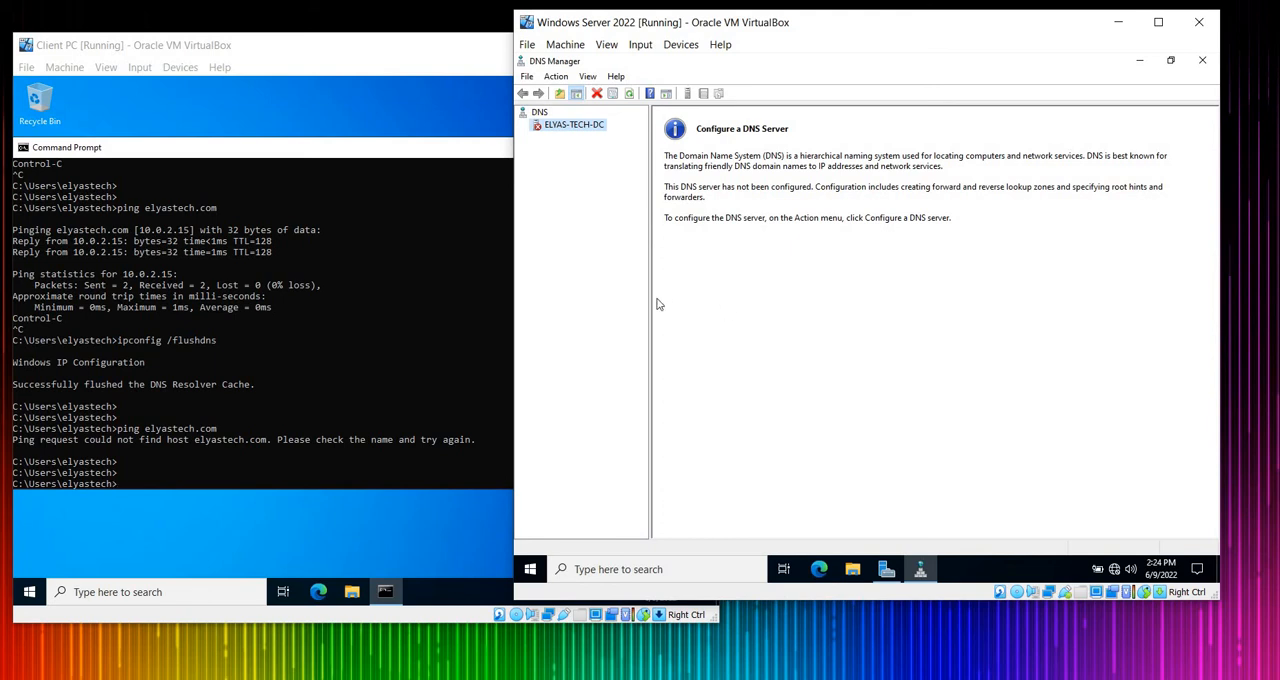
Step: Expand ELYAS-TECH-DC's lookup zones down to the 2.0.10.in-addr.arpa reverse zone
{"action": "right_click", "coordinate": [574, 124]}
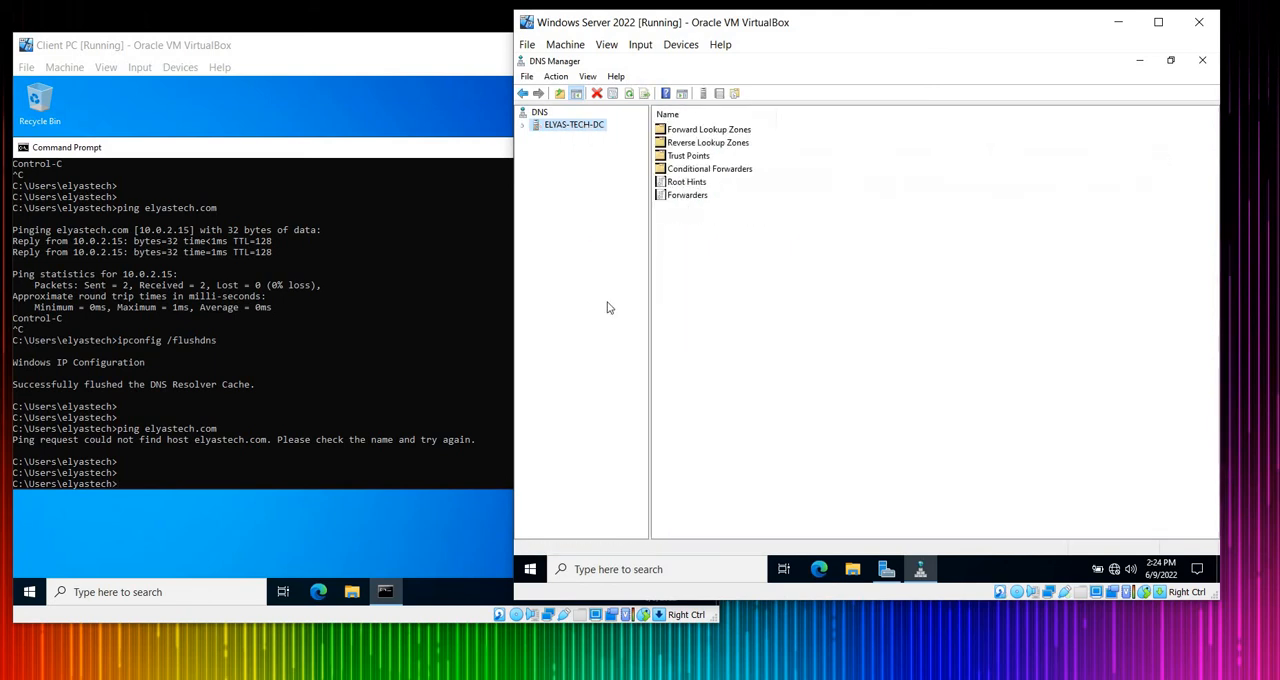
{"action": "right_click", "coordinate": [573, 124]}
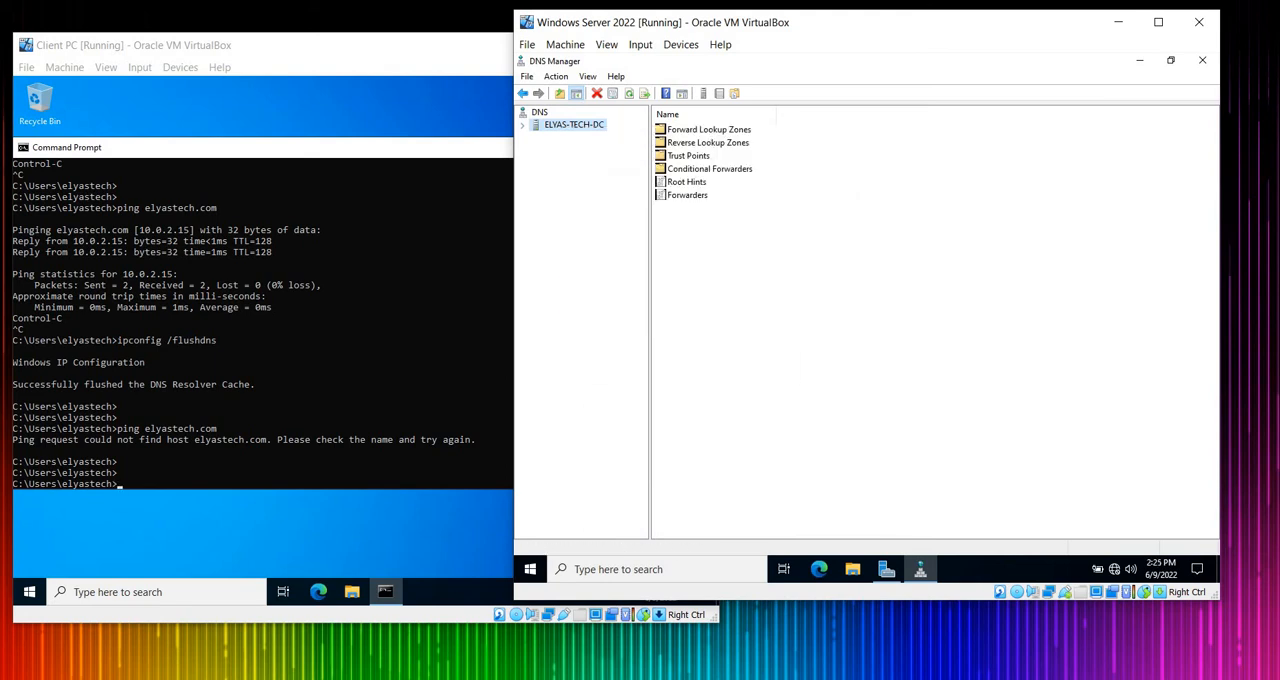
{"action": "left_click", "coordinate": [524, 124]}
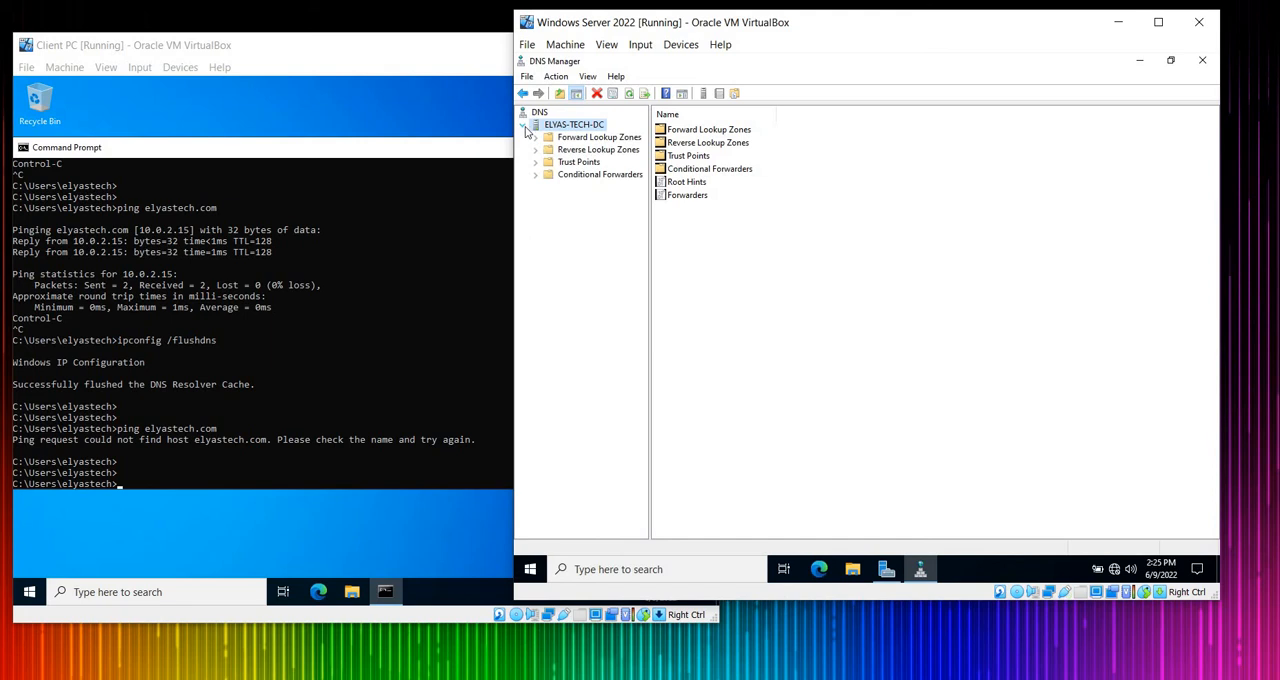
{"action": "left_click", "coordinate": [599, 137]}
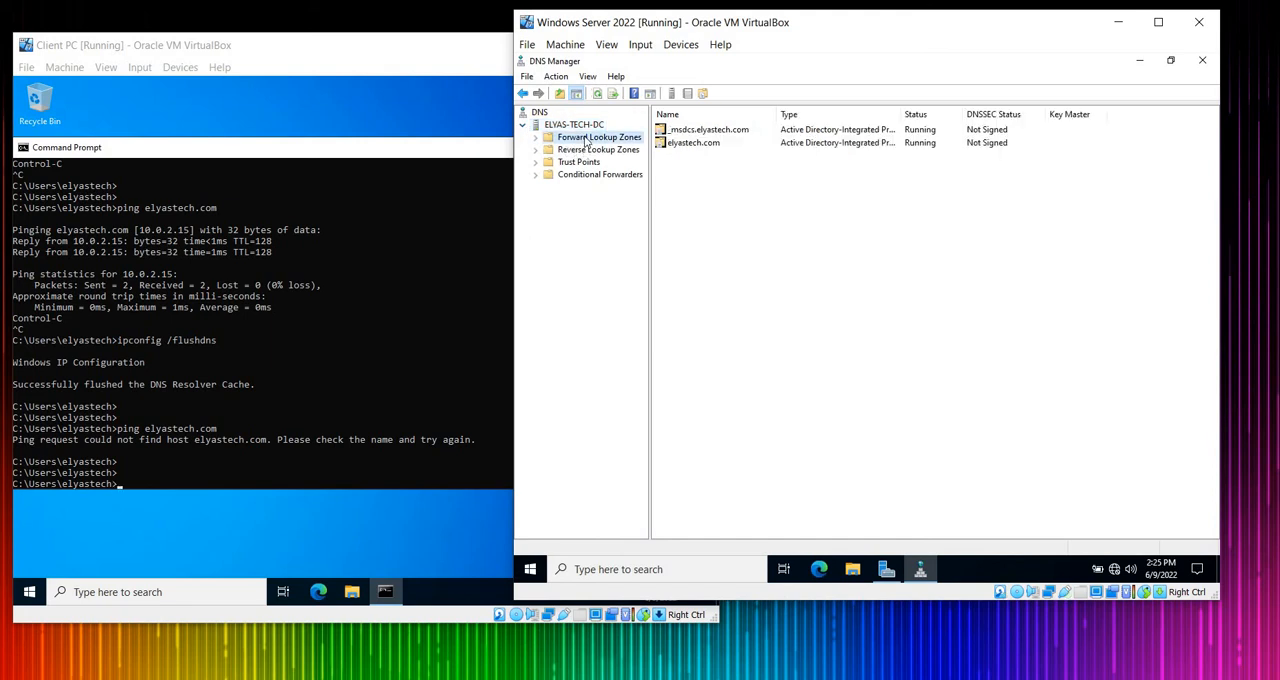
{"action": "left_click", "coordinate": [598, 149]}
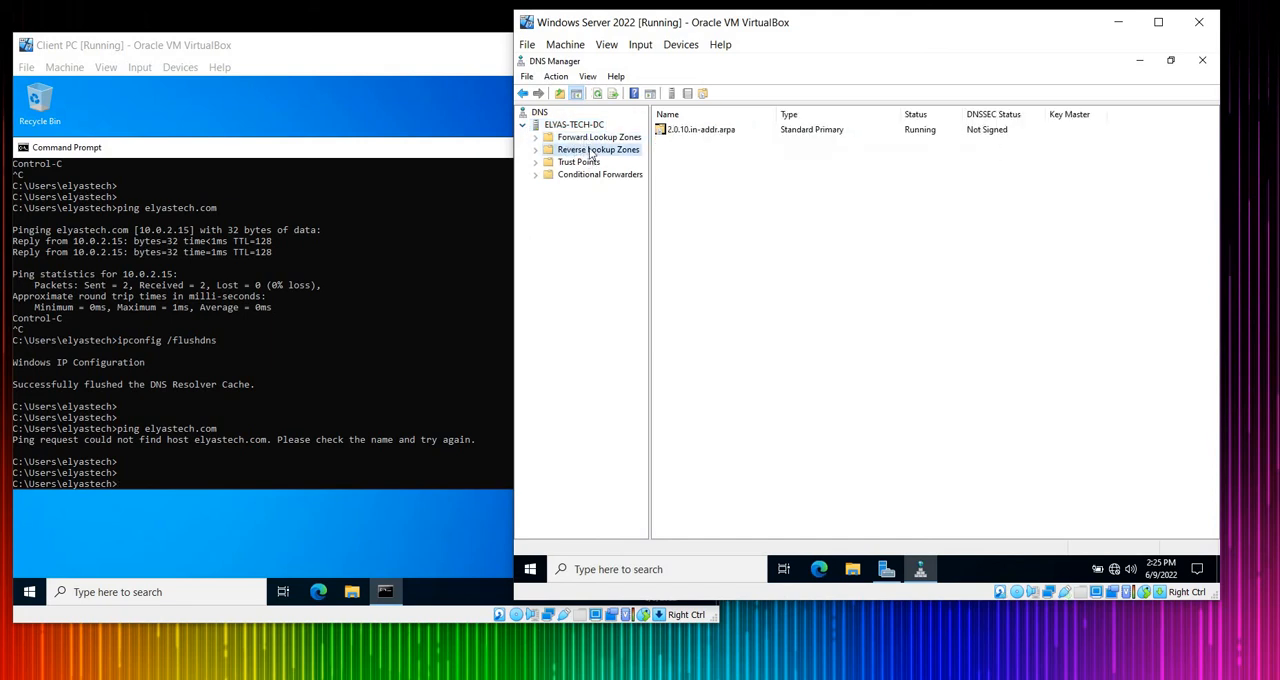
{"action": "left_click", "coordinate": [536, 137]}
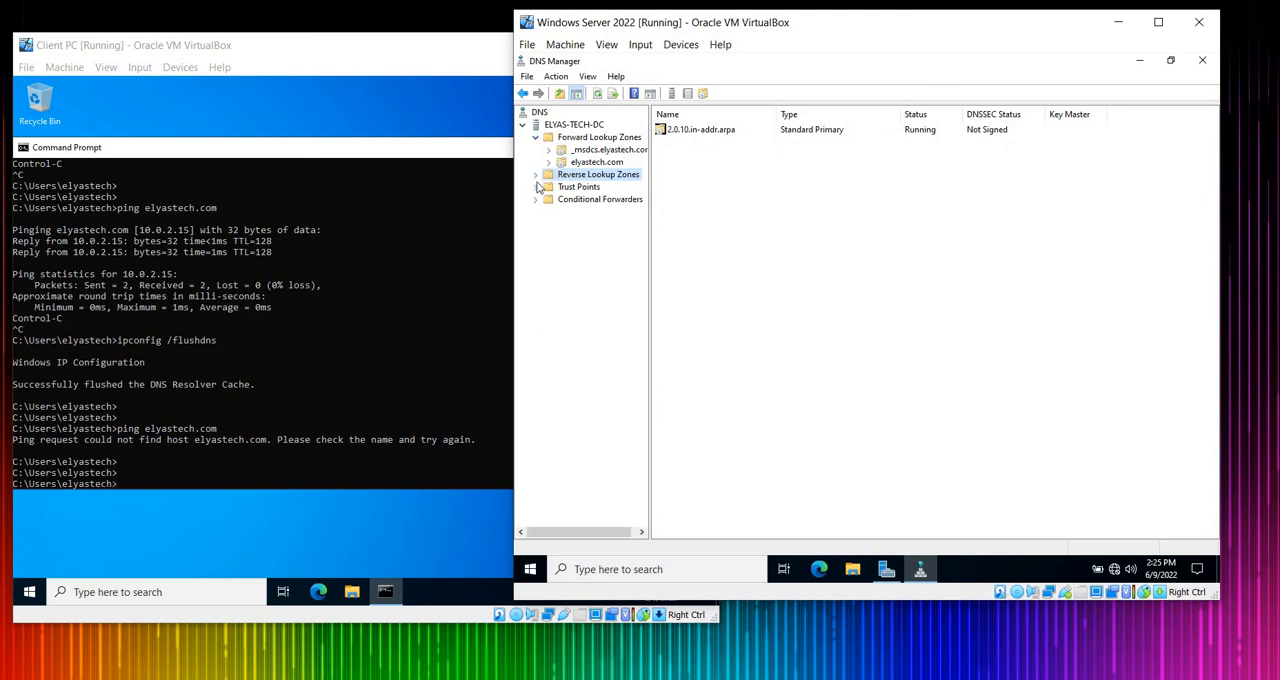
{"action": "left_click", "coordinate": [535, 174]}
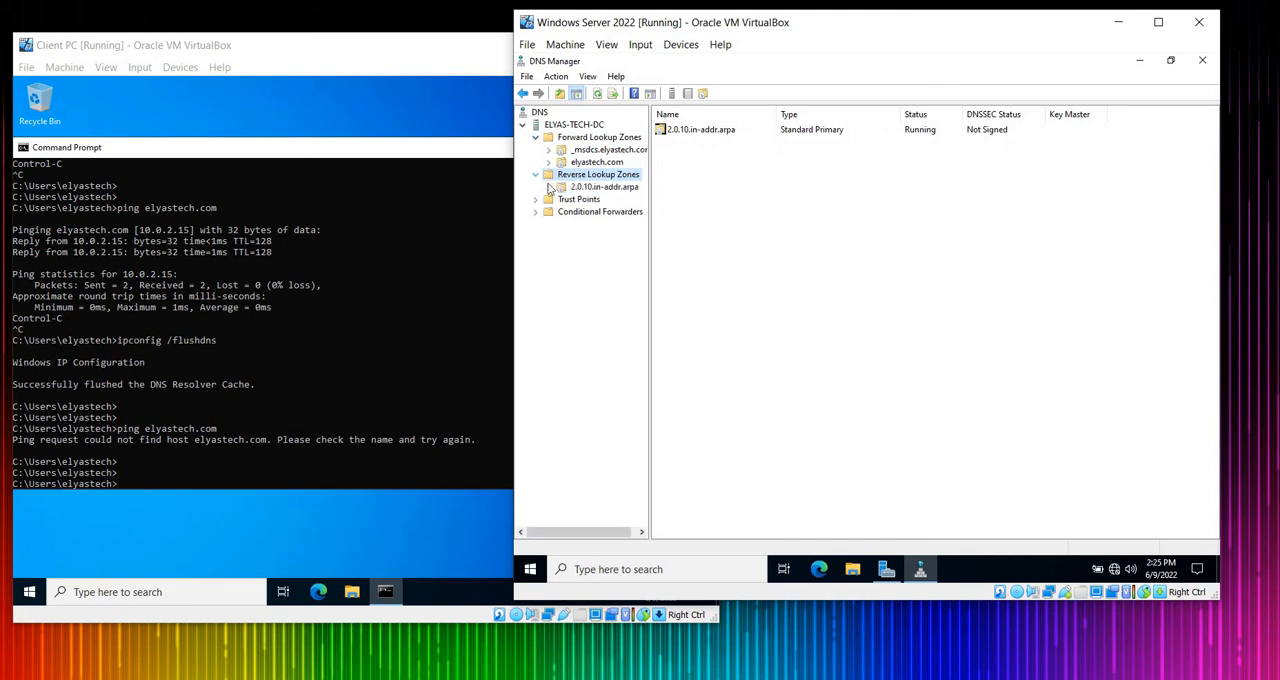
{"action": "left_click", "coordinate": [603, 187]}
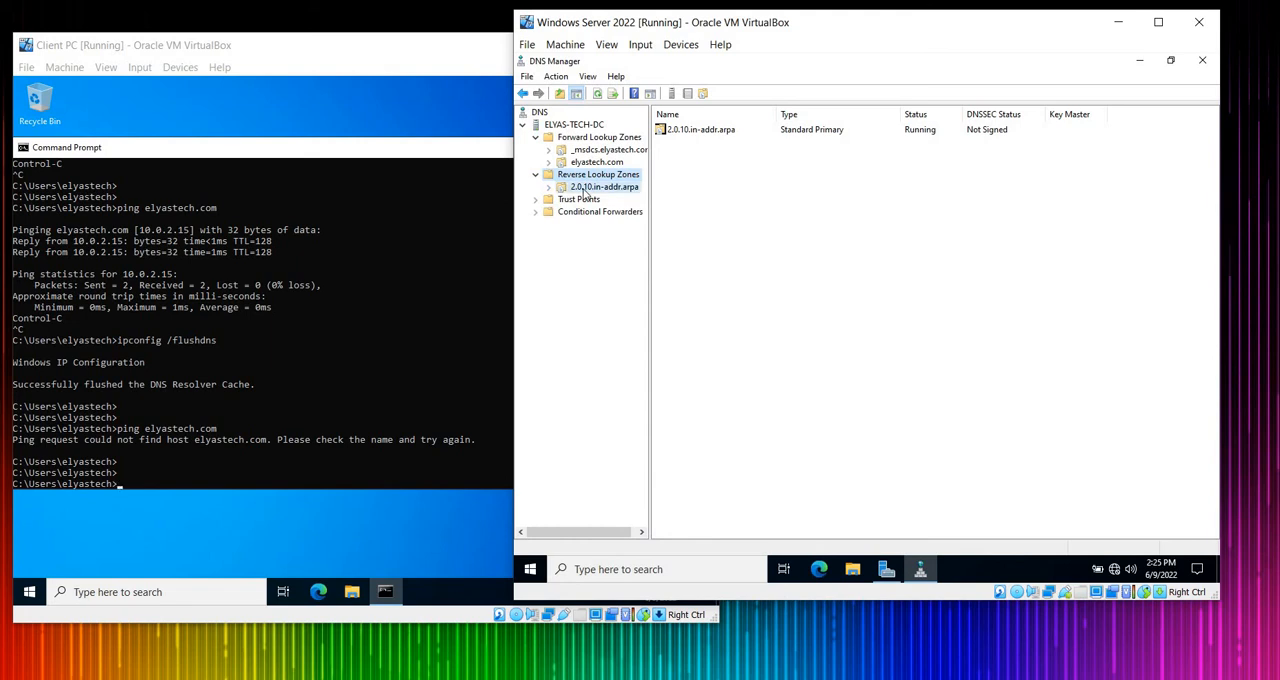
Step: Review the reverse zone's record properties, including WINS-R and zone transfer settings
{"action": "left_click", "coordinate": [601, 187]}
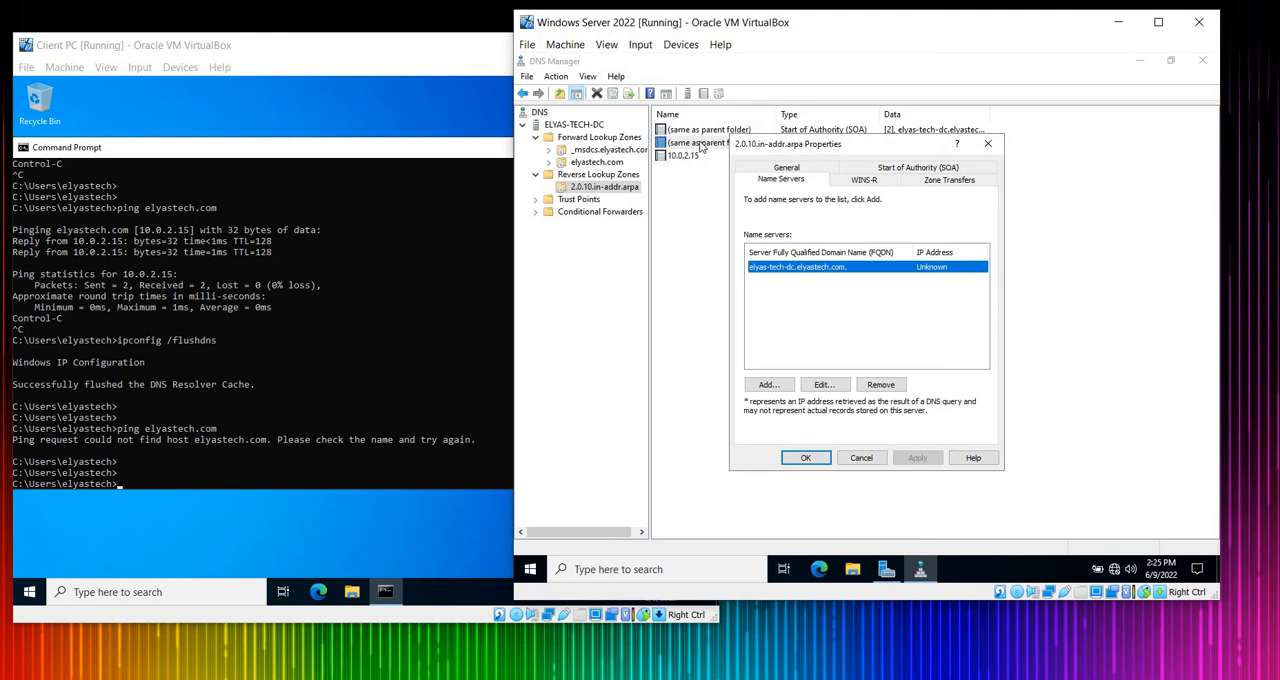
{"action": "left_click", "coordinate": [863, 180]}
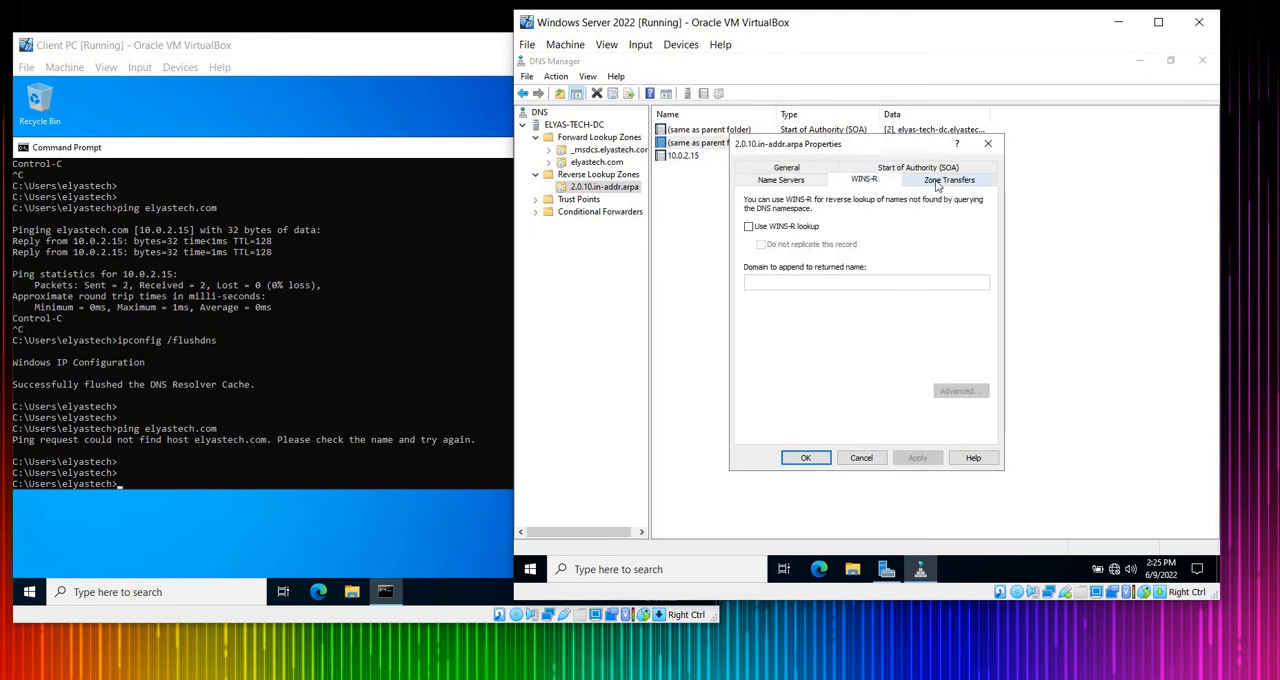
{"action": "left_click", "coordinate": [948, 179]}
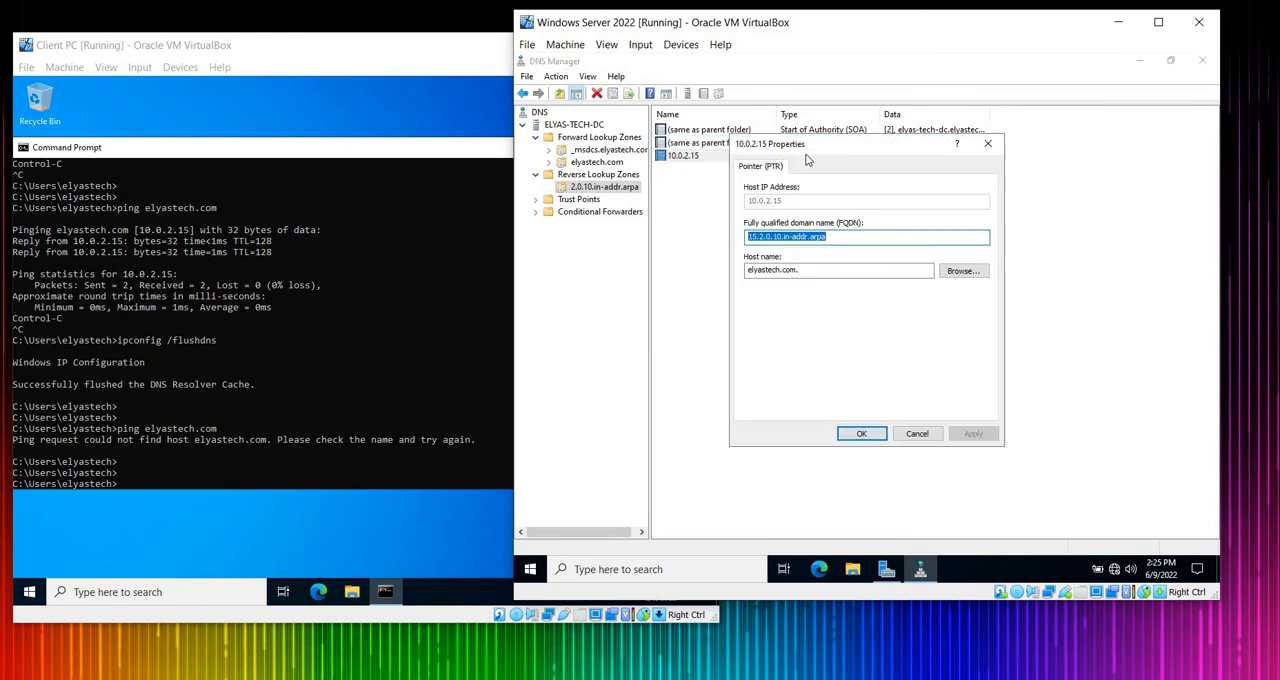
{"action": "mouse_move", "coordinate": [762, 338]}
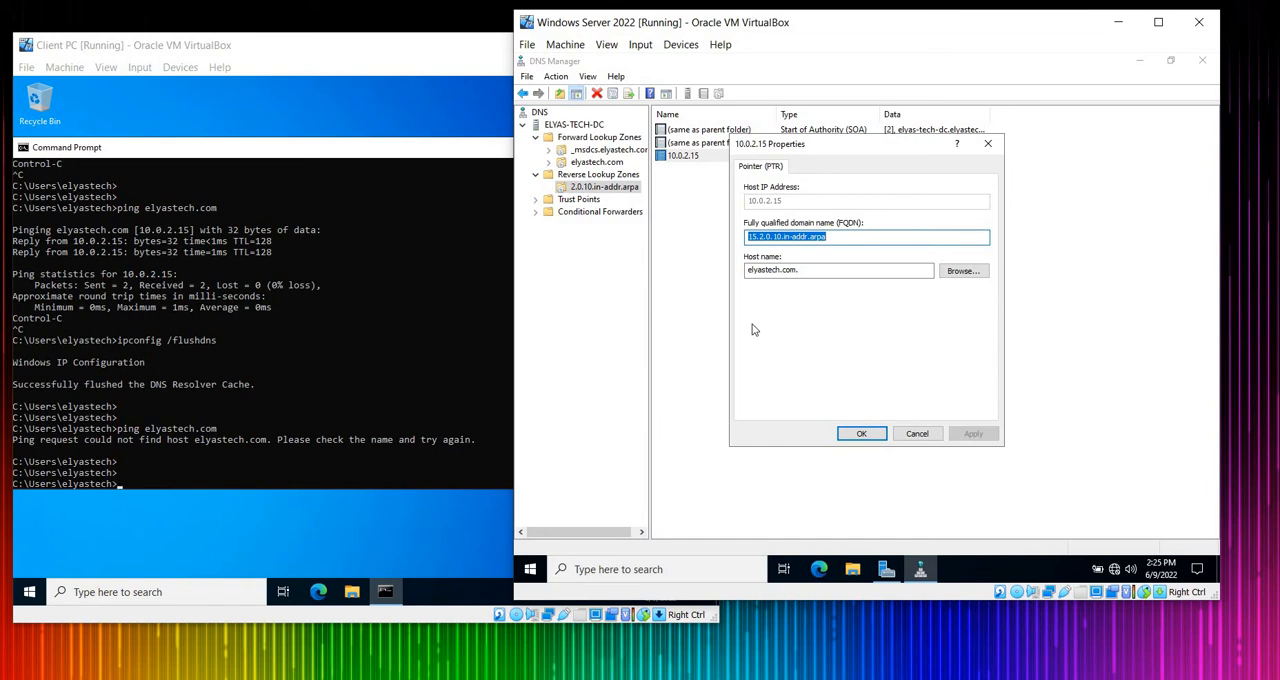
{"action": "left_click", "coordinate": [860, 433]}
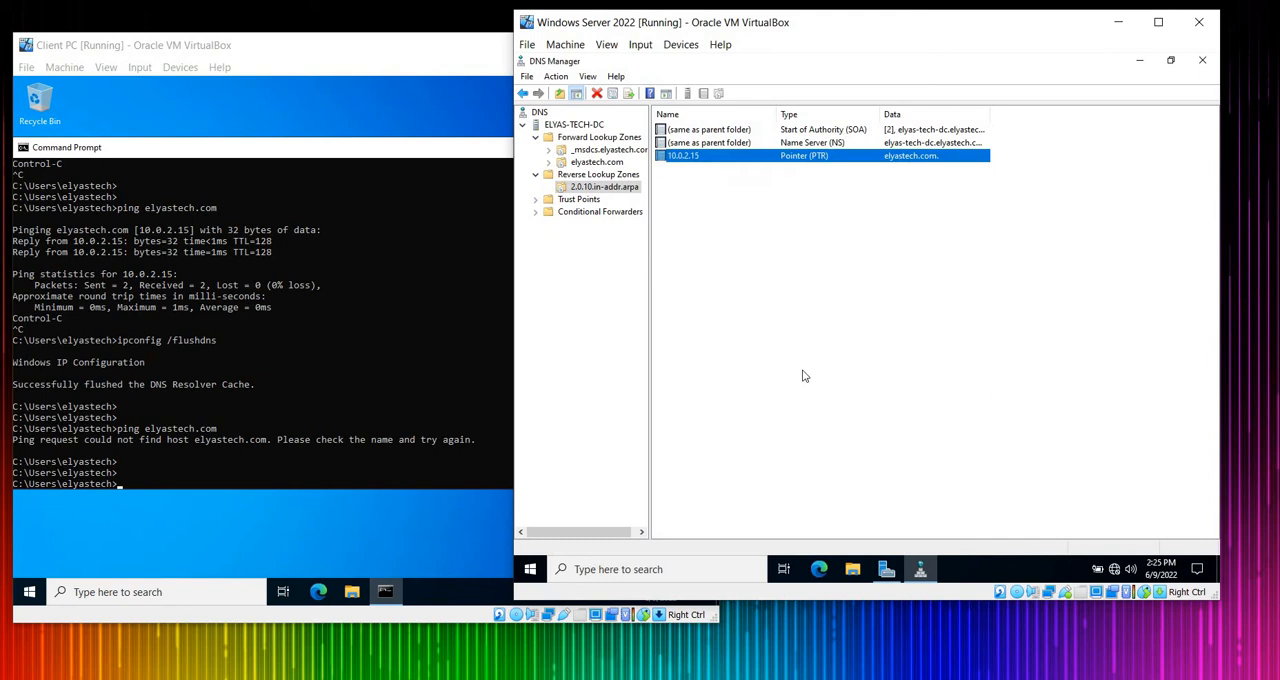
{"action": "mouse_move", "coordinate": [900, 189]}
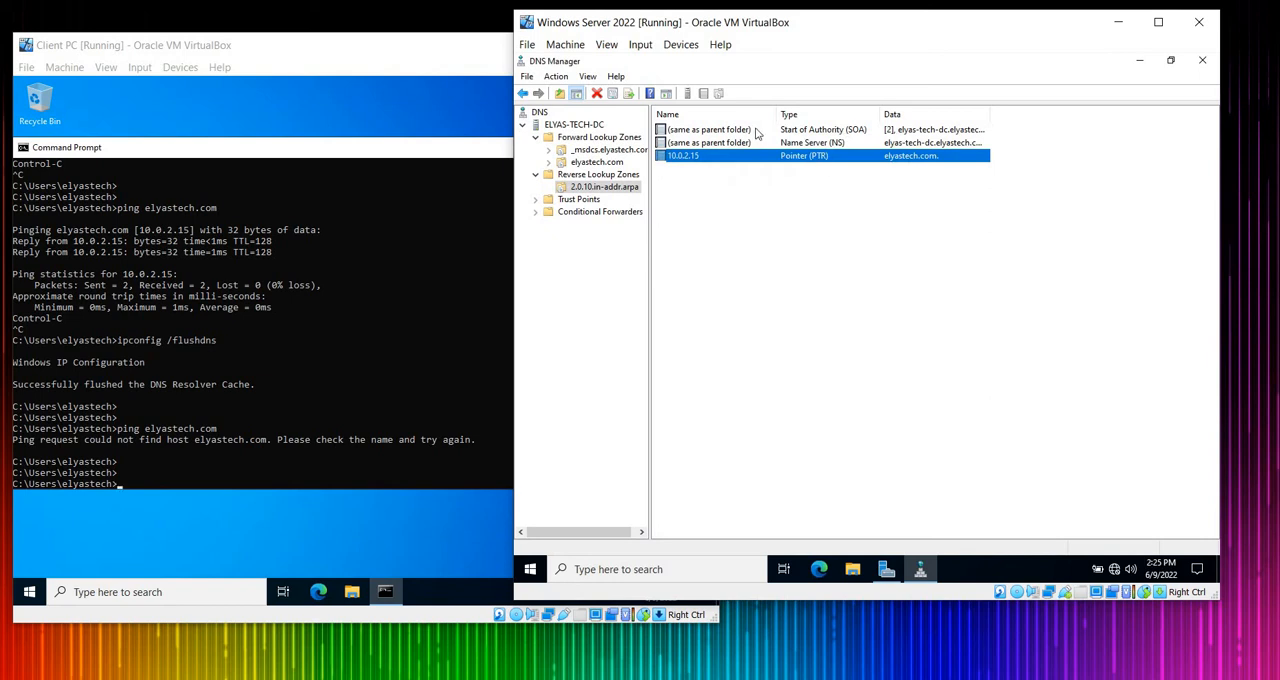
Step: Inspect the SOA record and zone general settings, then view the elyastech.com forward zone
{"action": "double_click", "coordinate": [710, 129]}
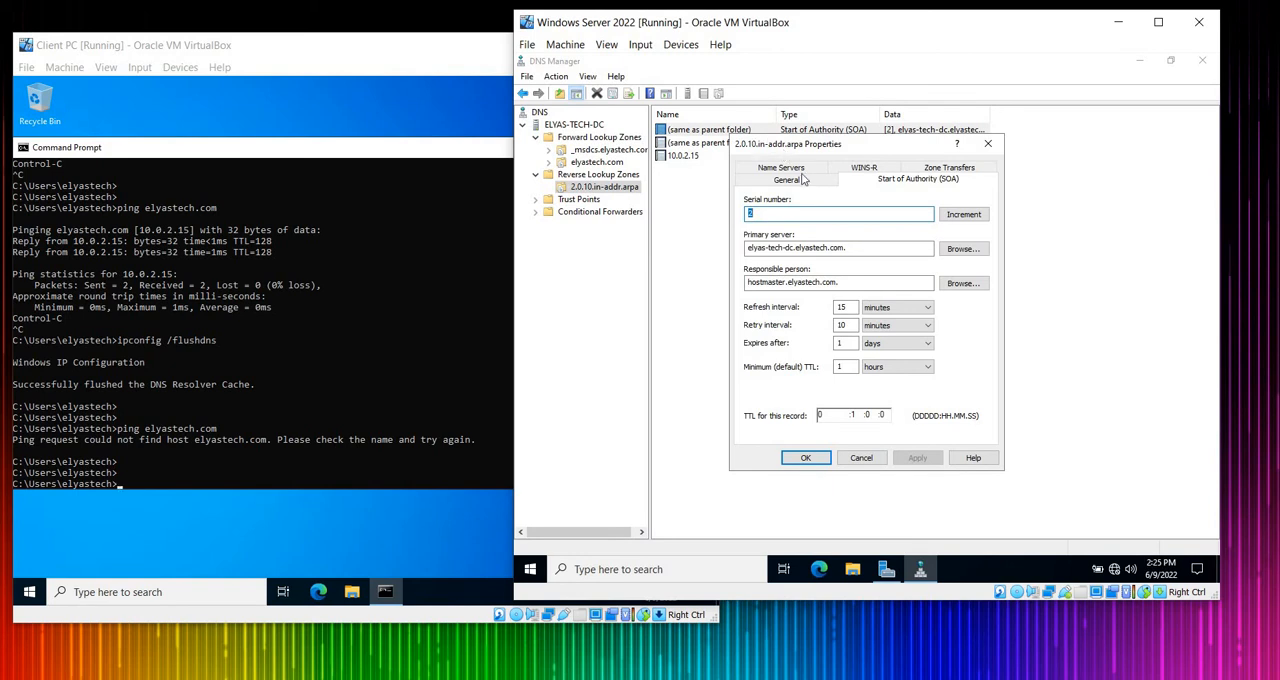
{"action": "mouse_move", "coordinate": [865, 420]}
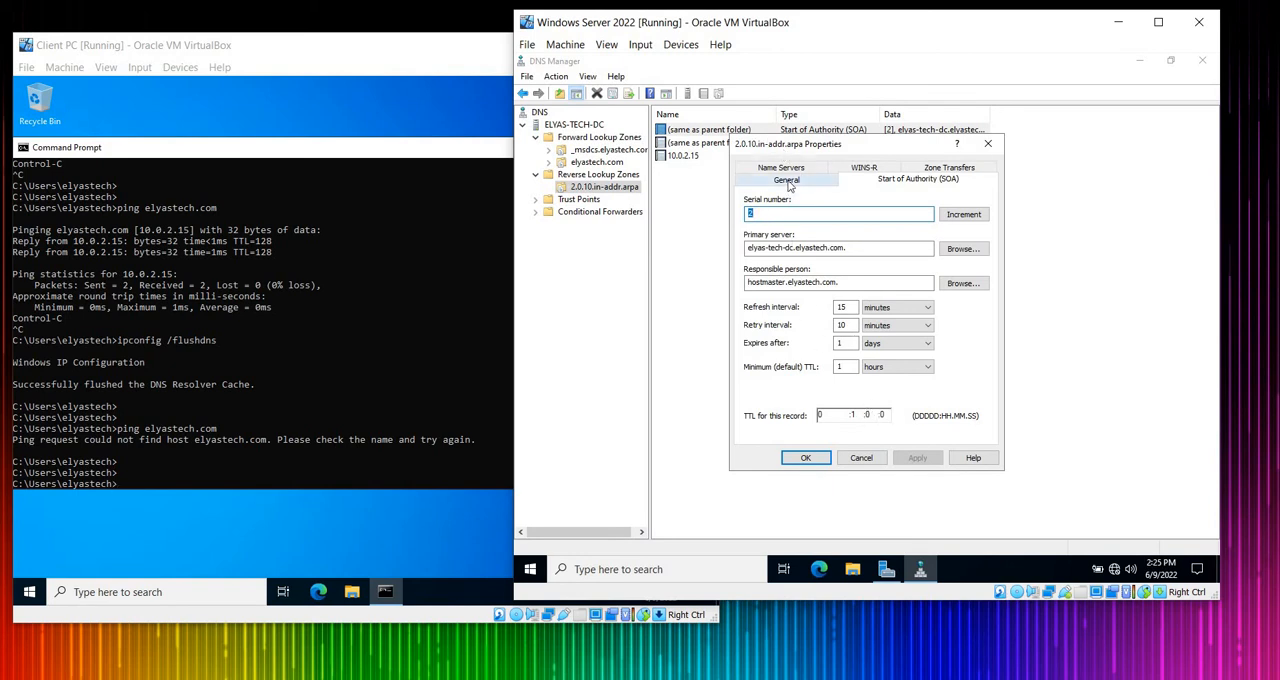
{"action": "left_click", "coordinate": [786, 180]}
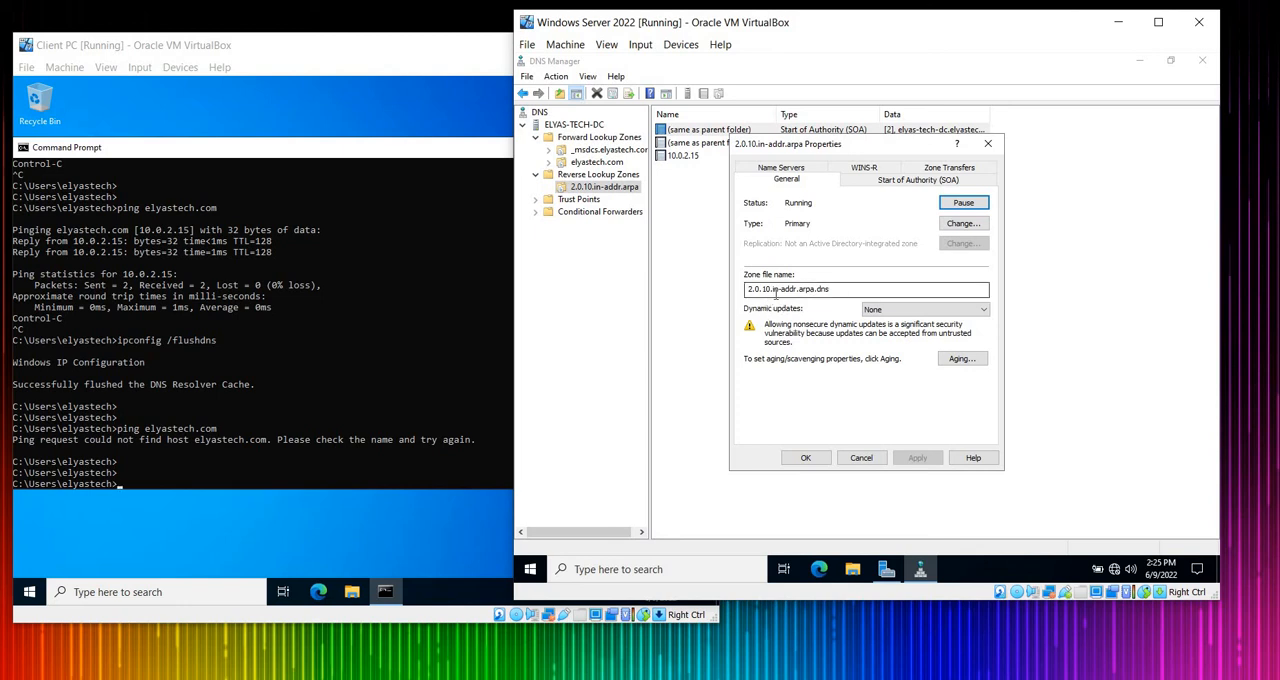
{"action": "double_click", "coordinate": [760, 289]}
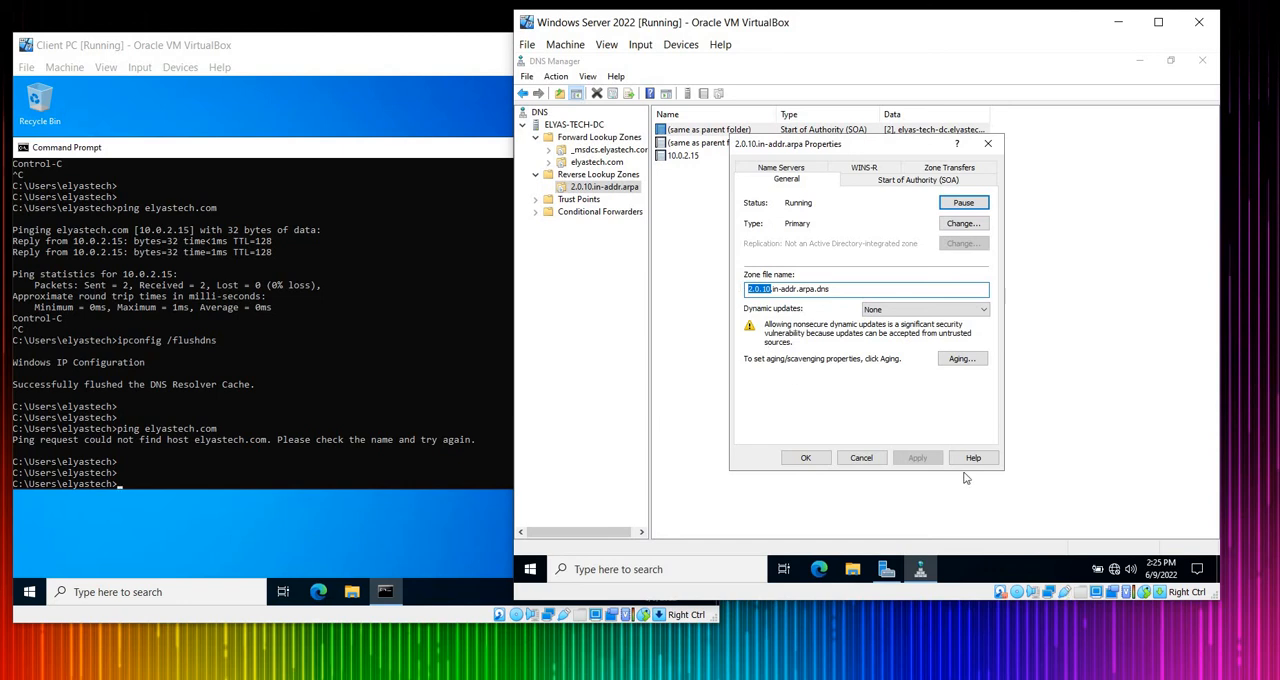
{"action": "mouse_move", "coordinate": [605, 374]}
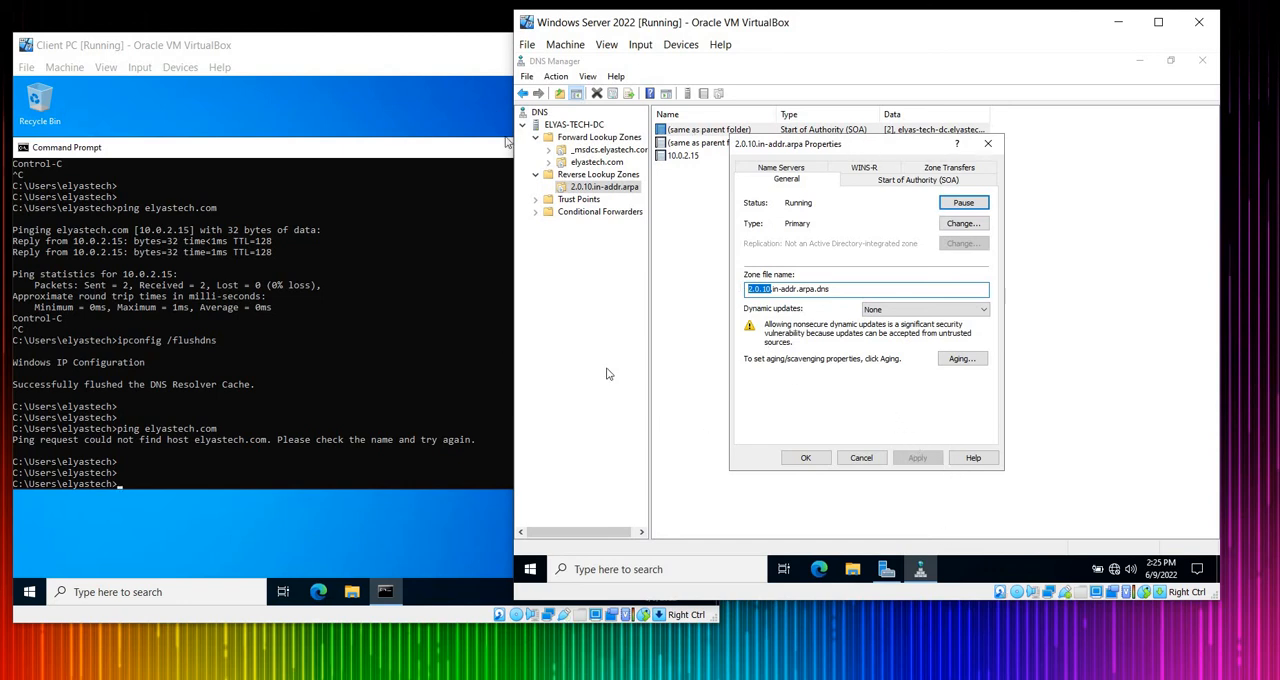
{"action": "mouse_move", "coordinate": [500, 208]}
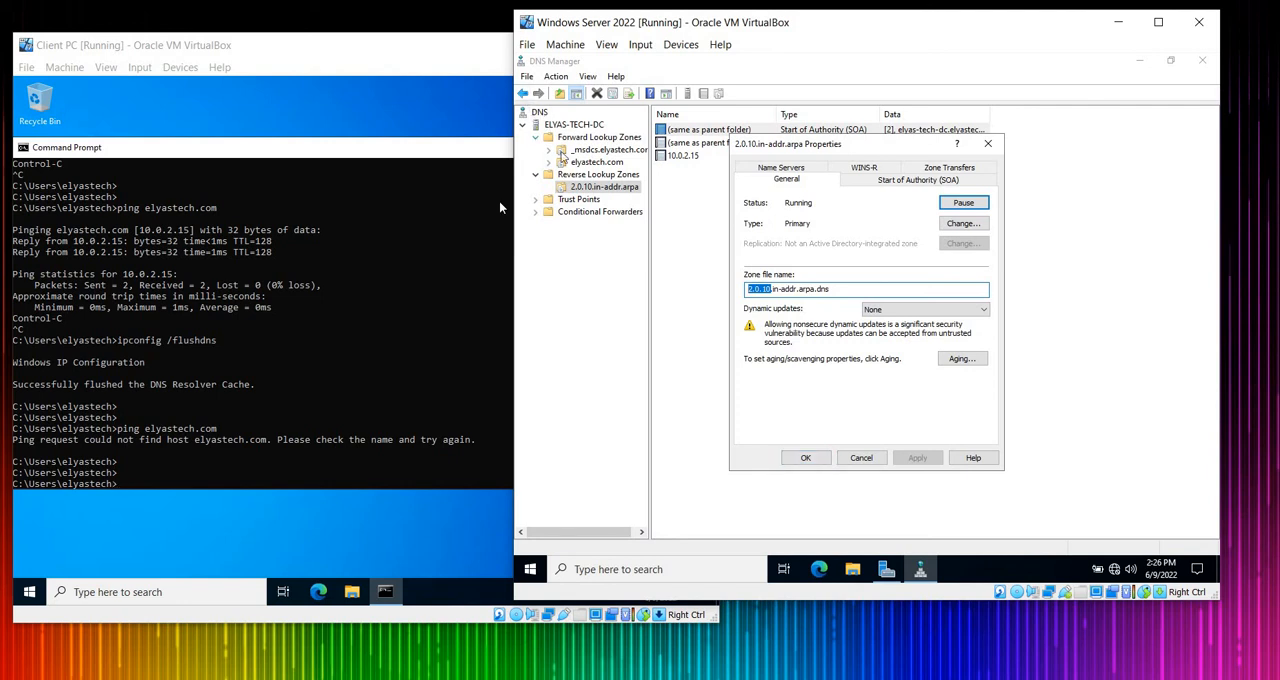
{"action": "left_click", "coordinate": [805, 457]}
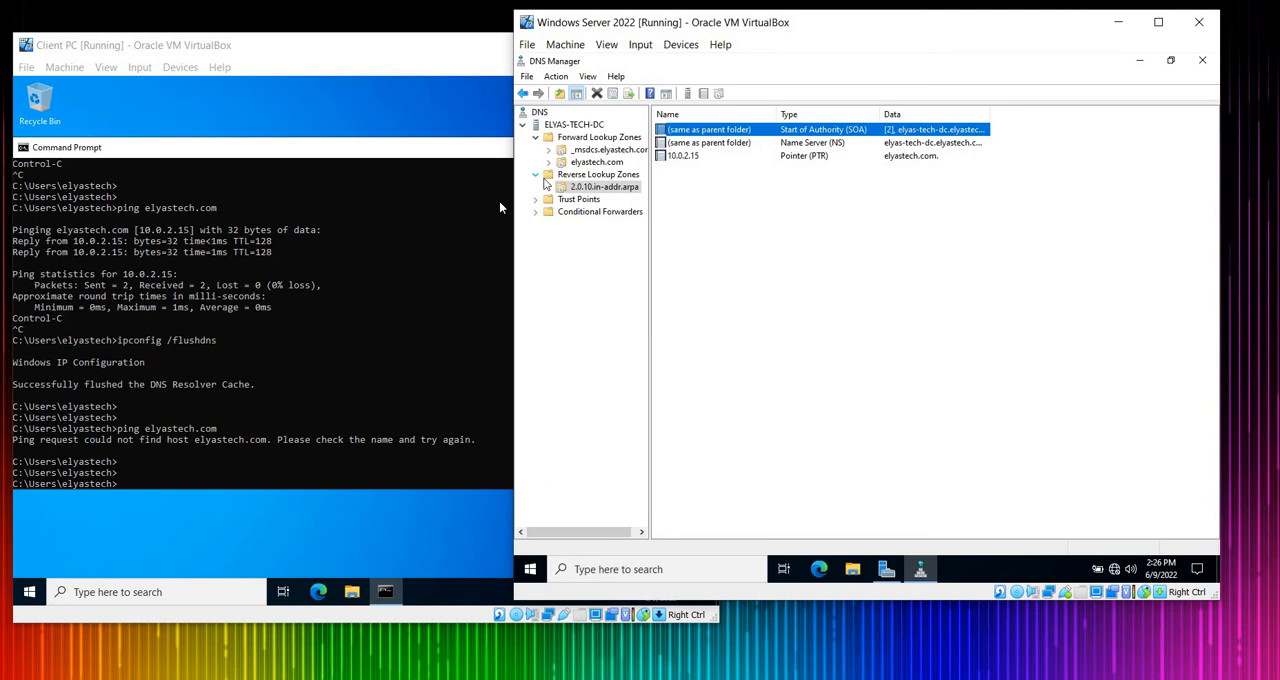
{"action": "left_click", "coordinate": [597, 161]}
{"action": "type", "text": "ping elyastech.com"}
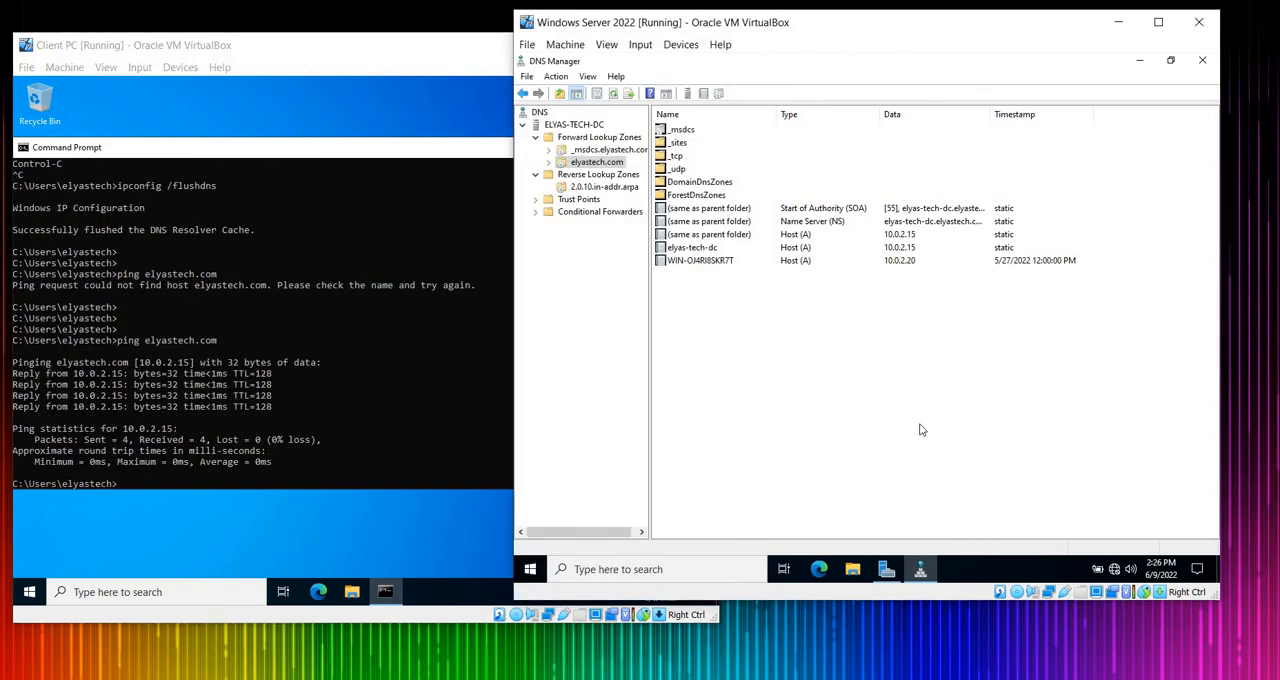
Step: Start a search for Command Prompt from the server's taskbar
{"action": "left_click", "coordinate": [682, 129]}
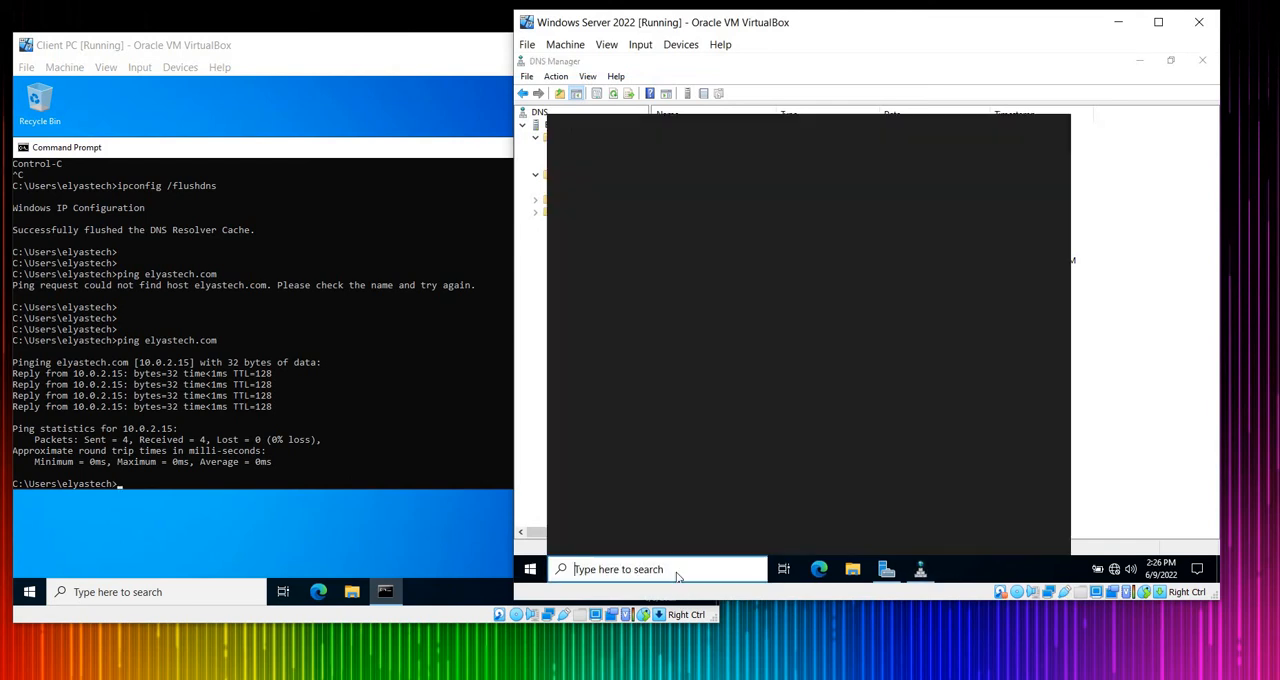
Step: Attempt a ping to elyastech.com on the server and cancel the mistyped command
{"action": "type", "text": "ping elyast"}
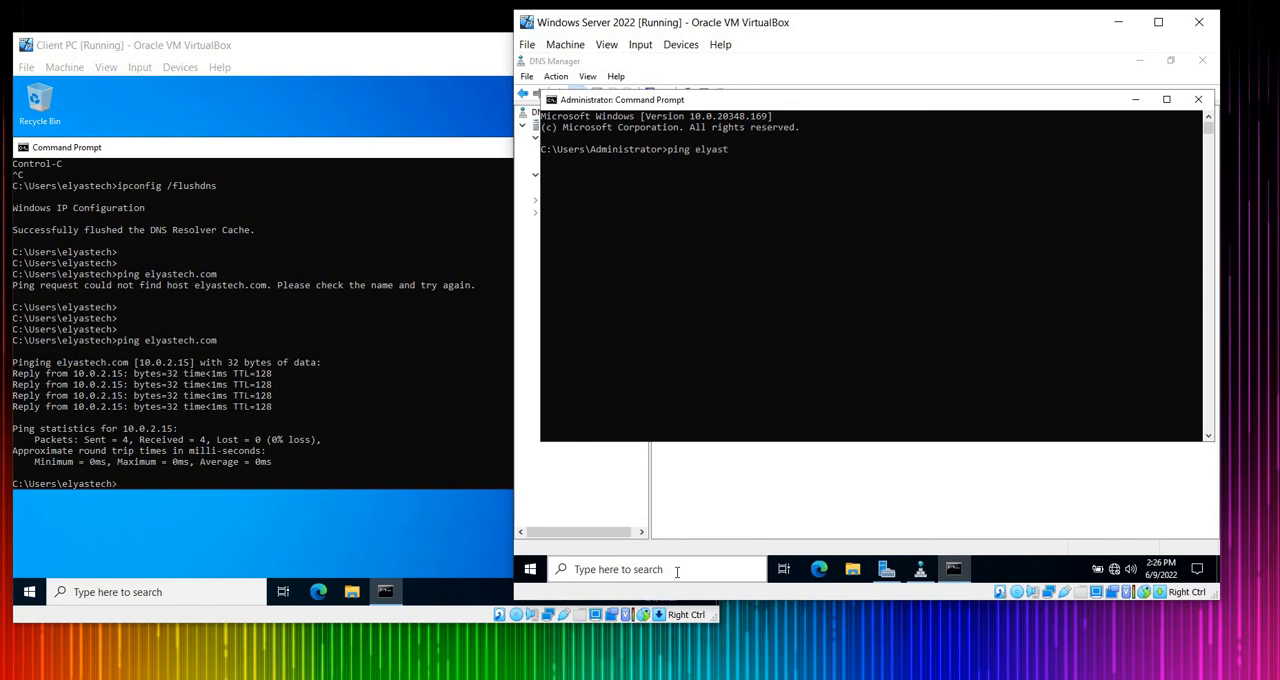
{"action": "type", "text": "ch.com"}
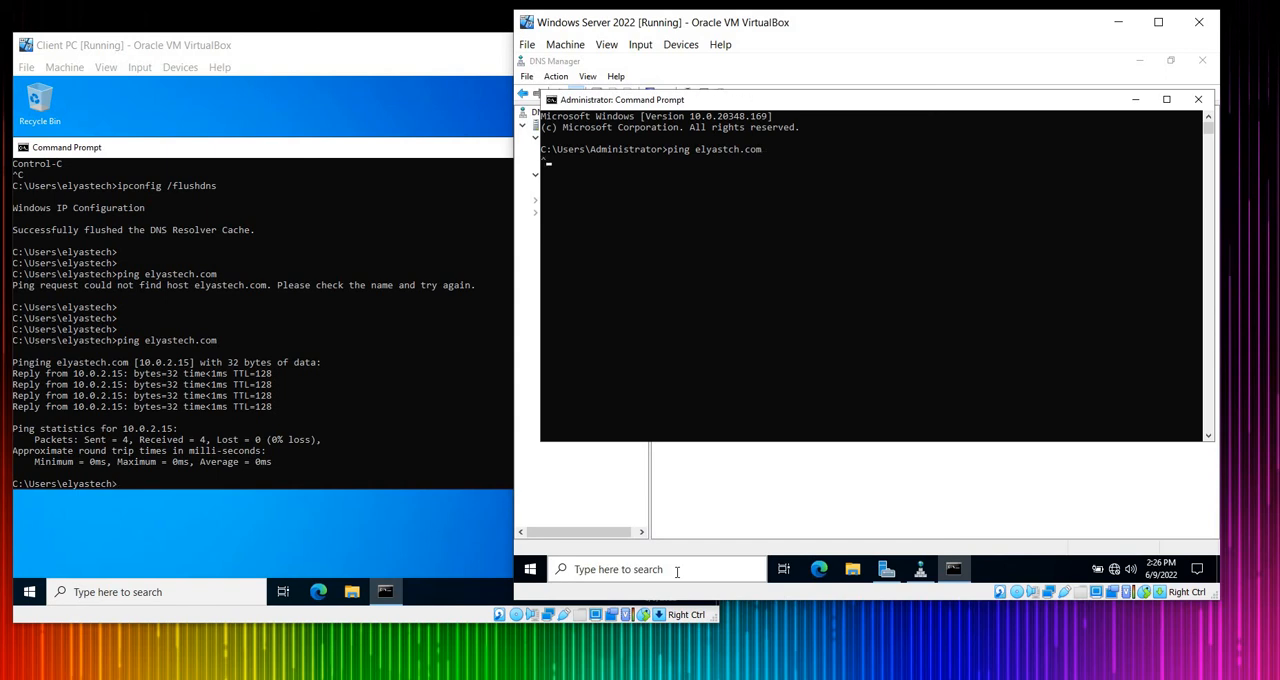
{"action": "type", "text": "ping elyastech.com"}
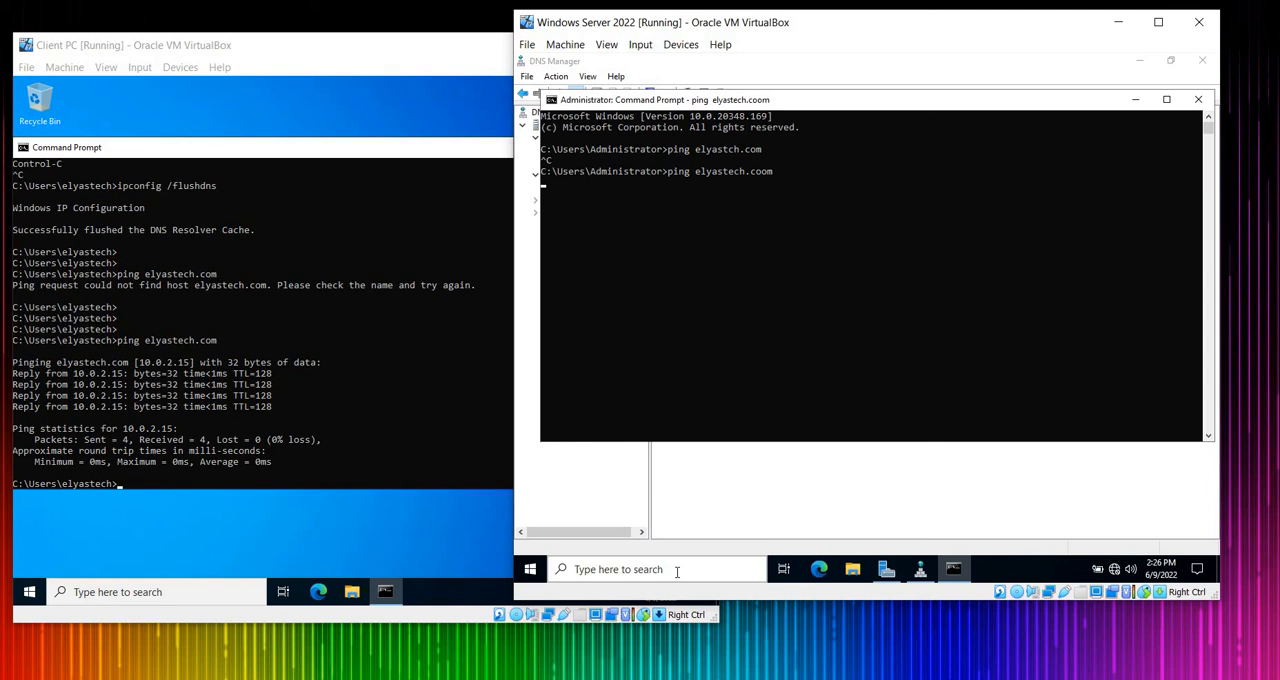
{"action": "key", "text": "ctrl+c"}
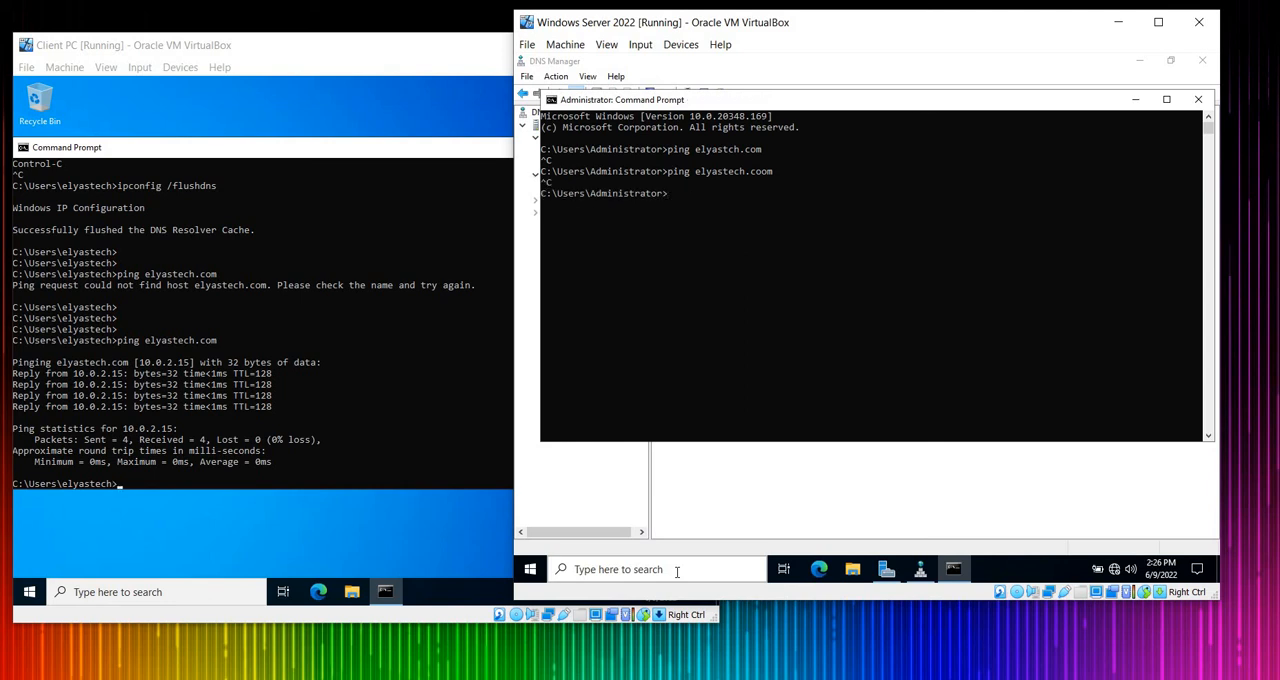
Step: Flush the server's DNS cache, ping elyastech.com successfully, and start nslookup
{"action": "type", "text": "ipconfig /"}
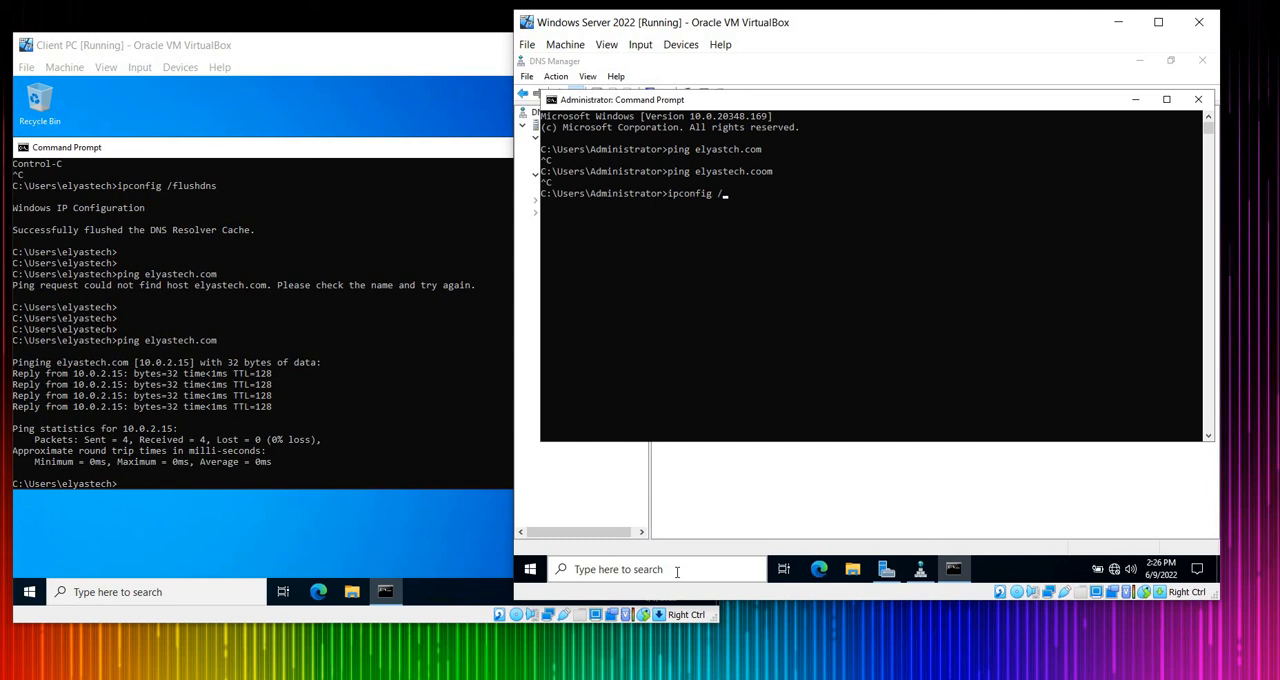
{"action": "type", "text": "flushdns"}
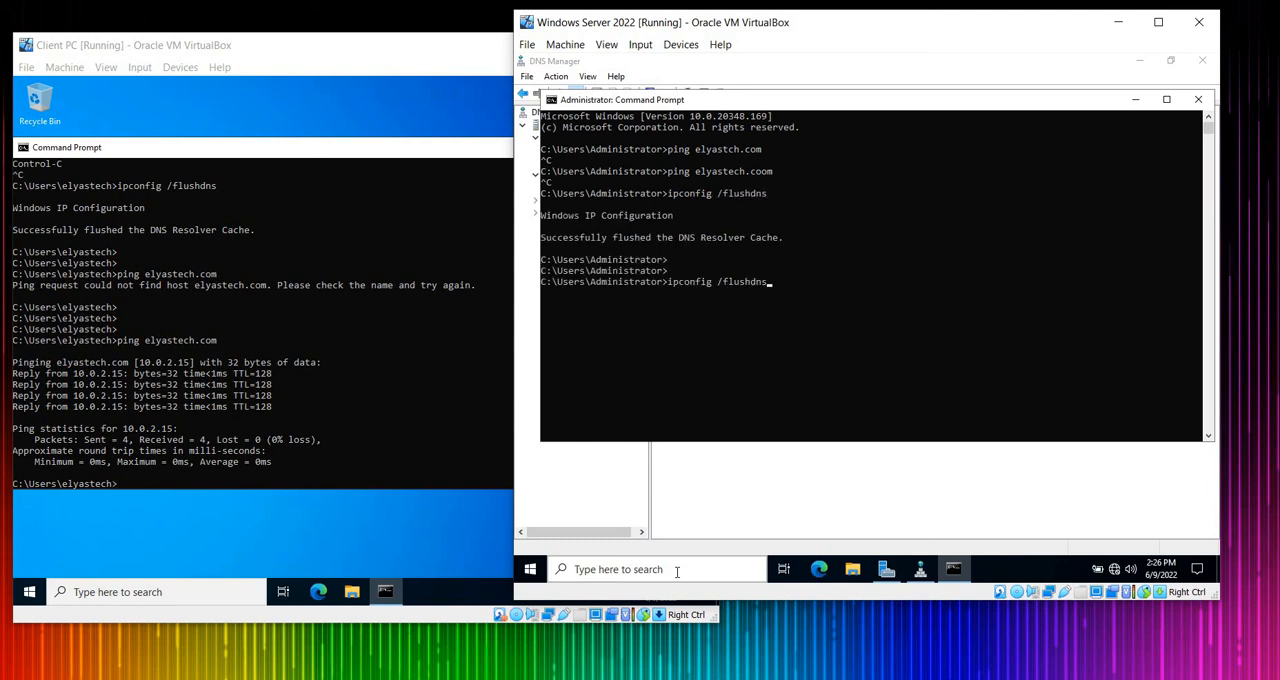
{"action": "type", "text": "ping elyastech.com"}
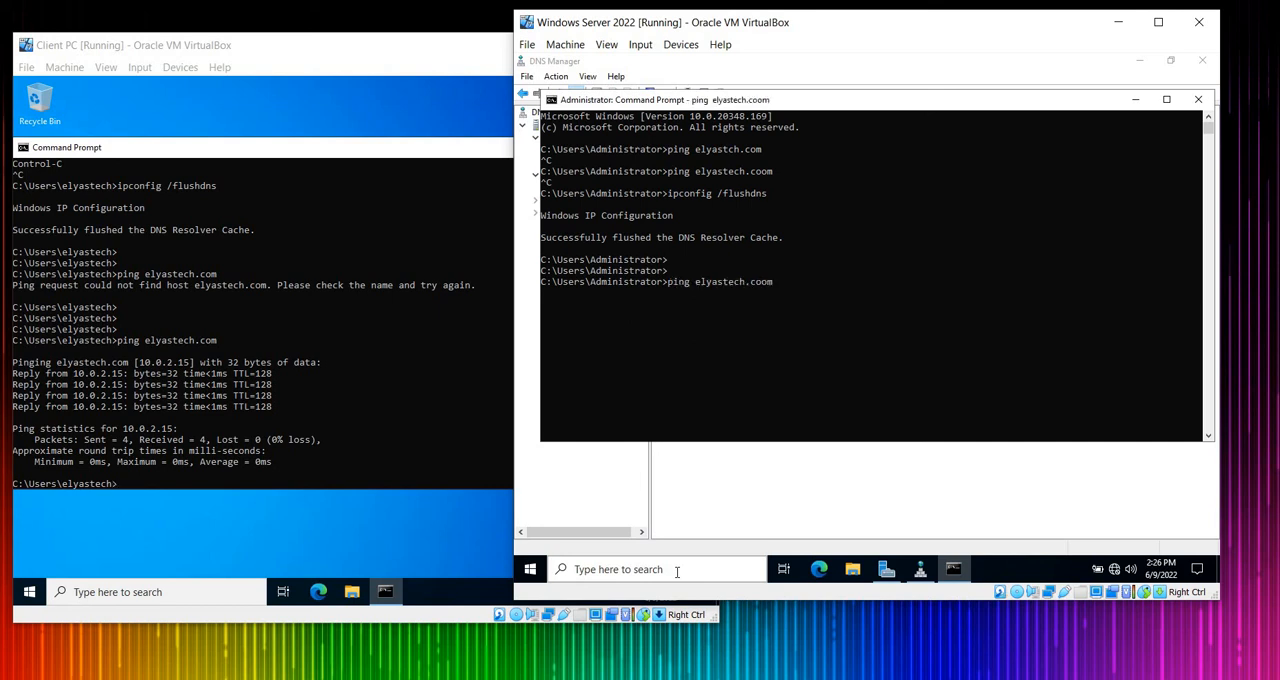
{"action": "key", "text": "Return"}
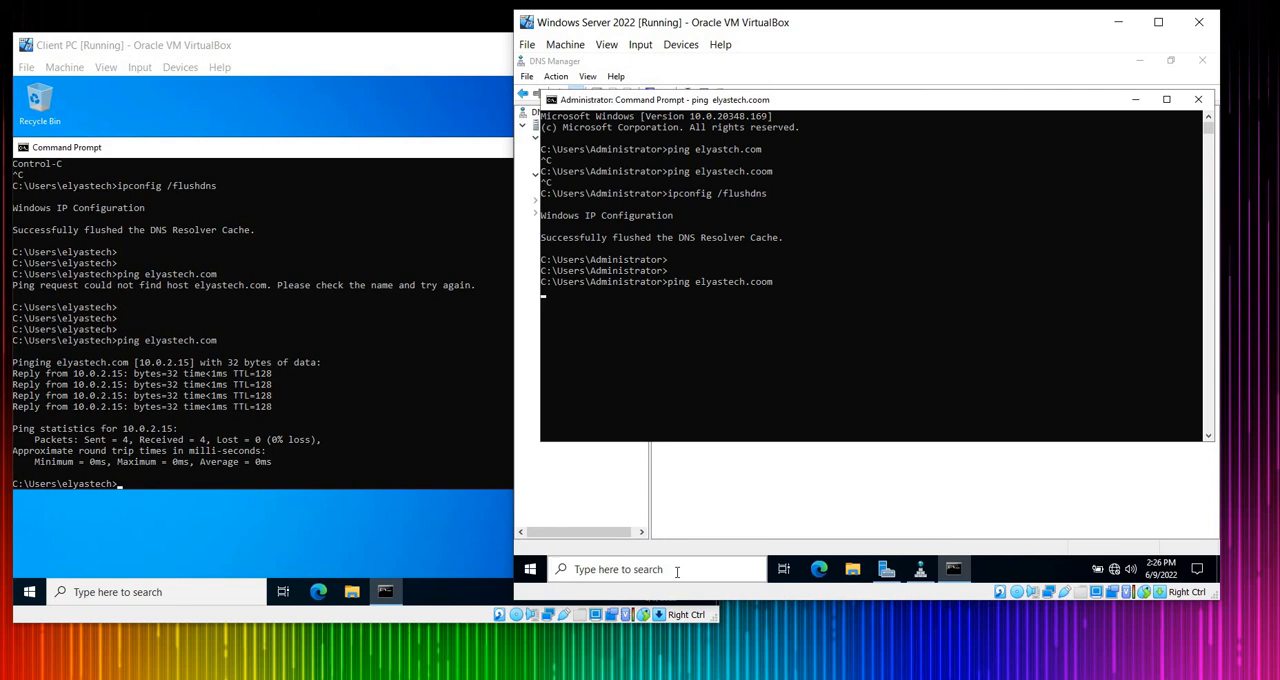
{"action": "type", "text": "ping elyastech.coo"}
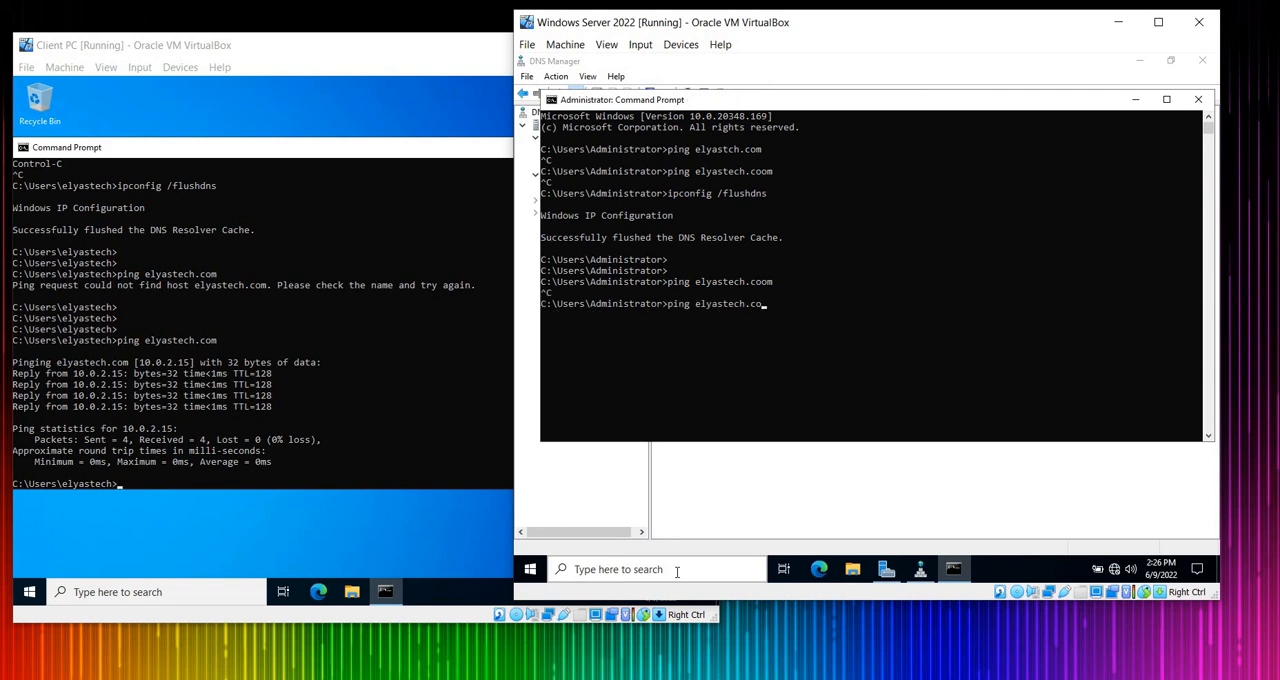
{"action": "key", "text": "Return"}
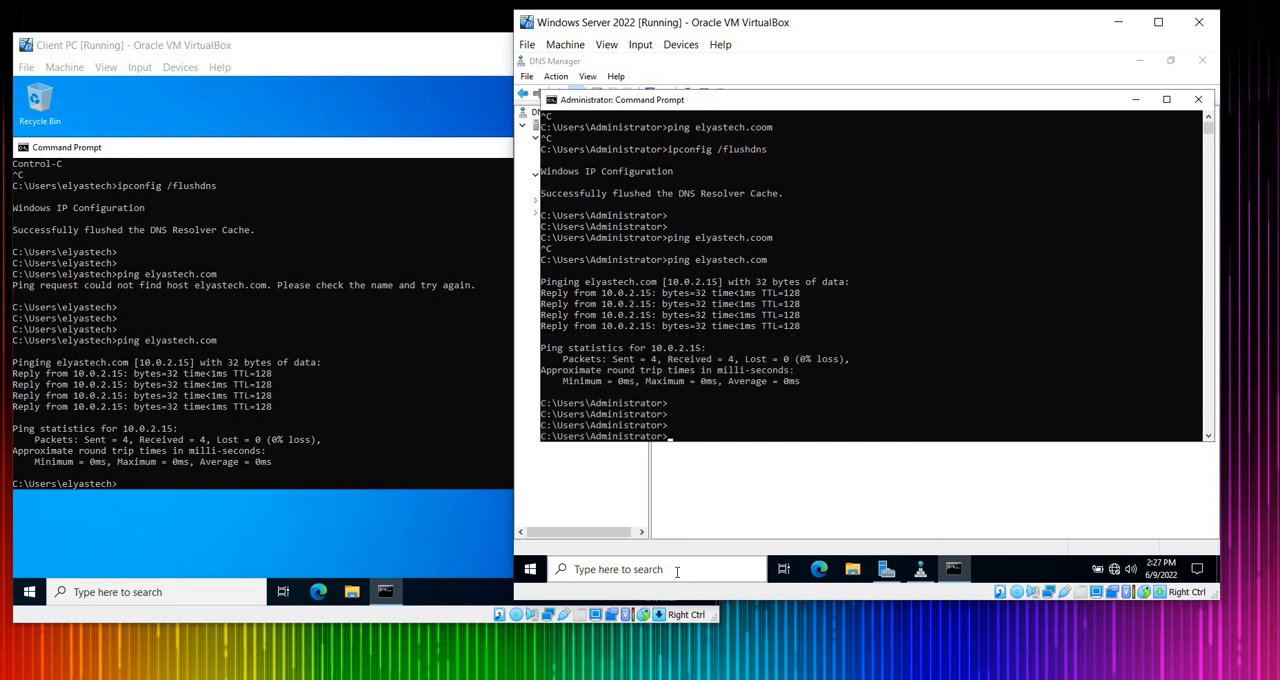
{"action": "type", "text": "nslookup"}
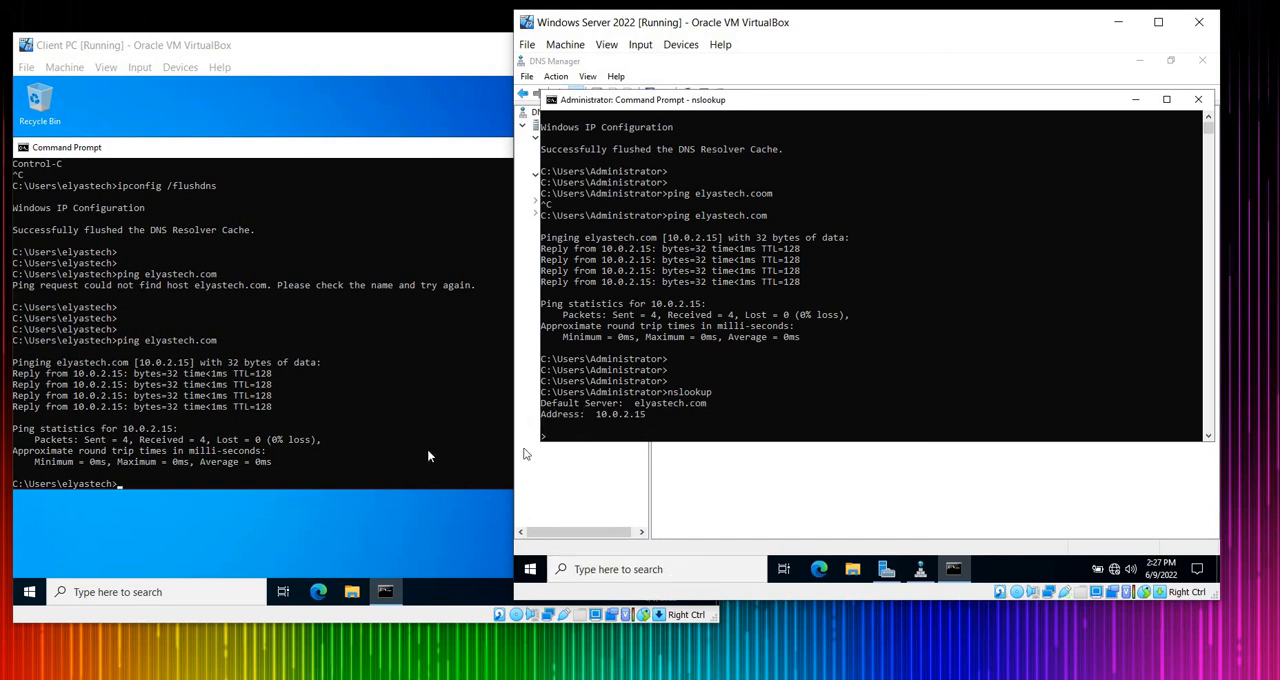
Step: Look up 10.0.2.15 in the server's nslookup, then run nslookup on the client
{"action": "type", "text": "10."}
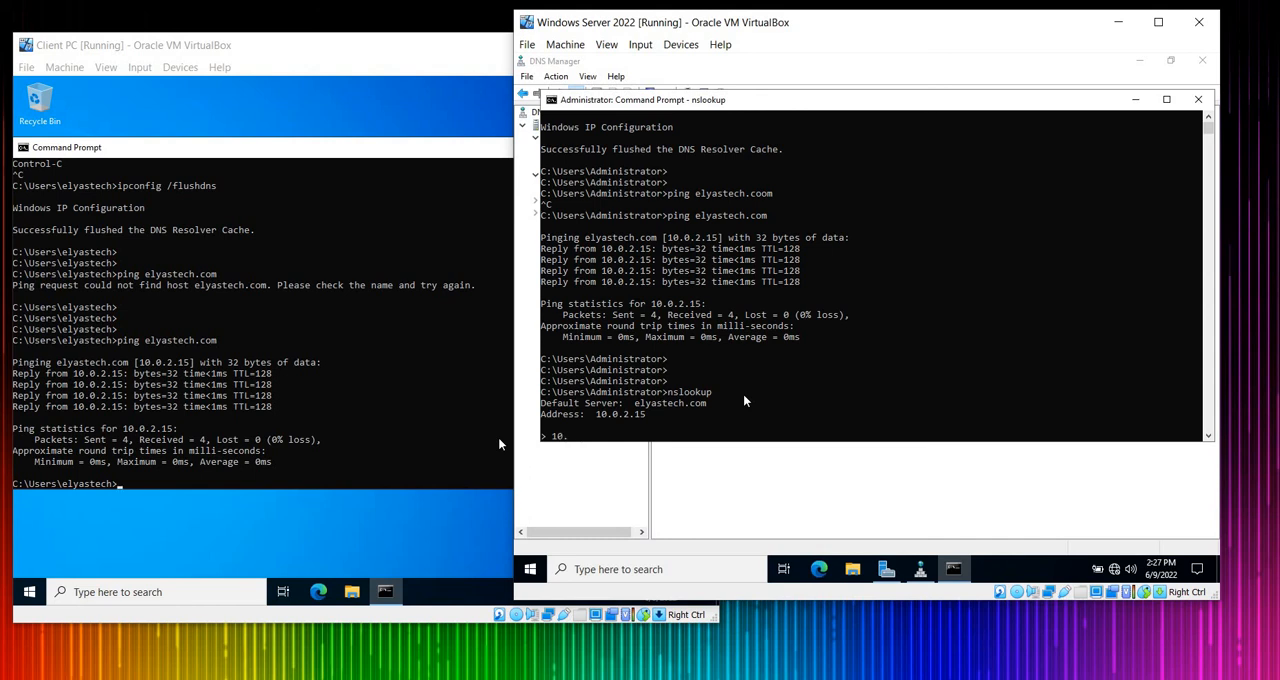
{"action": "type", "text": "0.2."}
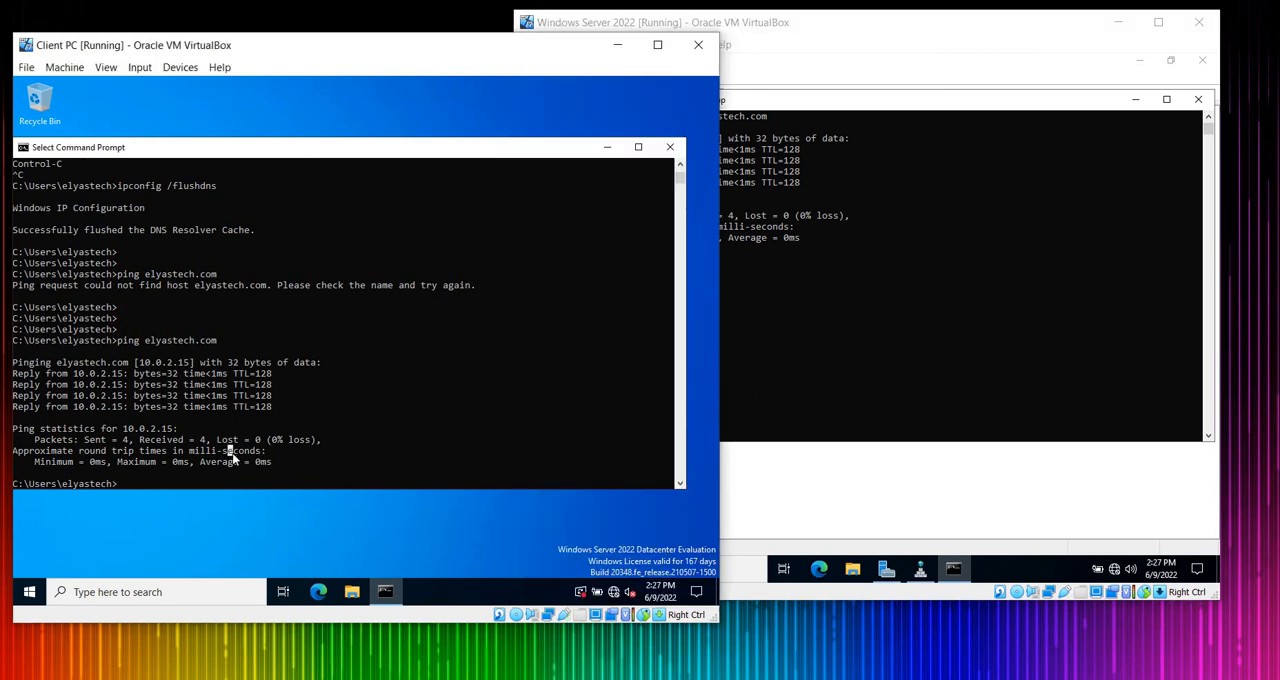
{"action": "type", "text": "nlookup"}
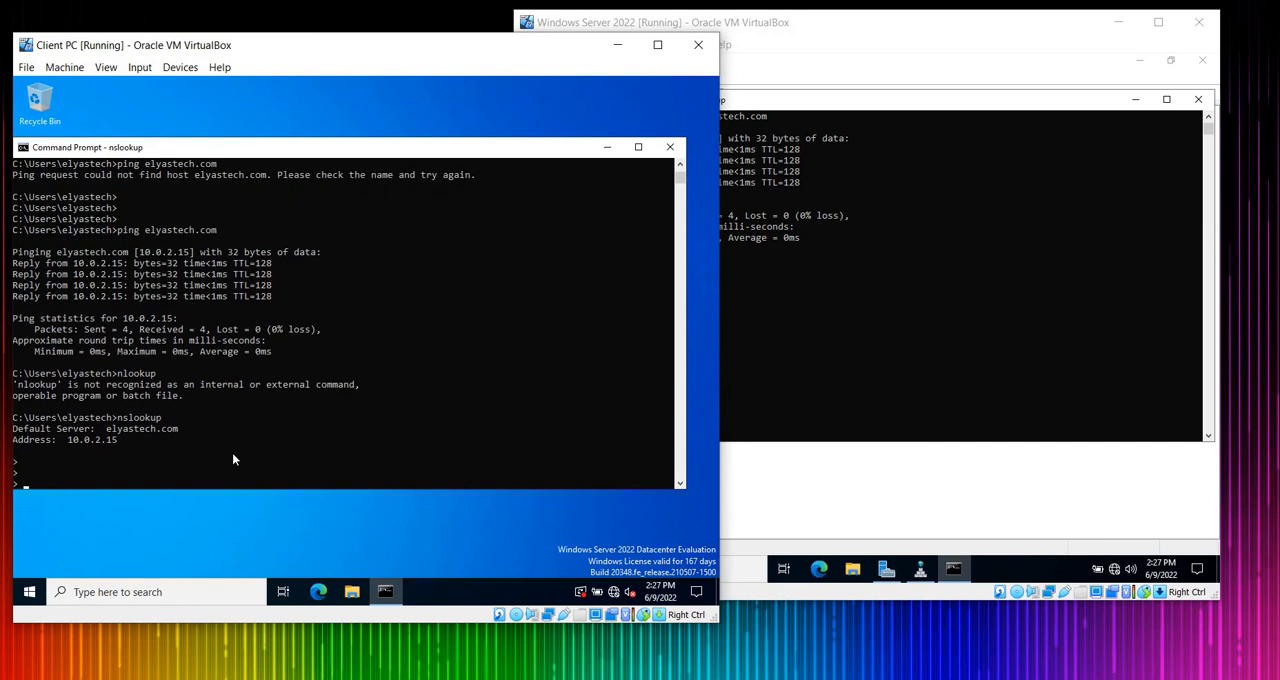
{"action": "mouse_move", "coordinate": [240, 516]}
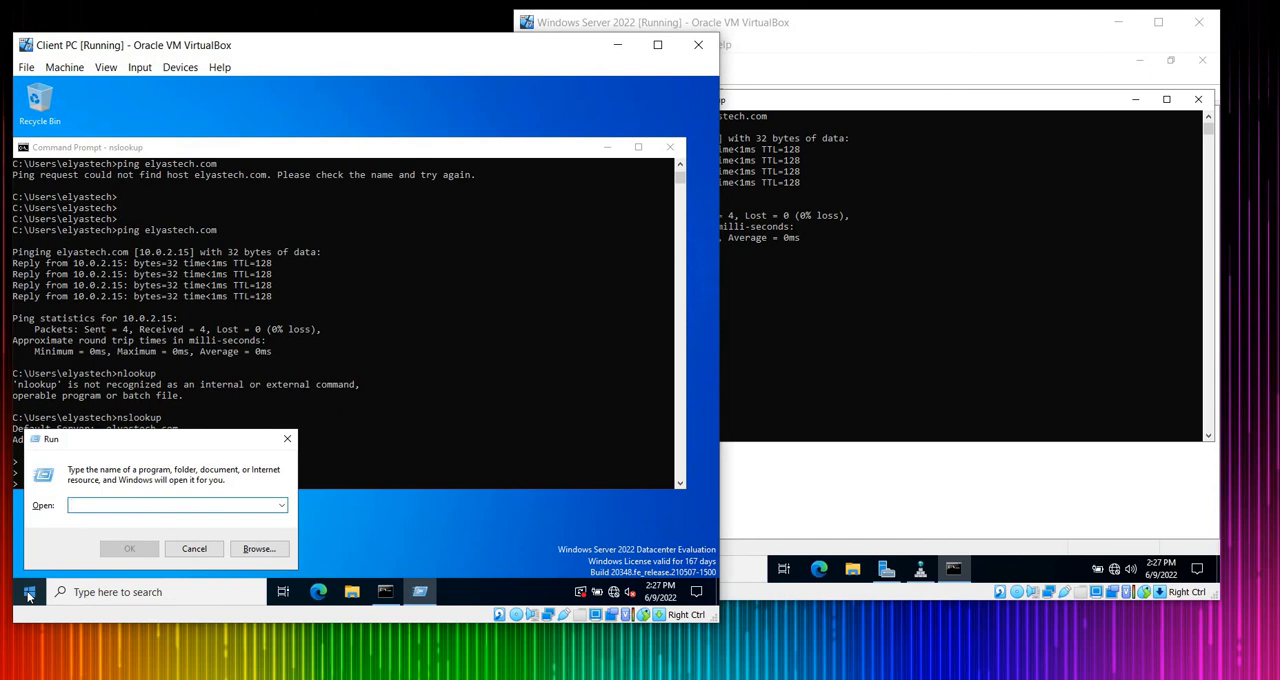
Step: Open the client's Ethernet IPv4 settings via ncpa.cpl to confirm preferred DNS 10.0.2.15
{"action": "type", "text": "ns"}
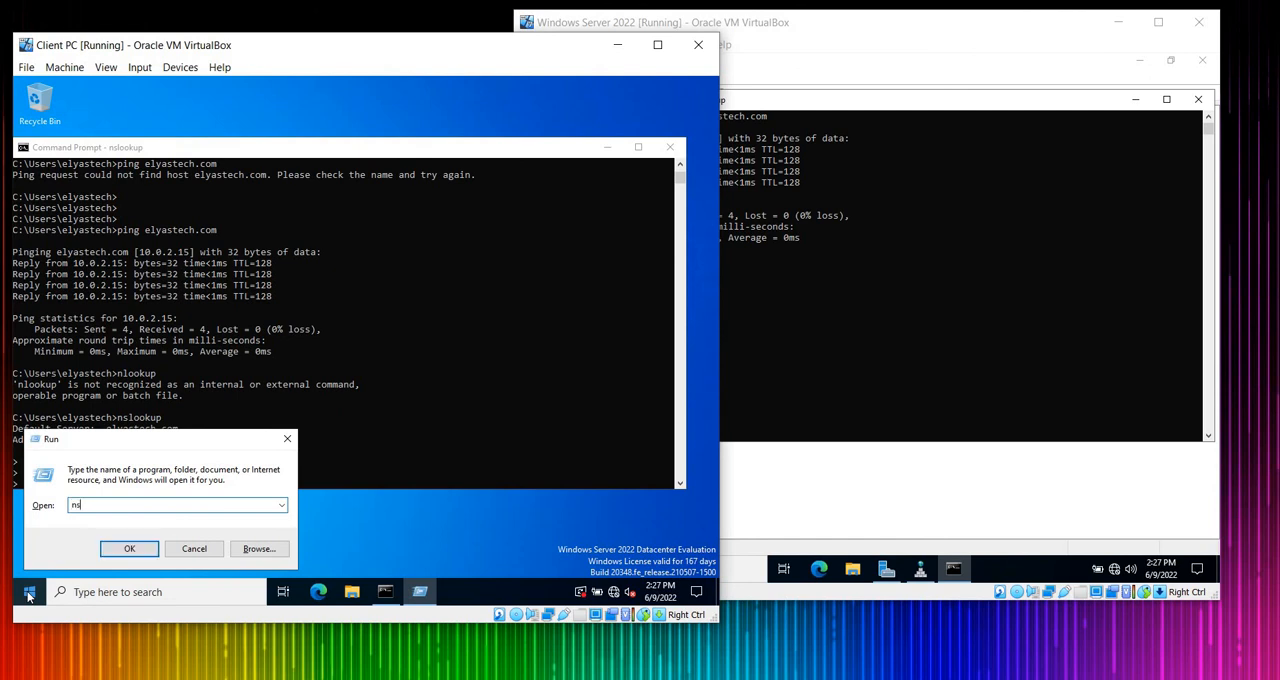
{"action": "key", "text": "Backspace"}
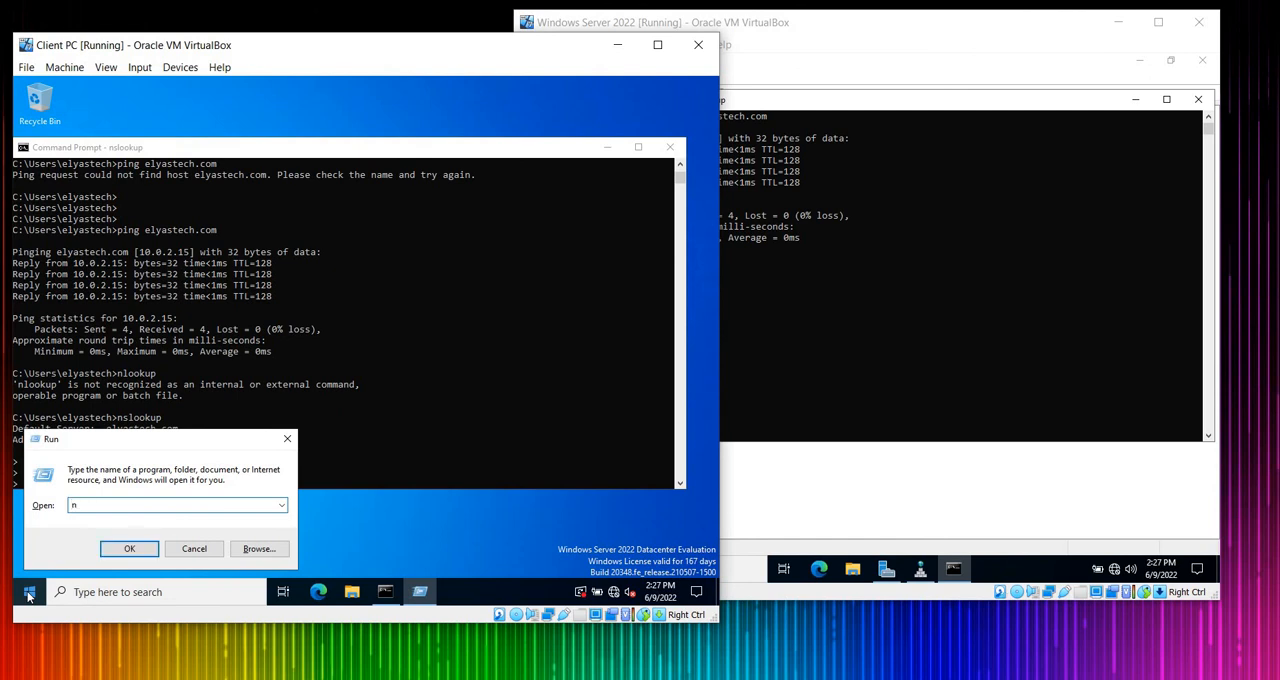
{"action": "type", "text": "cpa"}
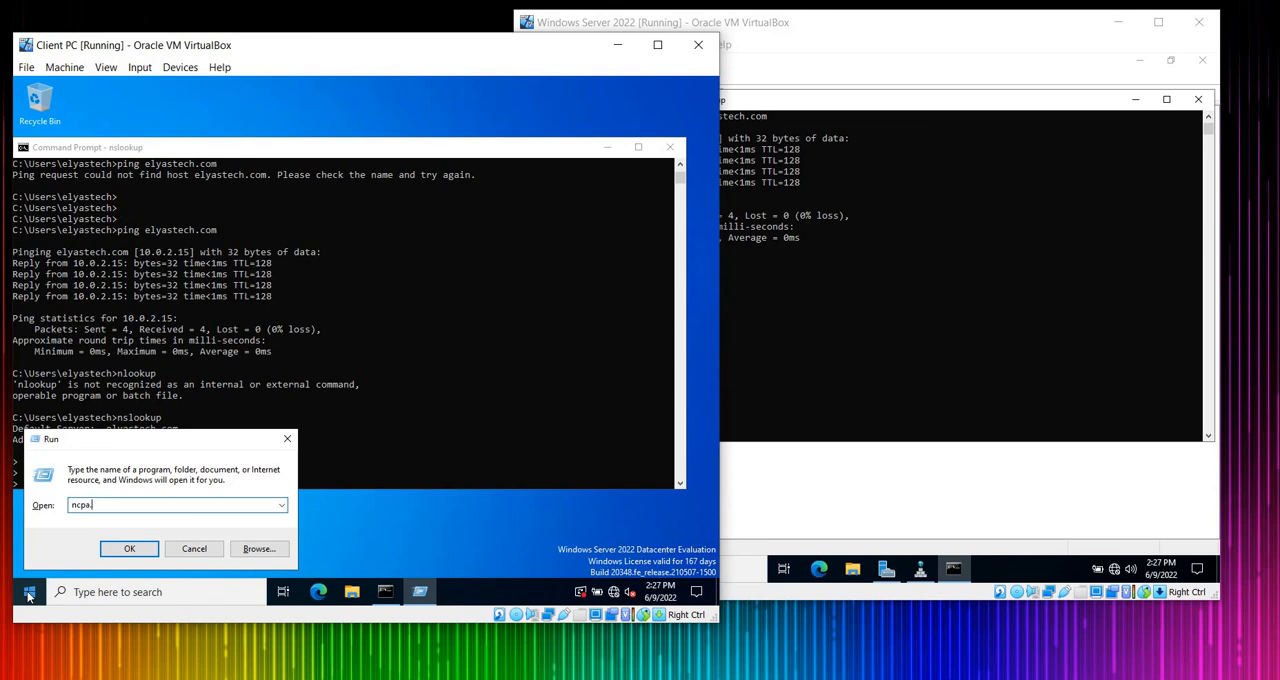
{"action": "left_click", "coordinate": [129, 548]}
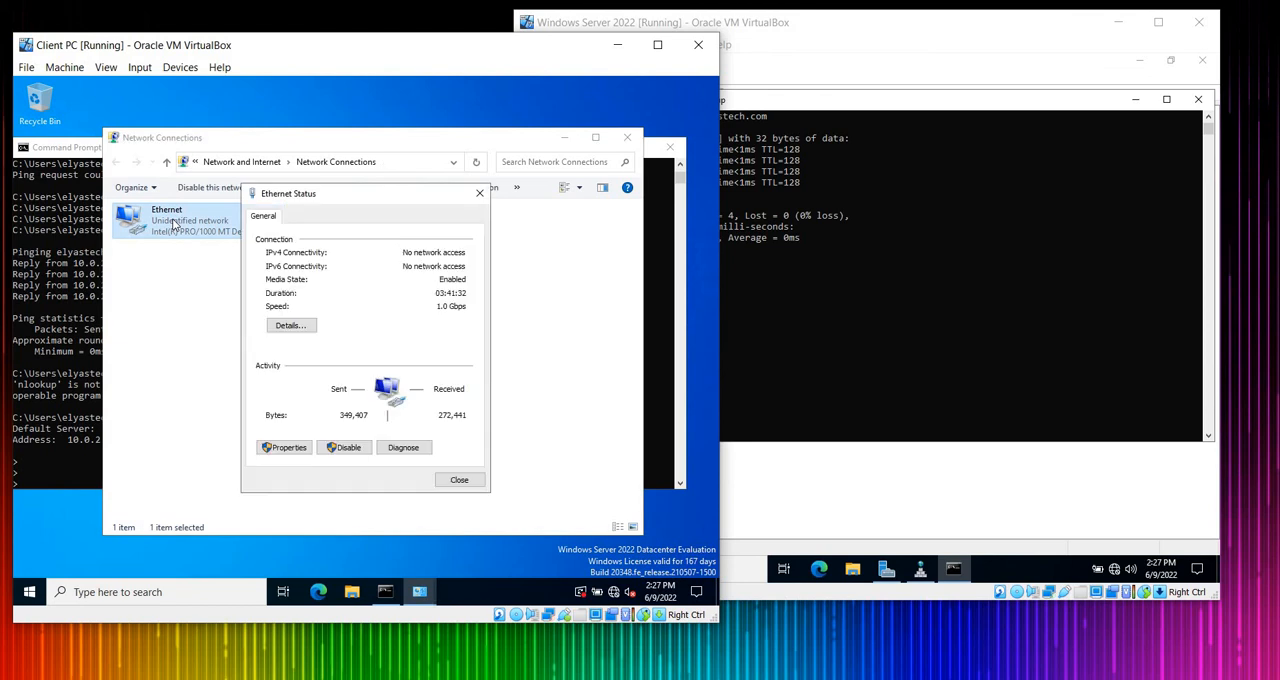
{"action": "left_click", "coordinate": [284, 447]}
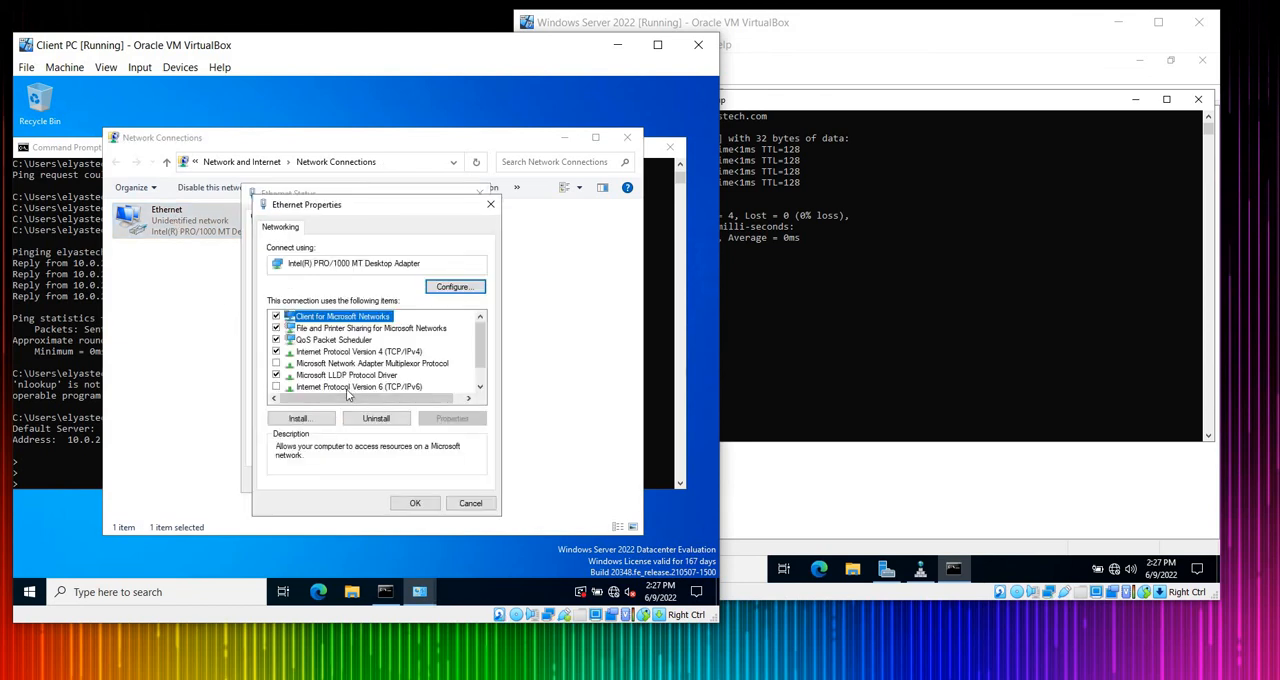
{"action": "double_click", "coordinate": [358, 351]}
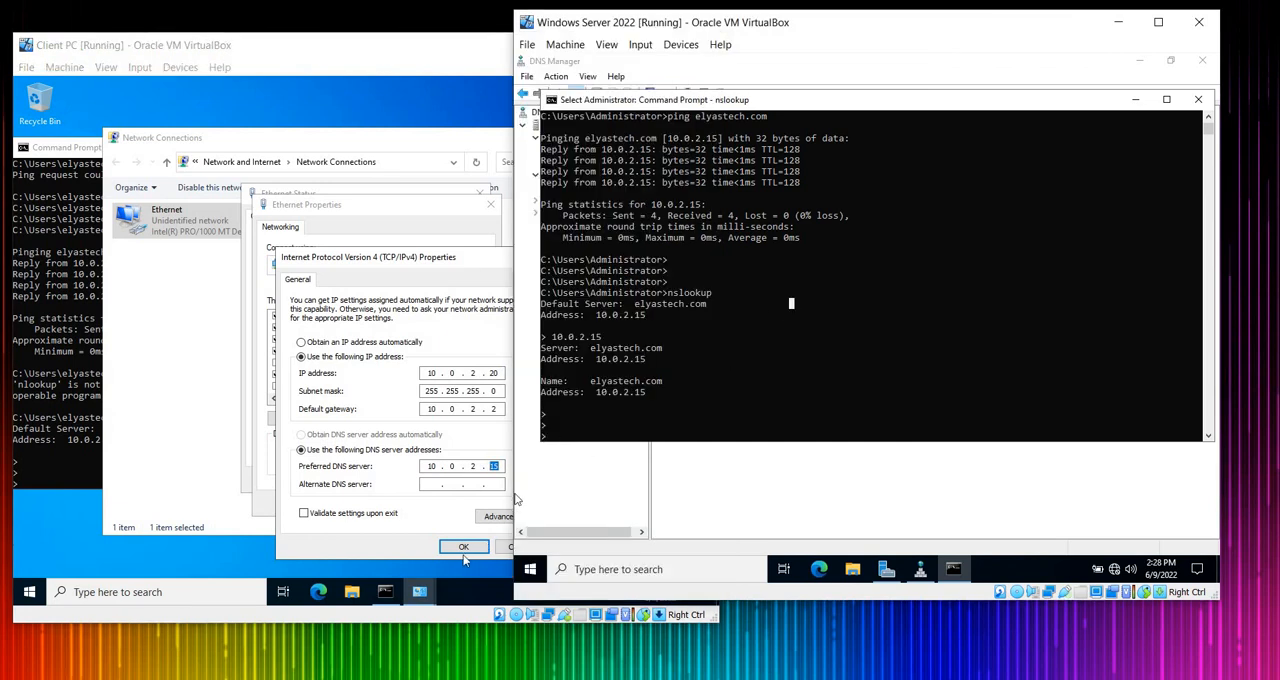
Step: Close the IPv4 settings, Ethernet status window, and the client's Command Prompt
{"action": "left_click", "coordinate": [463, 547]}
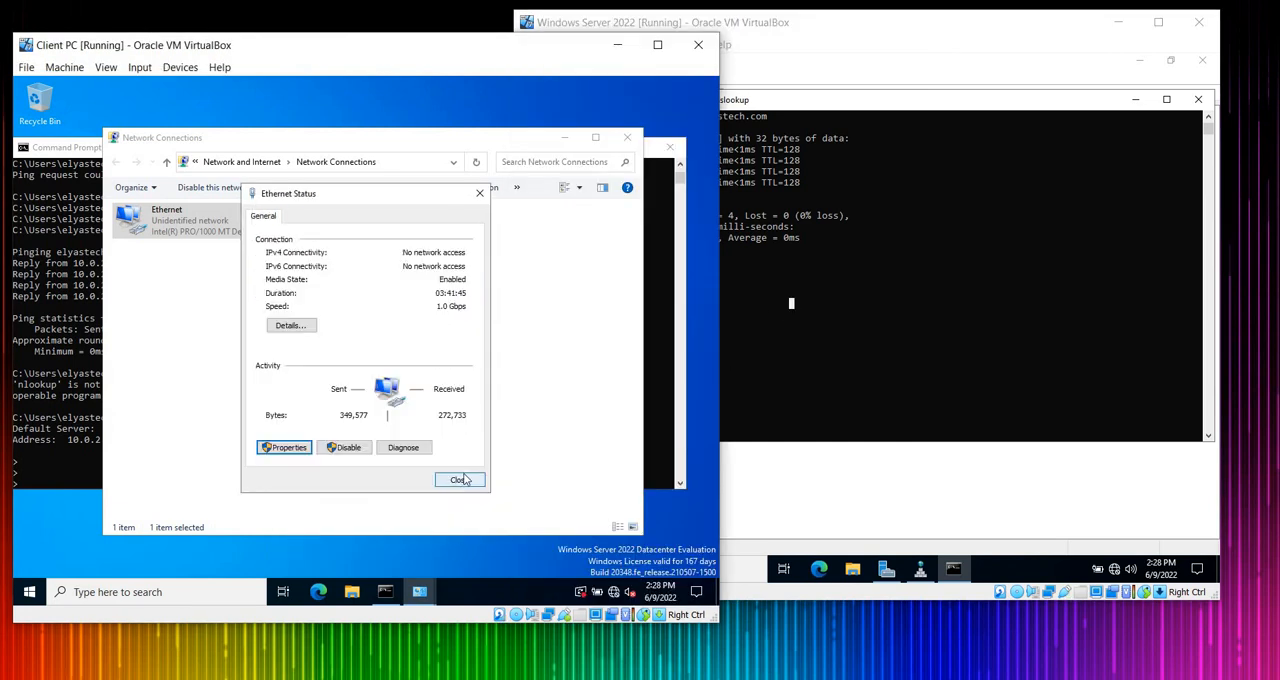
{"action": "left_click", "coordinate": [459, 479]}
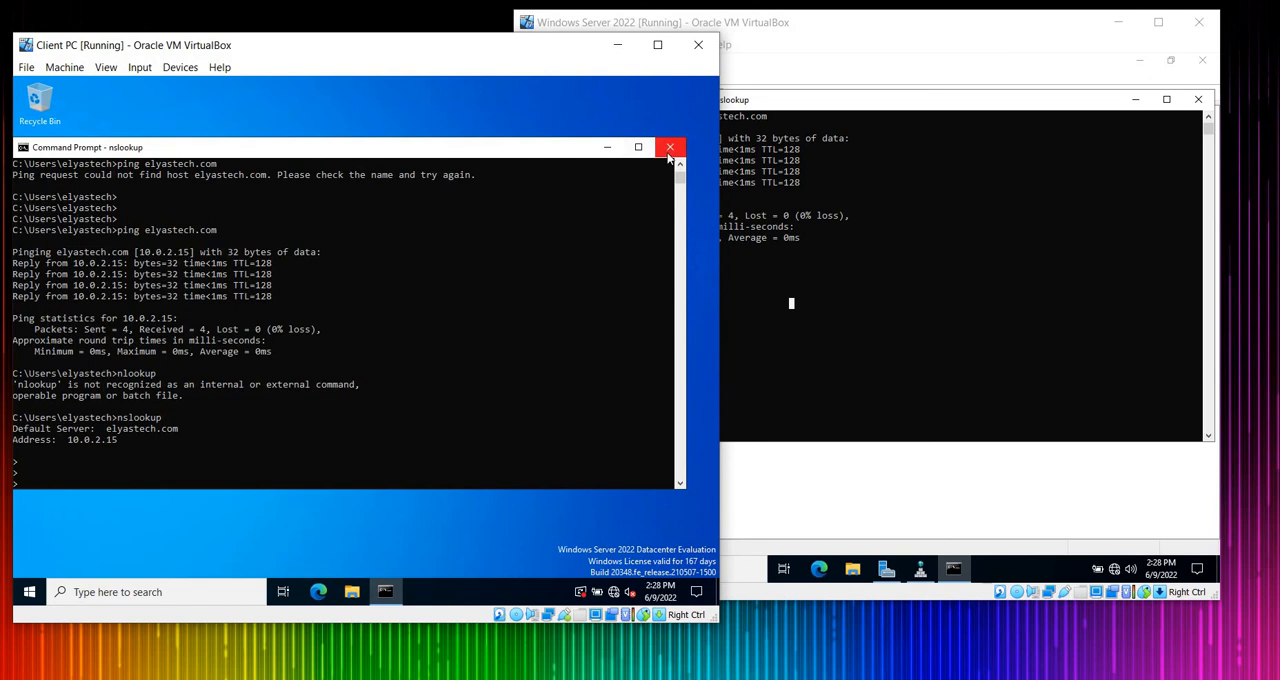
{"action": "left_click", "coordinate": [670, 147]}
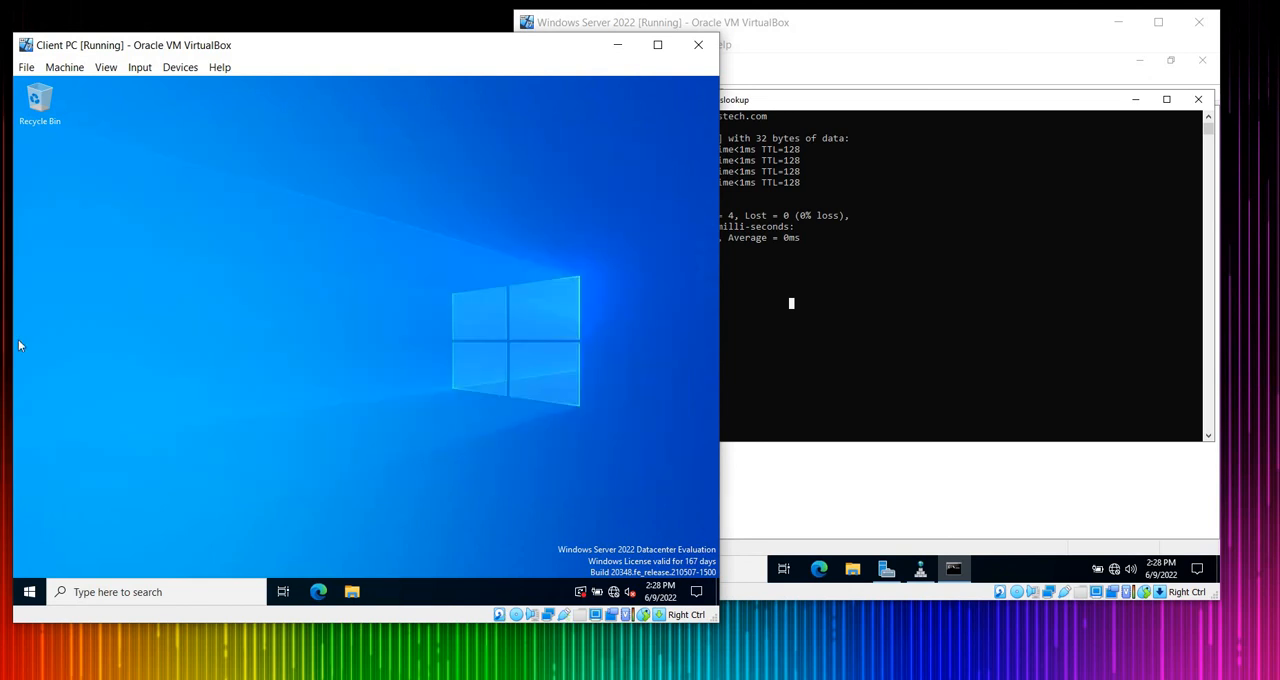